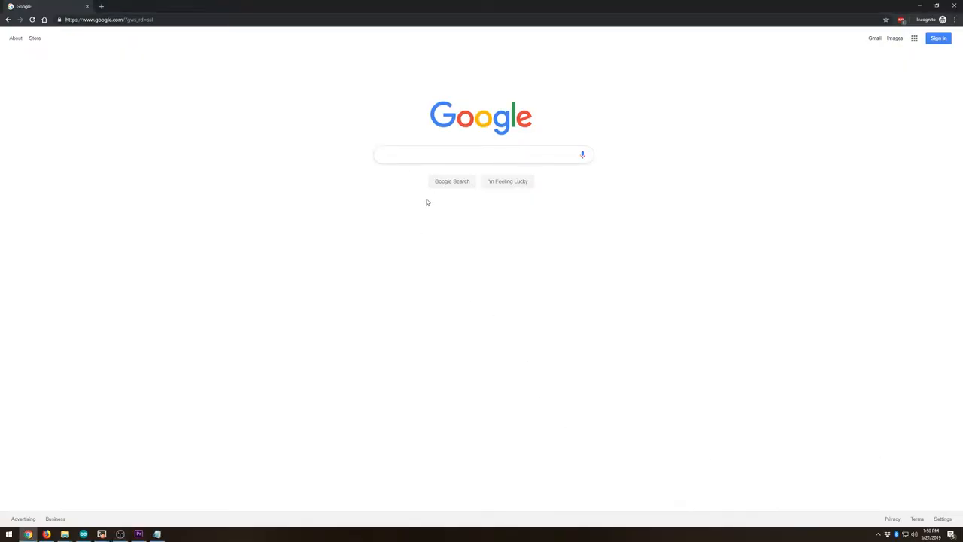
Step: Search Google for "NEC IR Codes" to find infrared protocol references
{"action": "left_click", "coordinate": [481, 153]}
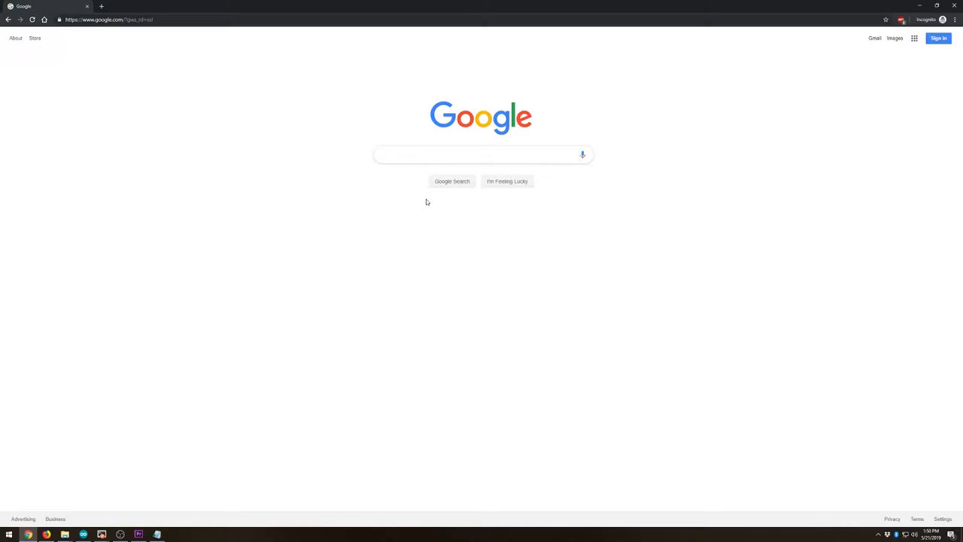
{"action": "type", "text": "NEC"}
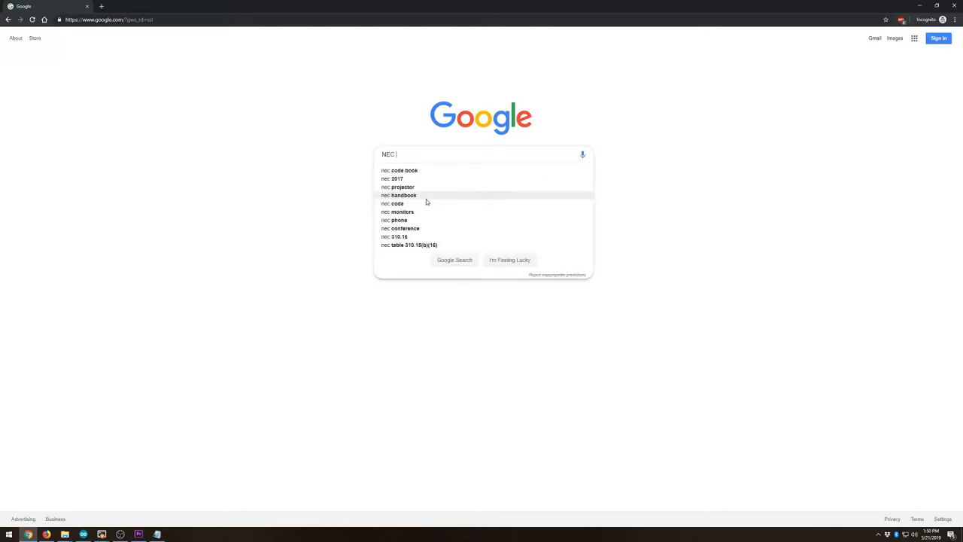
{"action": "type", "text": "IR Codes"}
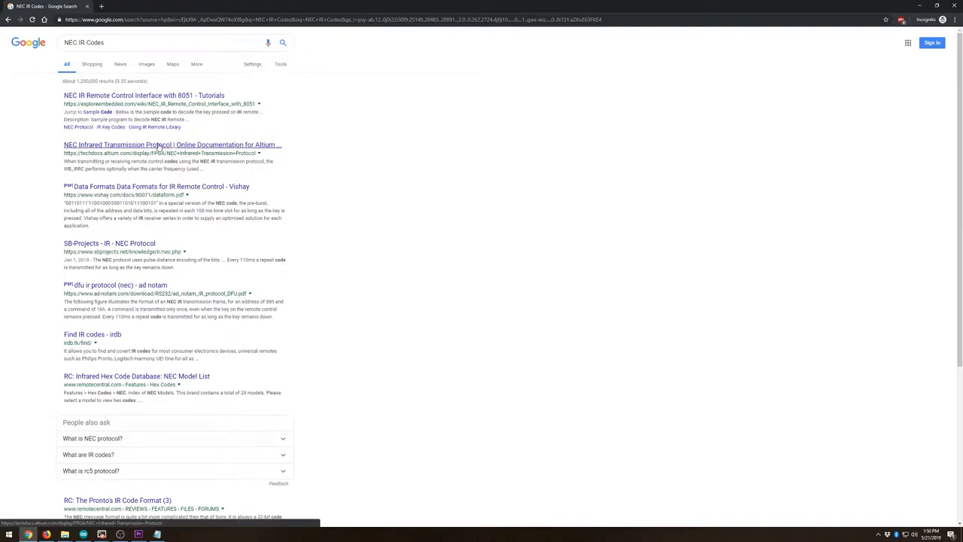
Step: Read the Altium NEC Infrared Transmission Protocol article down to its Figure 1 message frame diagram
{"action": "left_click", "coordinate": [172, 145]}
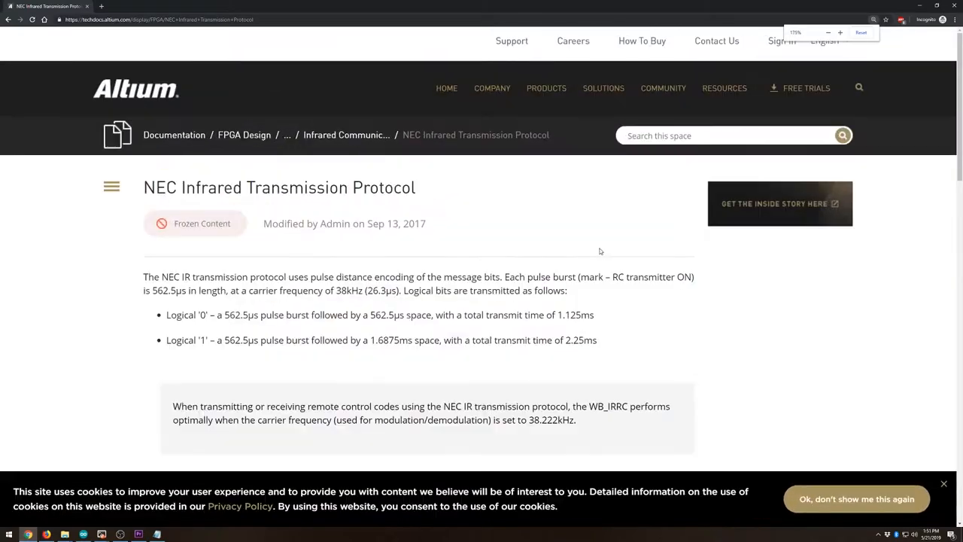
{"action": "left_click", "coordinate": [827, 34]}
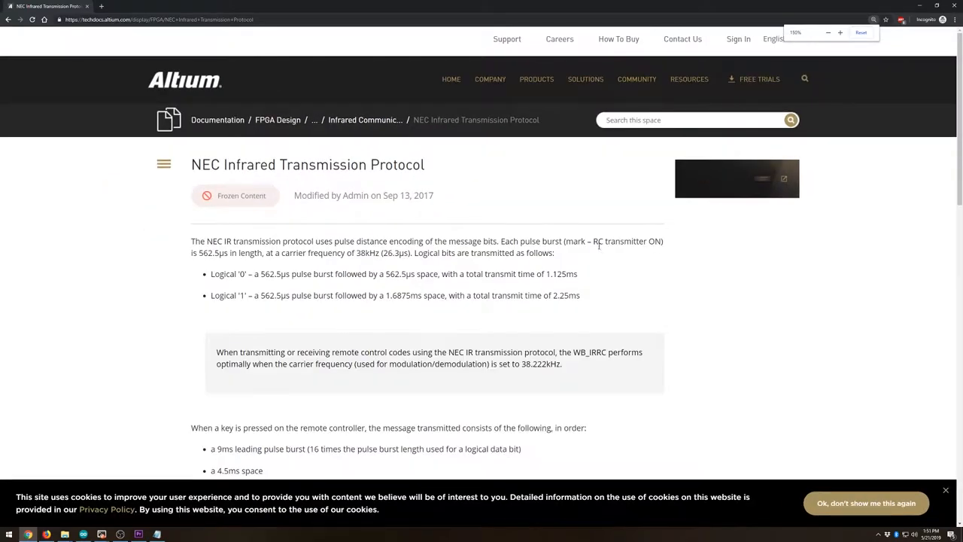
{"action": "scroll", "scroll_direction": "down", "scroll_amount": 3}
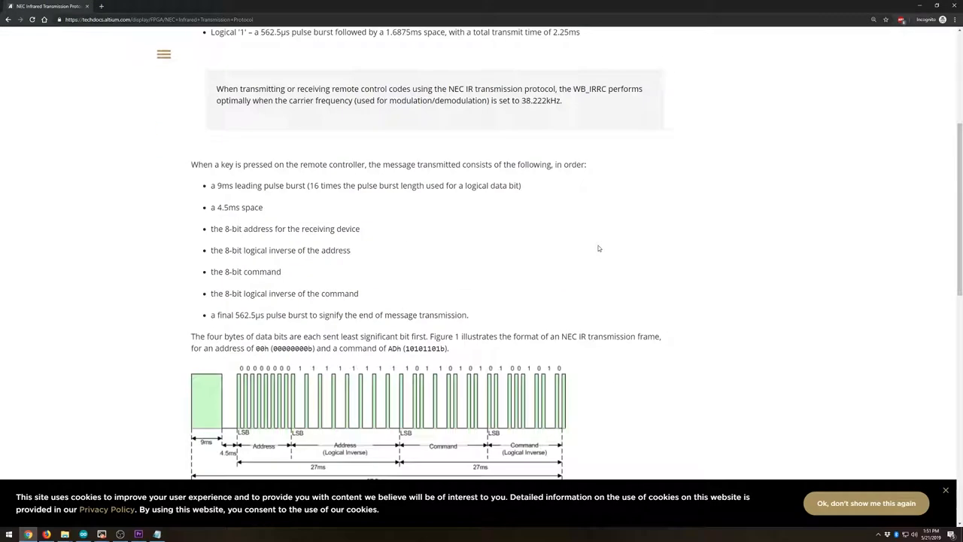
{"action": "scroll", "scroll_direction": "down", "scroll_amount": 3}
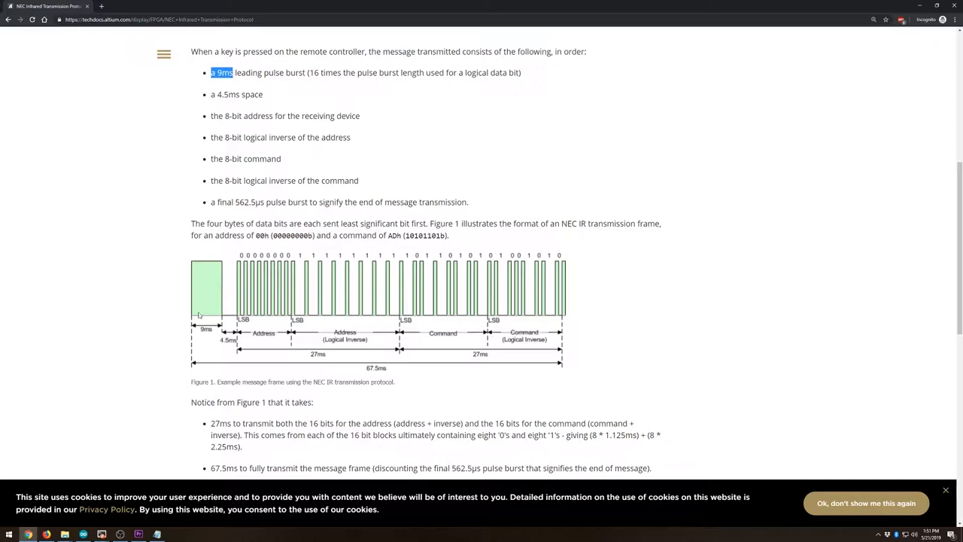
{"action": "scroll", "scroll_direction": "down", "scroll_amount": 3}
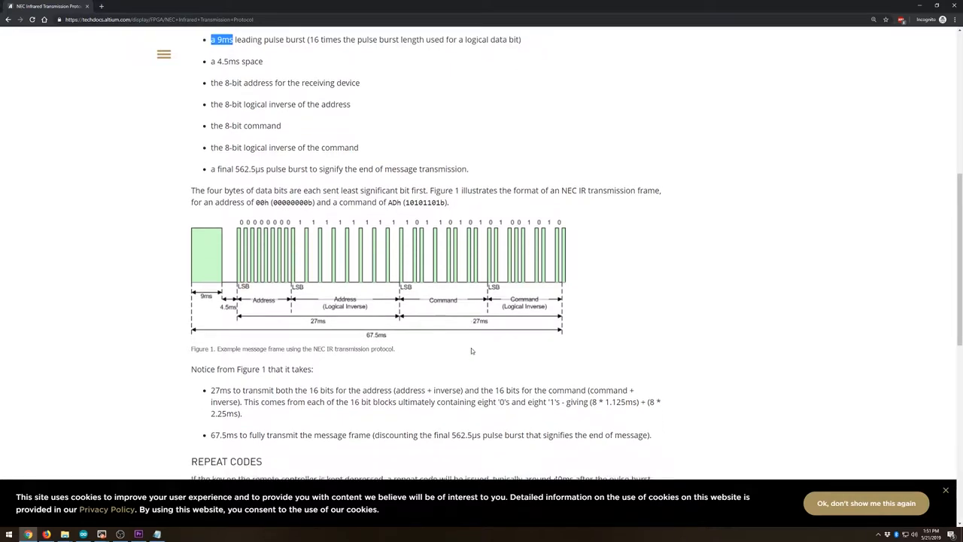
{"action": "scroll", "scroll_direction": "down", "scroll_amount": 3}
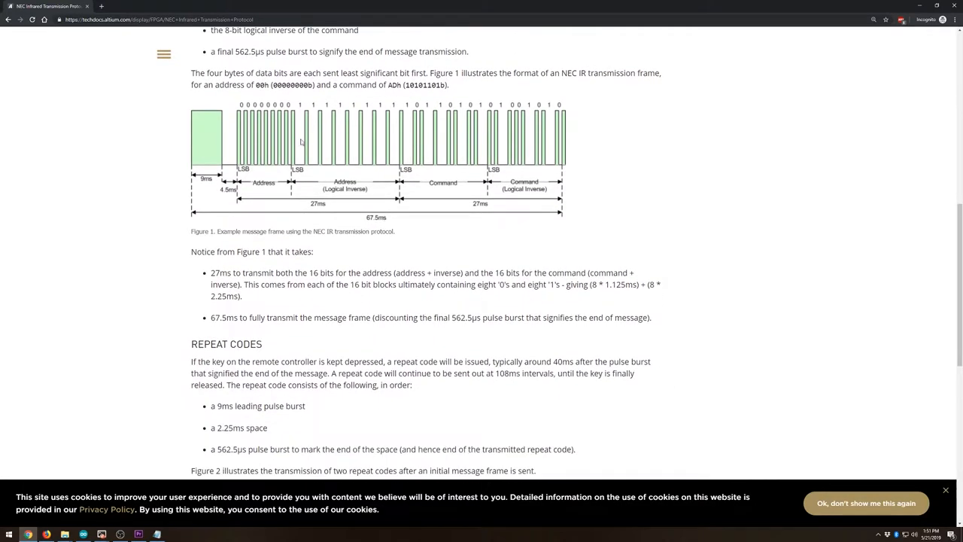
{"action": "mouse_move", "coordinate": [387, 231]}
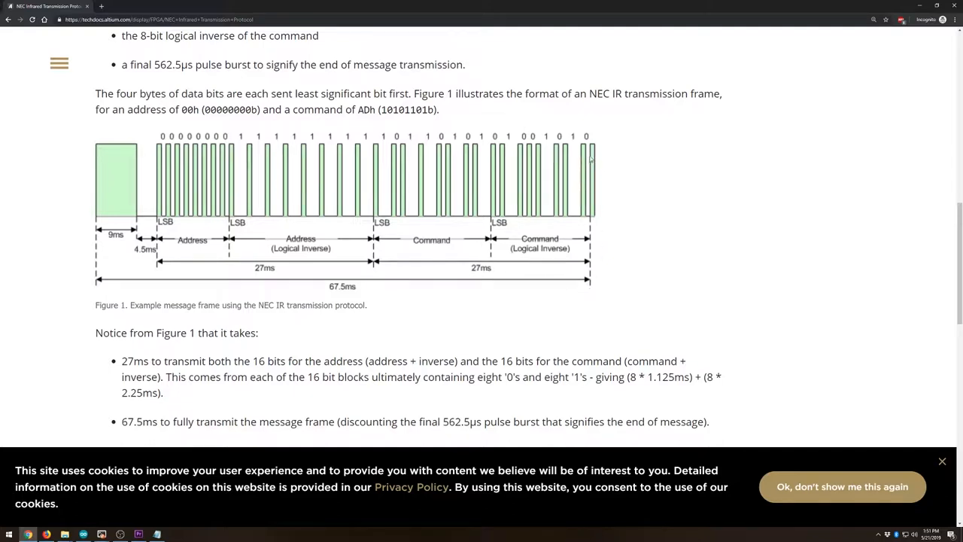
{"action": "mouse_move", "coordinate": [134, 259]}
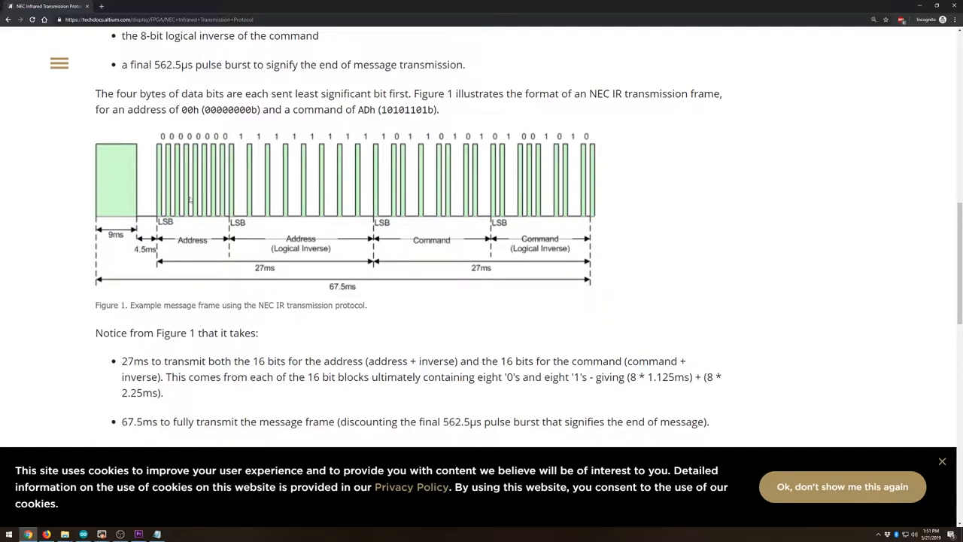
{"action": "mouse_move", "coordinate": [579, 293]}
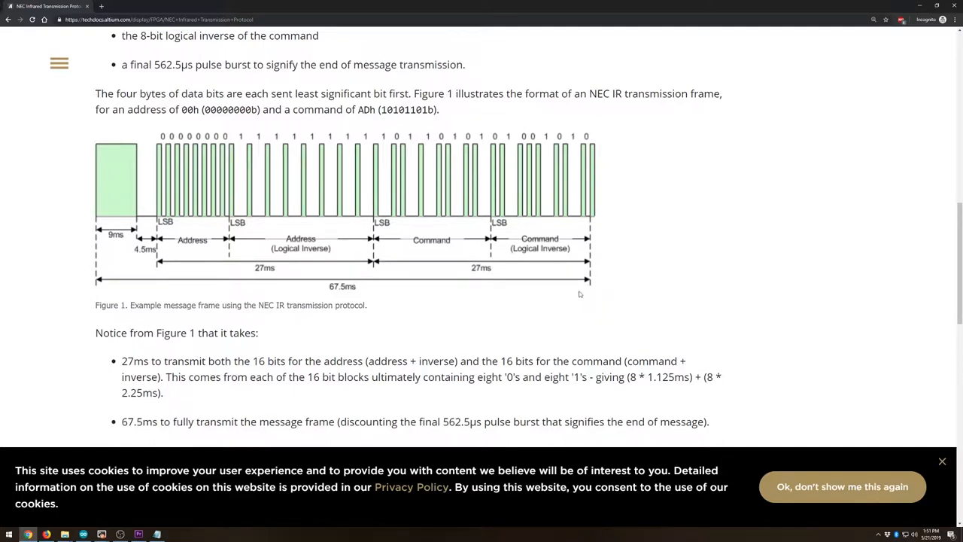
{"action": "mouse_move", "coordinate": [560, 273]}
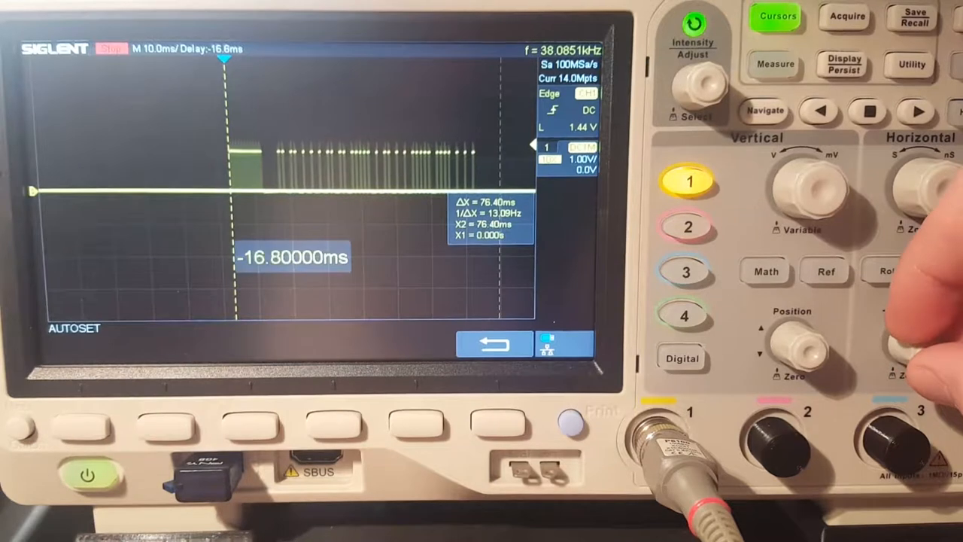
Step: Measure the captured IR pulse train on the oscilloscope with time cursors
{"action": "left_click", "coordinate": [918, 346]}
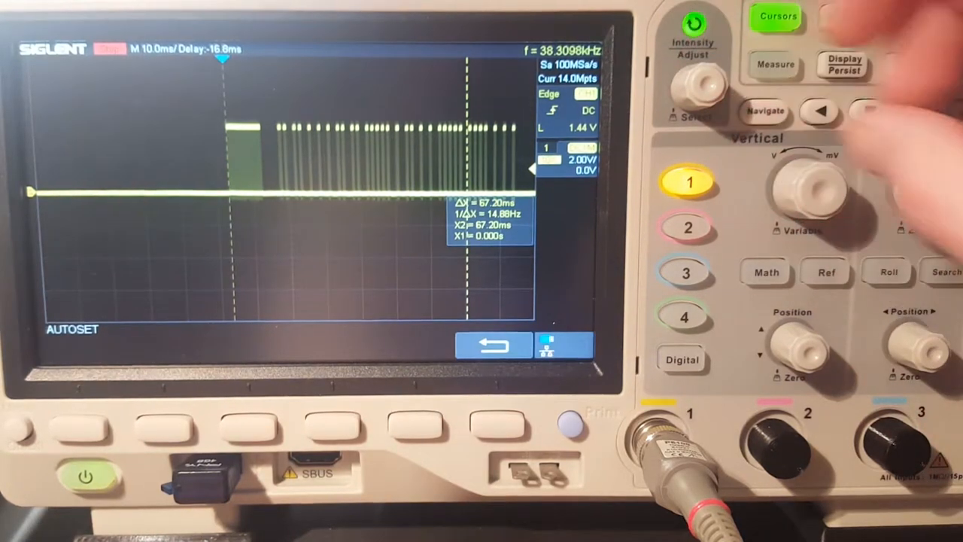
{"action": "mouse_move", "coordinate": [918, 339]}
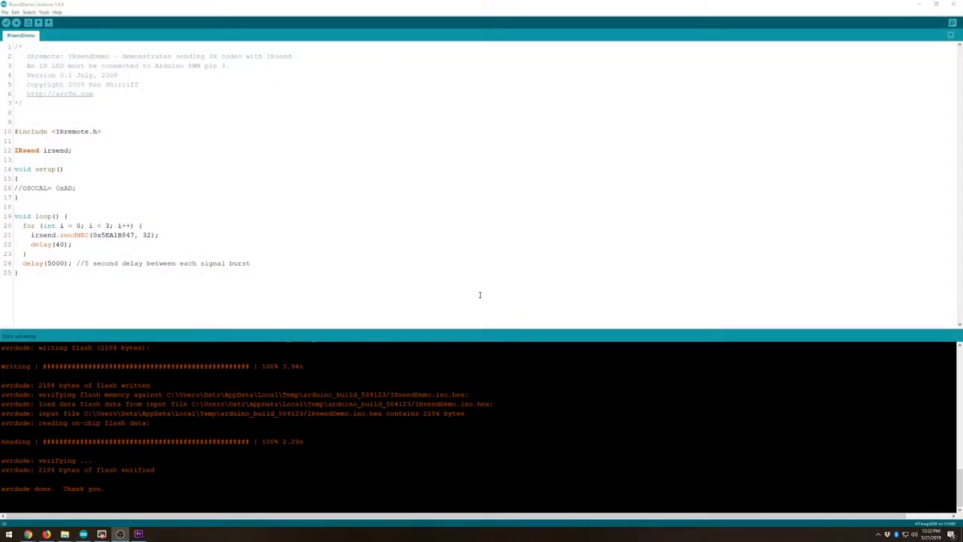
{"action": "mouse_move", "coordinate": [463, 299]}
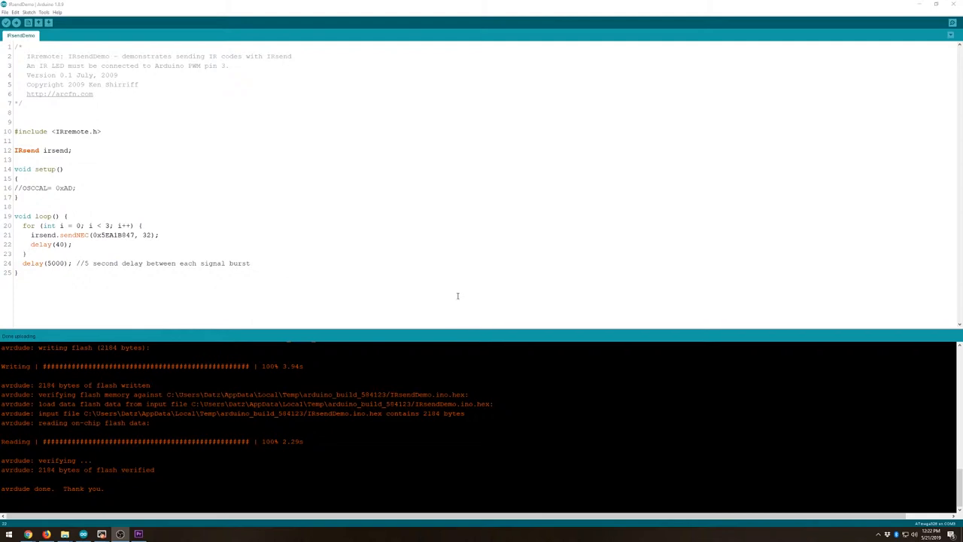
{"action": "mouse_move", "coordinate": [427, 289]}
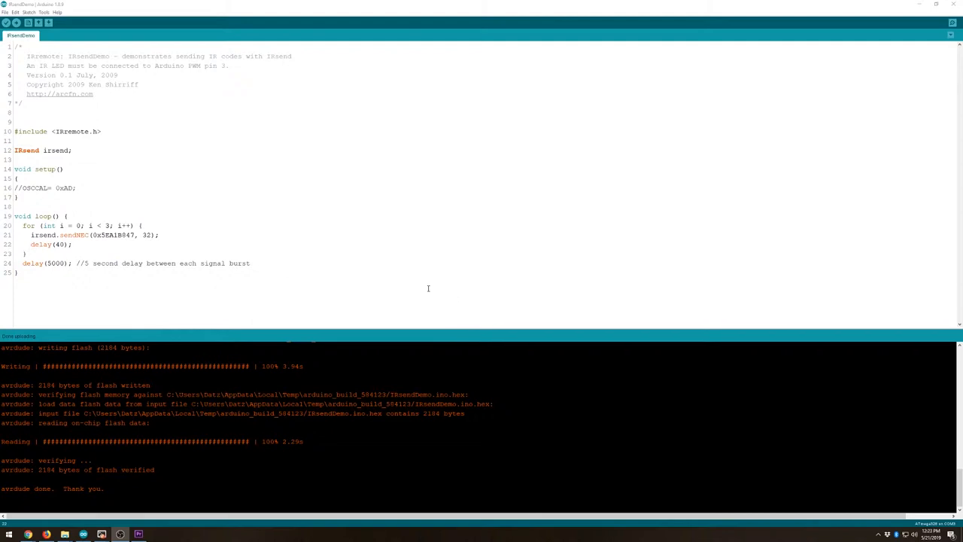
{"action": "mouse_move", "coordinate": [417, 283]}
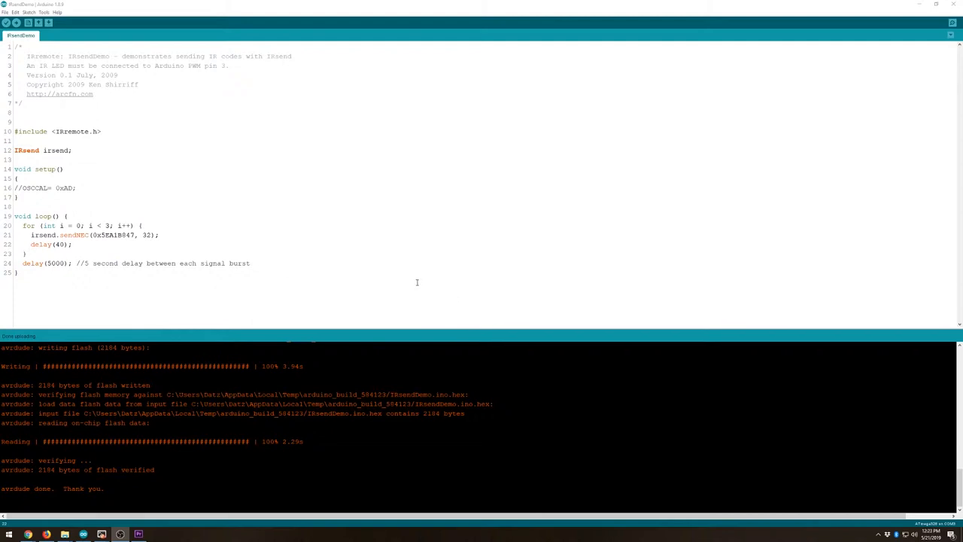
{"action": "mouse_move", "coordinate": [406, 278]}
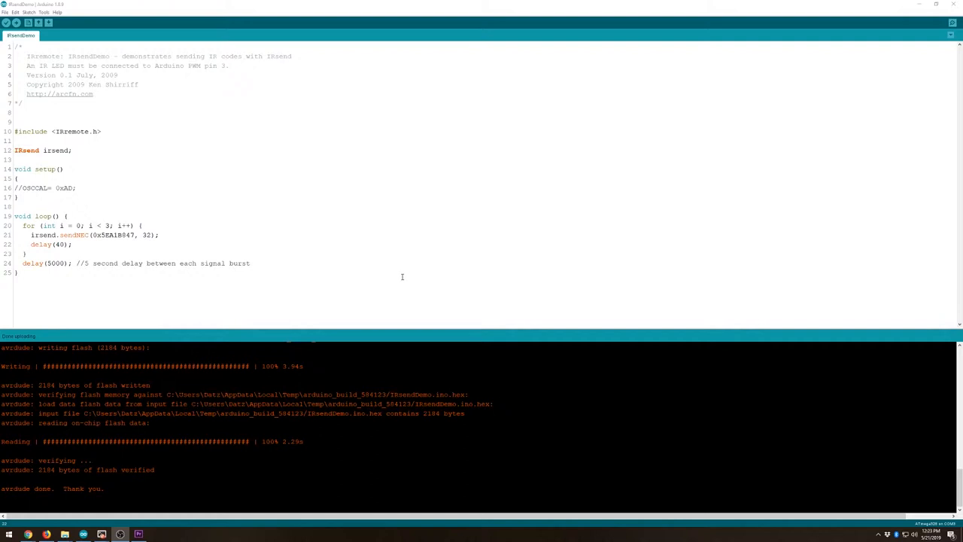
{"action": "mouse_move", "coordinate": [301, 231]}
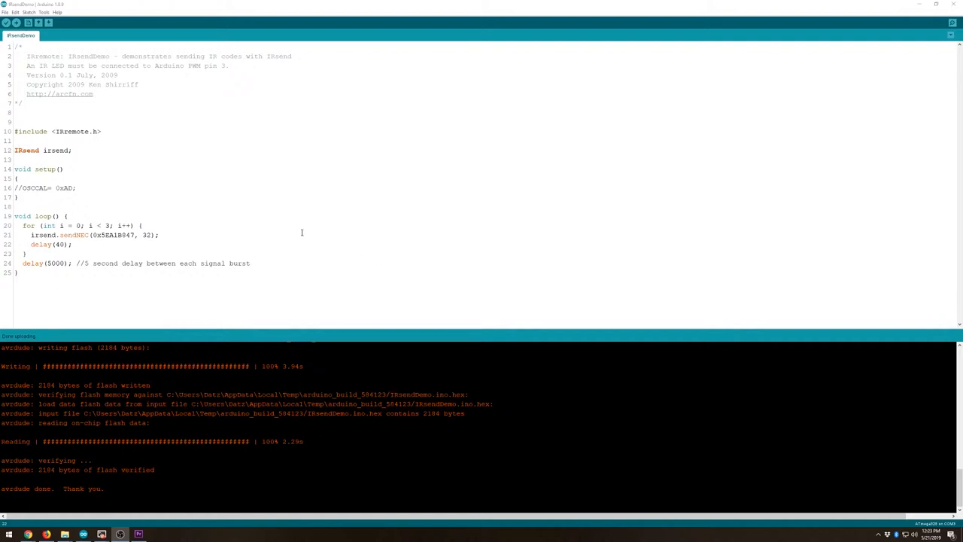
{"action": "mouse_move", "coordinate": [234, 175]}
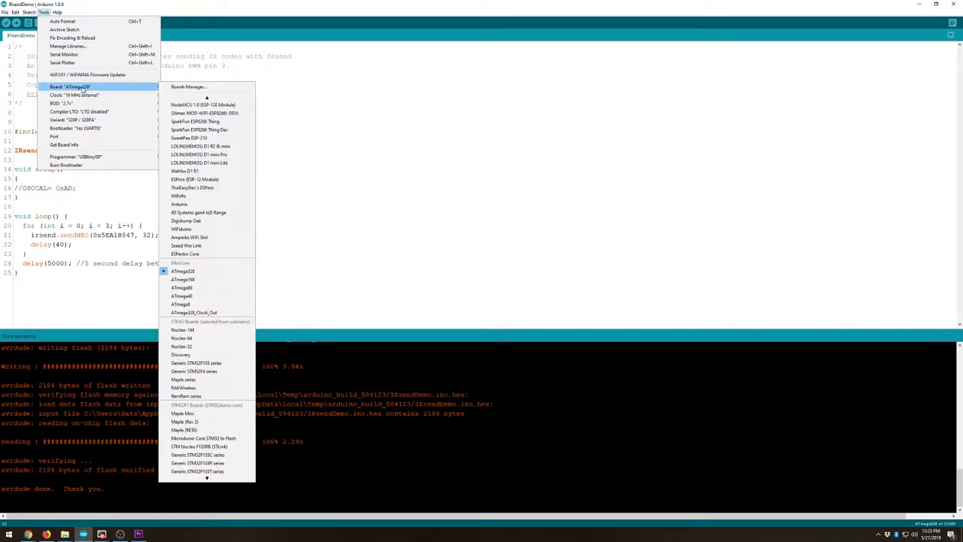
{"action": "mouse_move", "coordinate": [137, 87]}
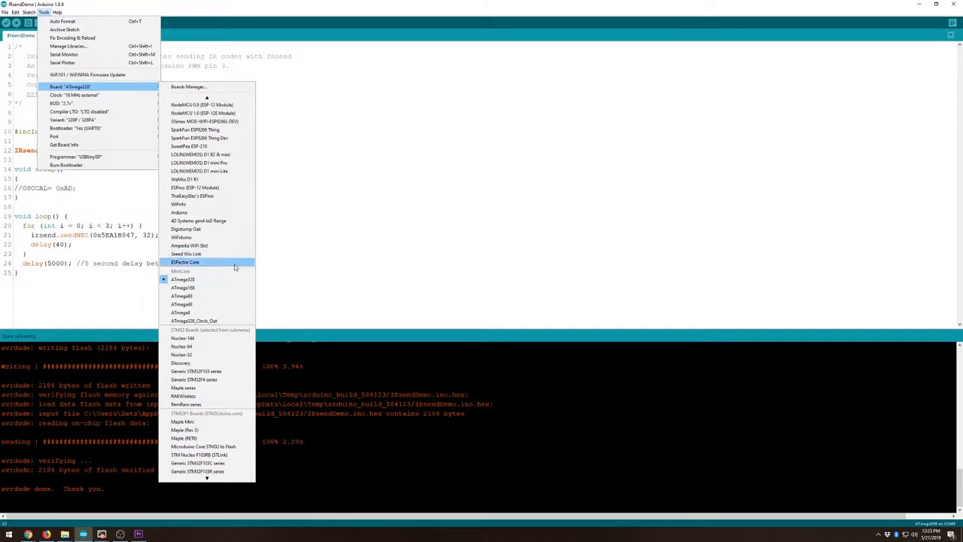
{"action": "mouse_move", "coordinate": [225, 271]}
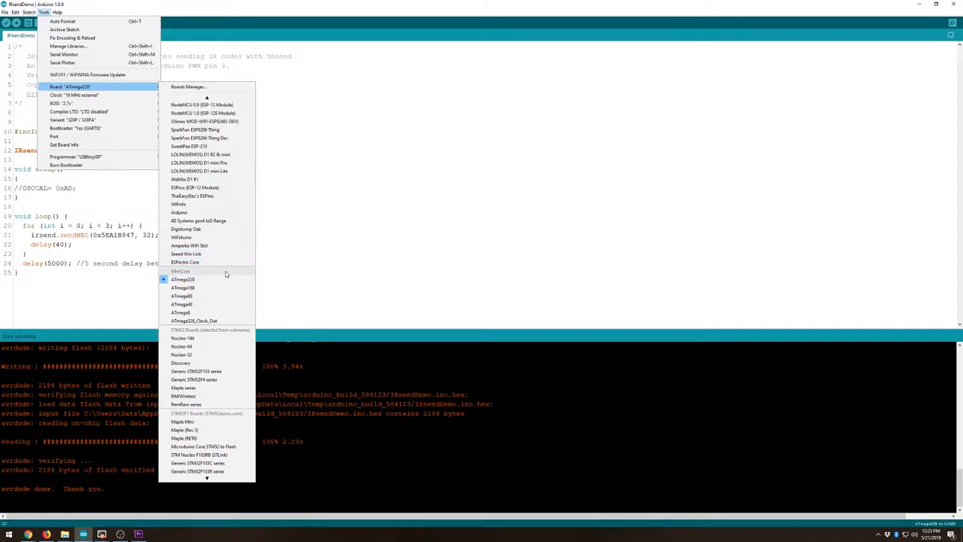
{"action": "mouse_move", "coordinate": [220, 288]}
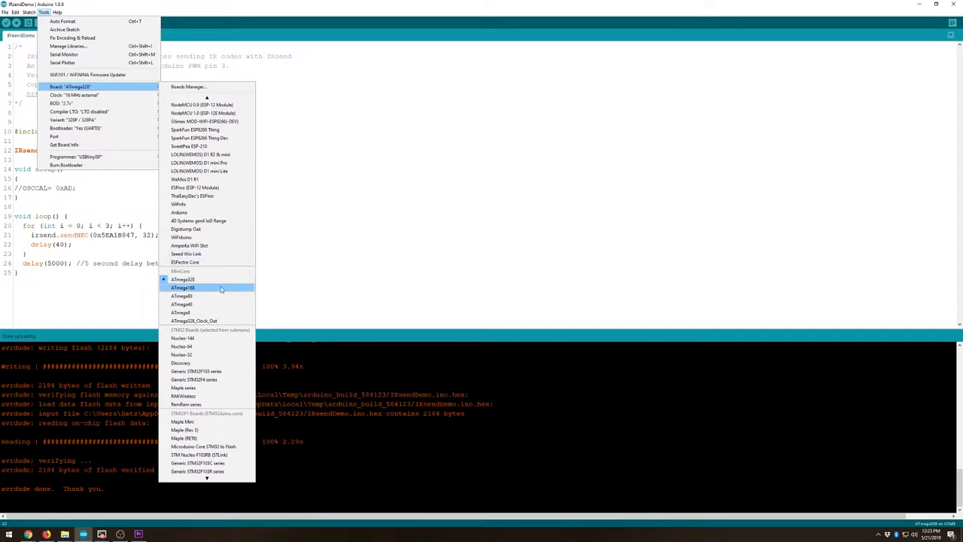
{"action": "mouse_move", "coordinate": [184, 278]}
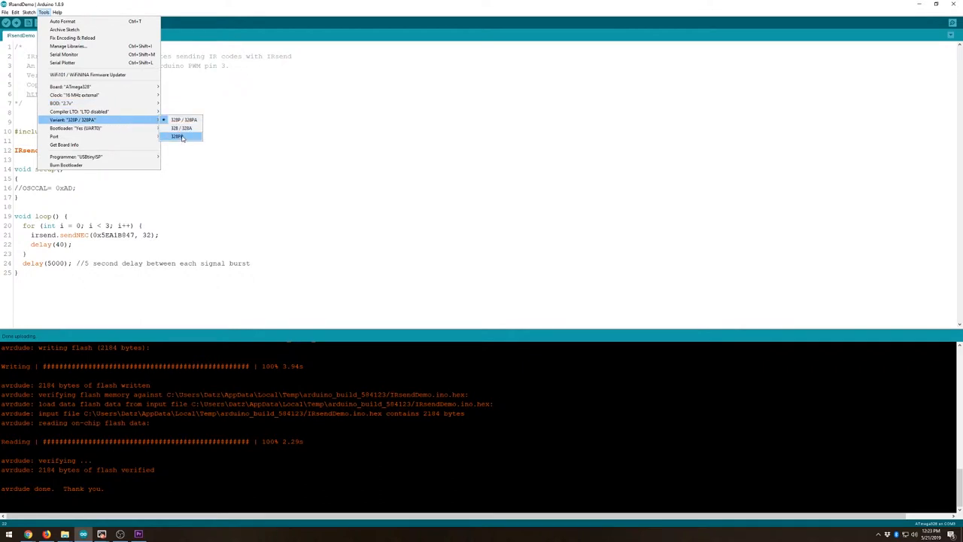
{"action": "mouse_move", "coordinate": [181, 128]}
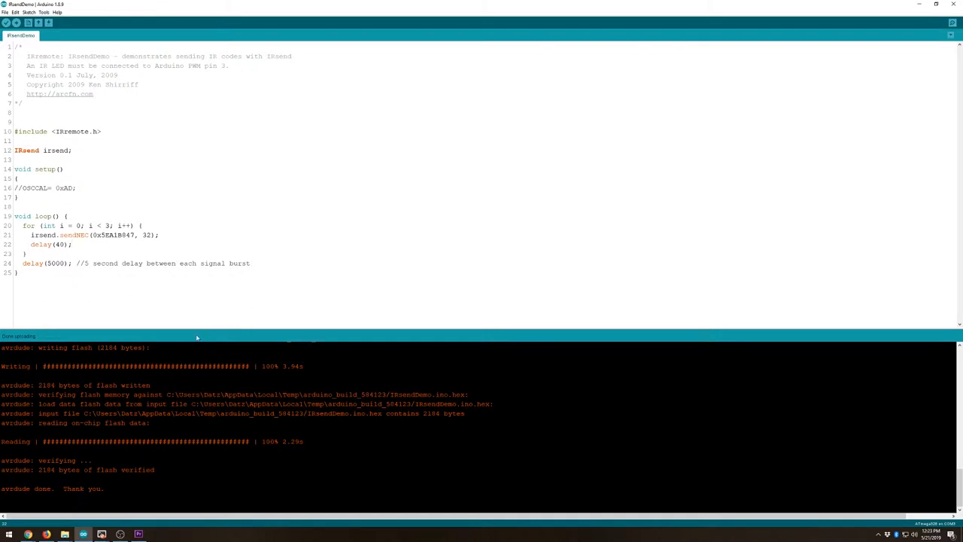
{"action": "mouse_move", "coordinate": [51, 527]}
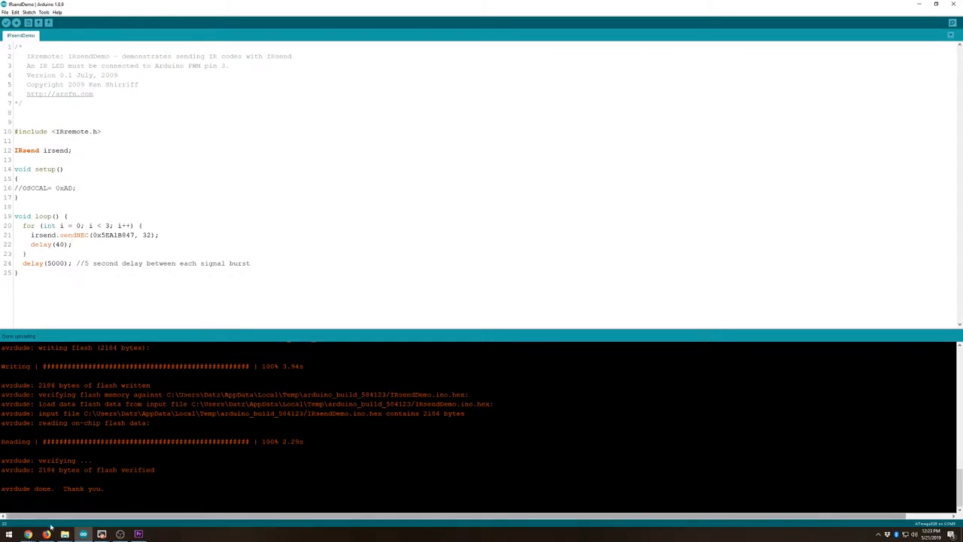
{"action": "mouse_move", "coordinate": [27, 533]}
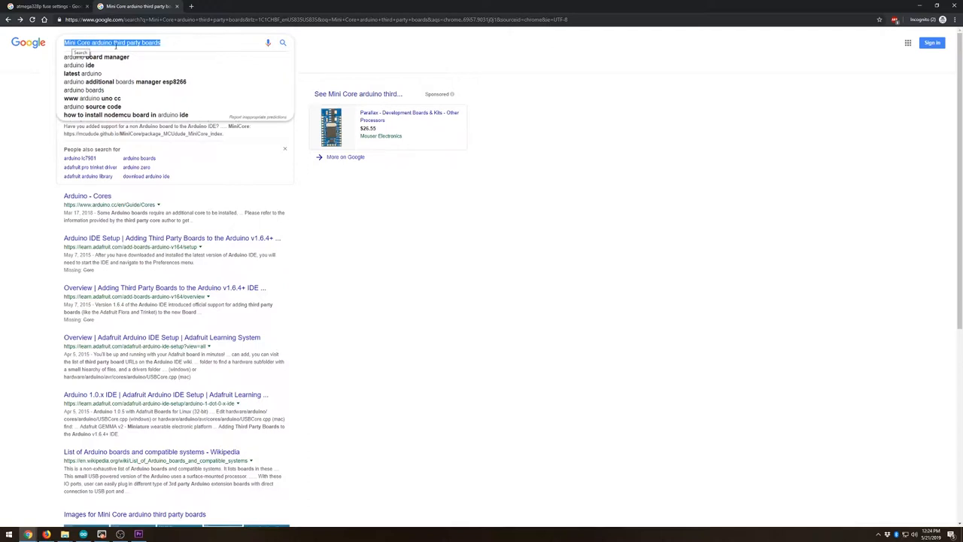
{"action": "mouse_move", "coordinate": [193, 43]}
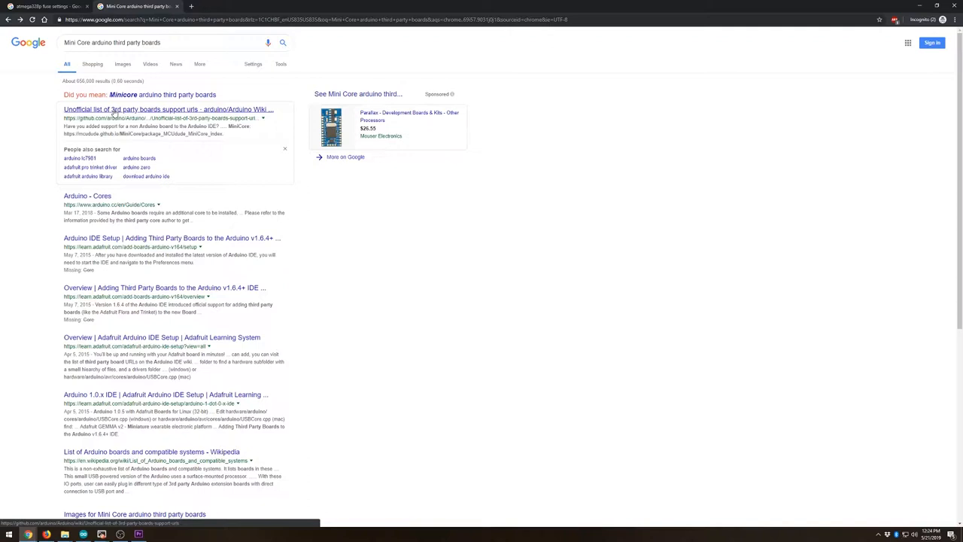
Step: From GitHub's unofficial 3rd party boards list, reach MiniCore's package_MCUdude_MiniCore_index.json and return to Arduino IDE
{"action": "left_click", "coordinate": [169, 108]}
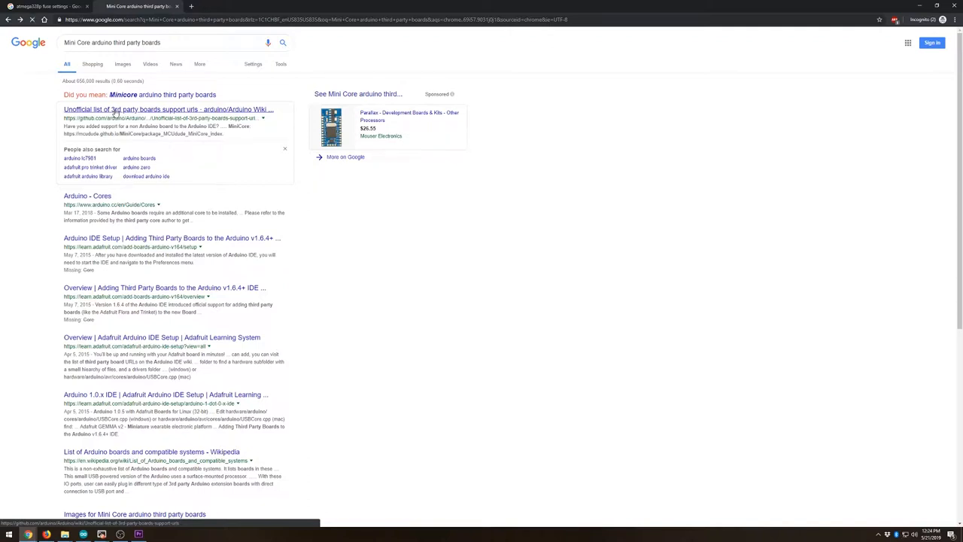
{"action": "left_click", "coordinate": [168, 108]}
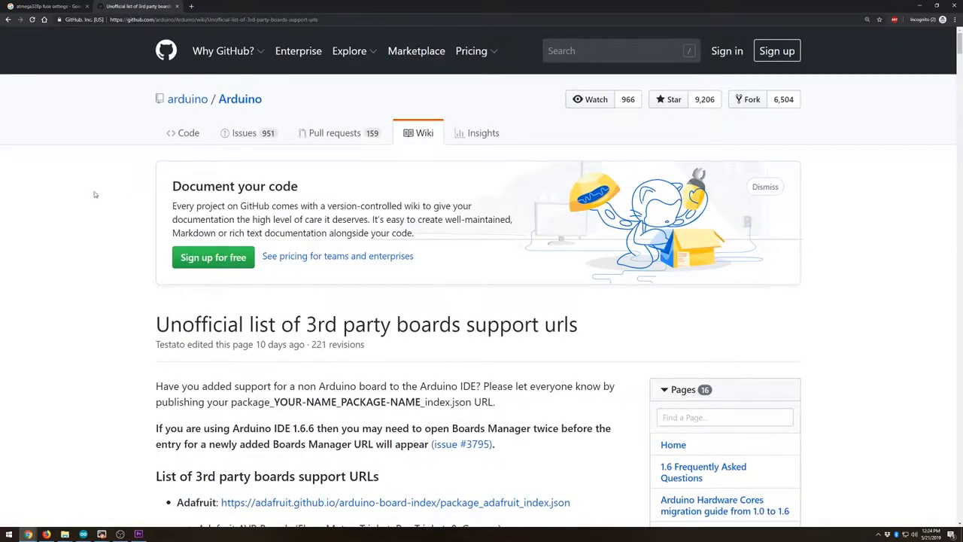
{"action": "scroll", "scroll_direction": "down", "scroll_amount": 3}
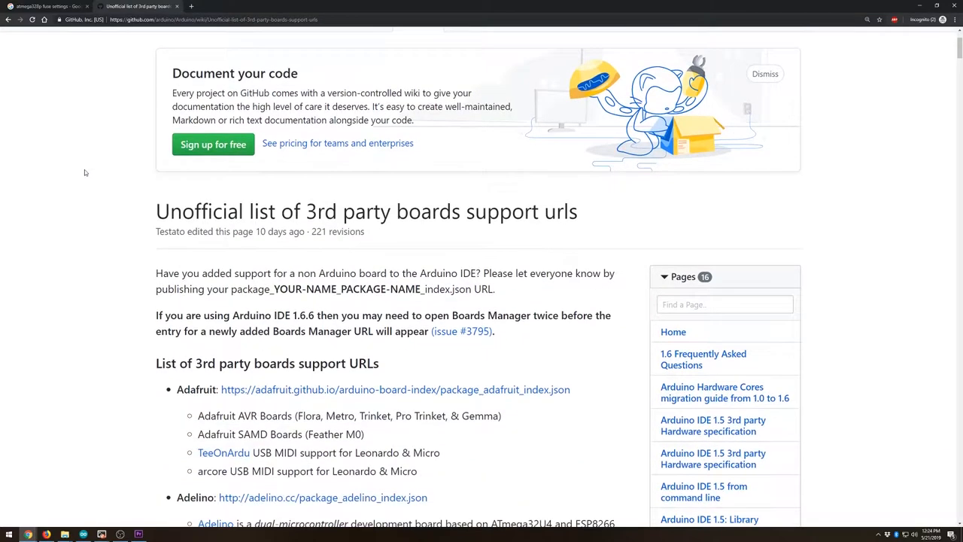
{"action": "scroll", "scroll_direction": "down", "scroll_amount": 3}
{"action": "type", "text": "minicore"}
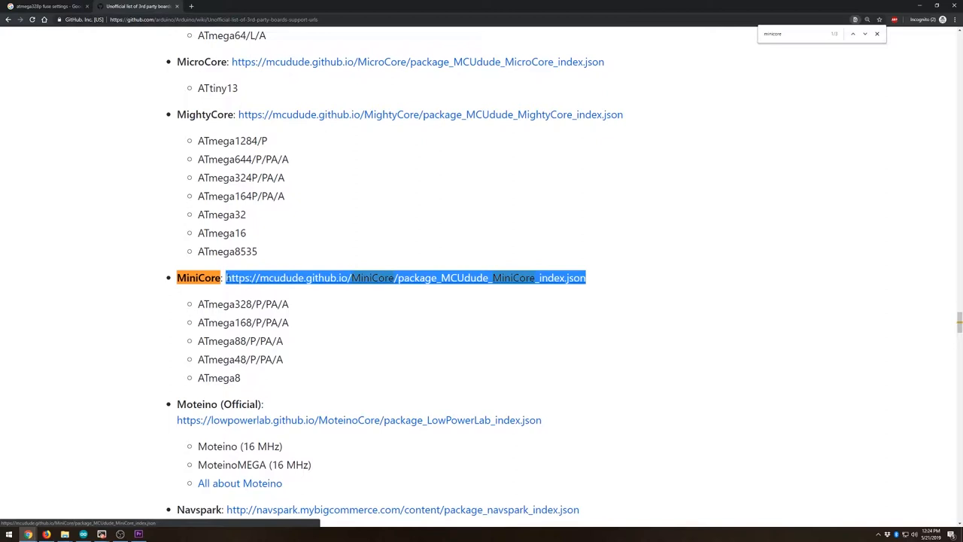
{"action": "mouse_move", "coordinate": [429, 277]}
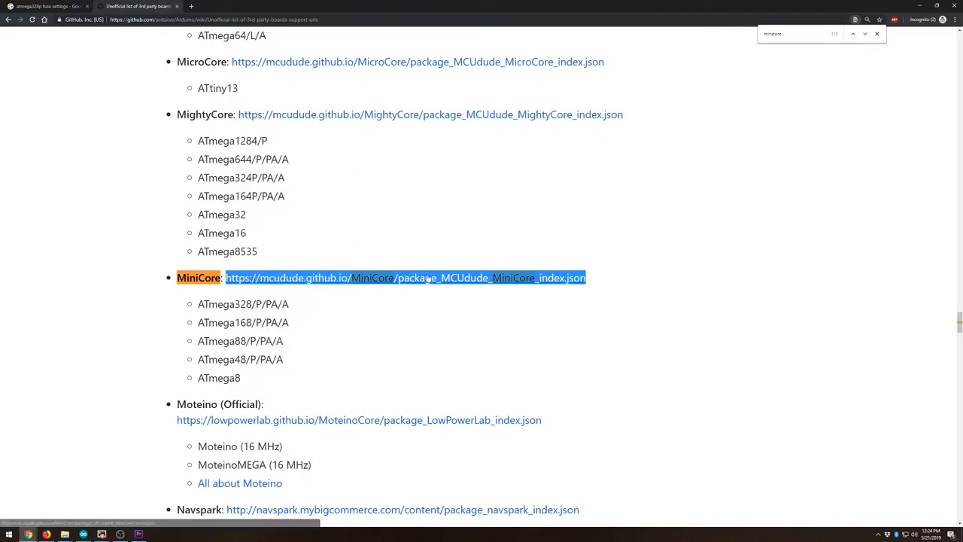
{"action": "left_click", "coordinate": [407, 277]}
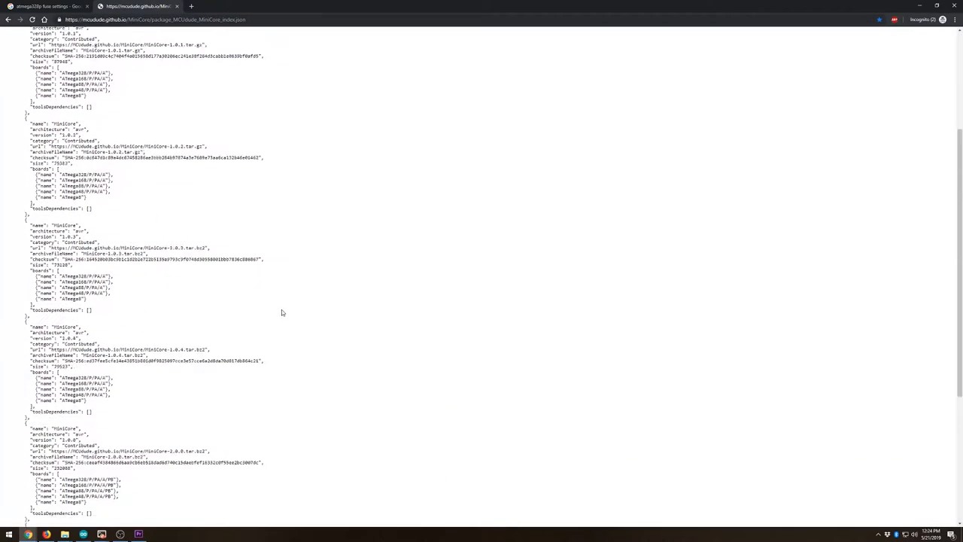
{"action": "left_click", "coordinate": [19, 18]}
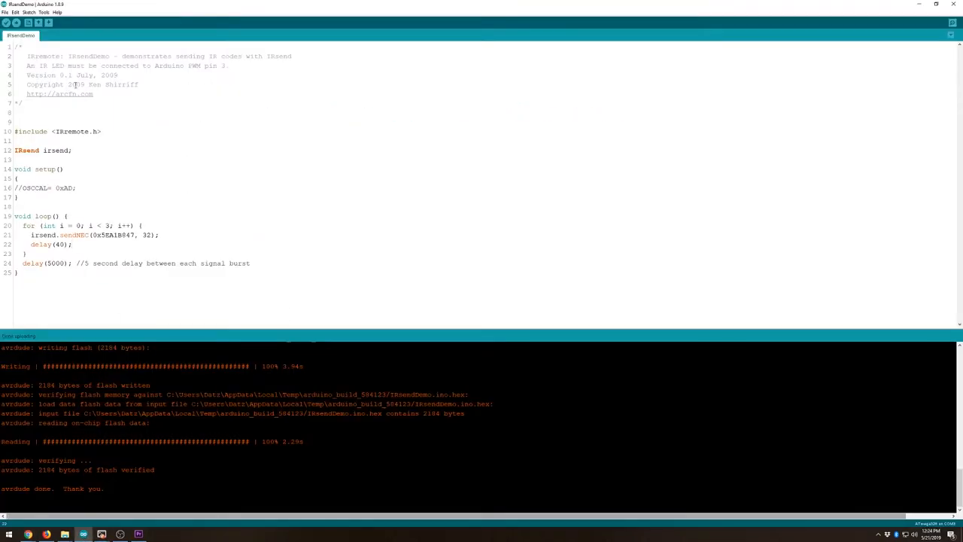
Step: Add the MiniCore package index URL to the Additional Boards Manager URLs in Preferences and confirm the list
{"action": "left_click", "coordinate": [44, 12]}
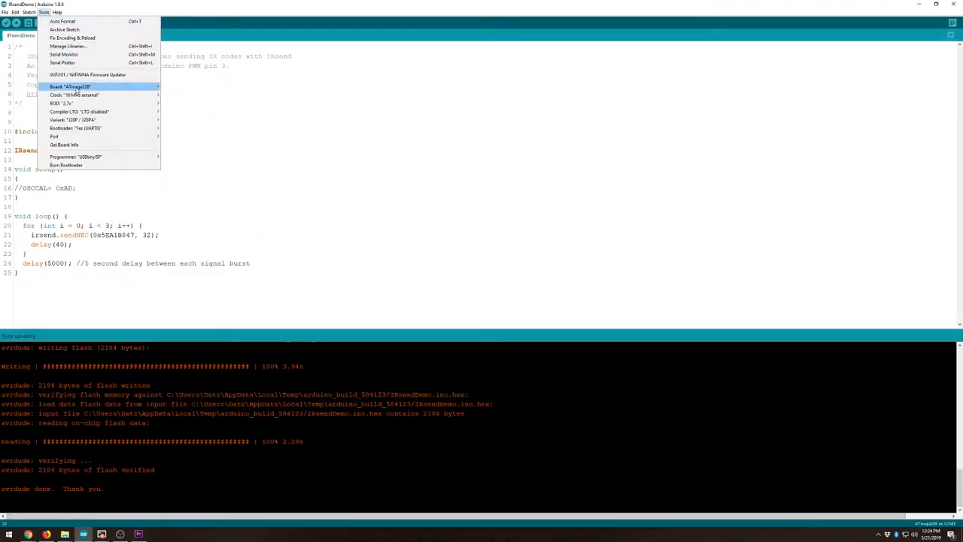
{"action": "left_click", "coordinate": [6, 12]}
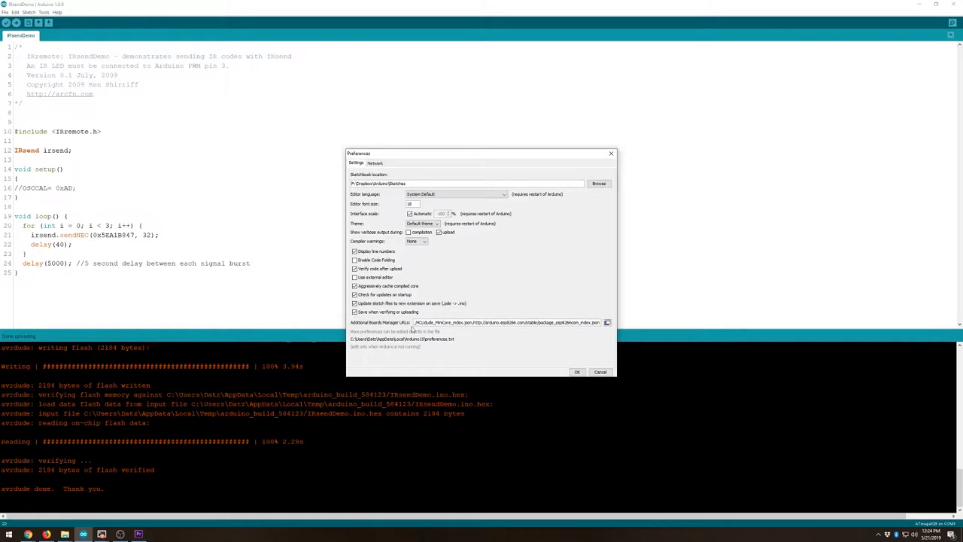
{"action": "left_click", "coordinate": [606, 322]}
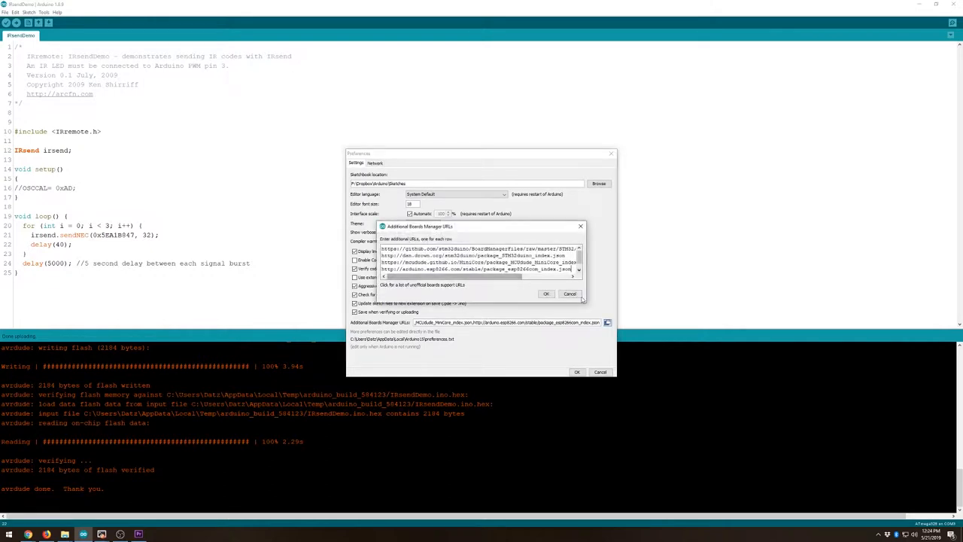
{"action": "left_click_drag", "start_coordinate": [587, 301], "coordinate": [721, 394]}
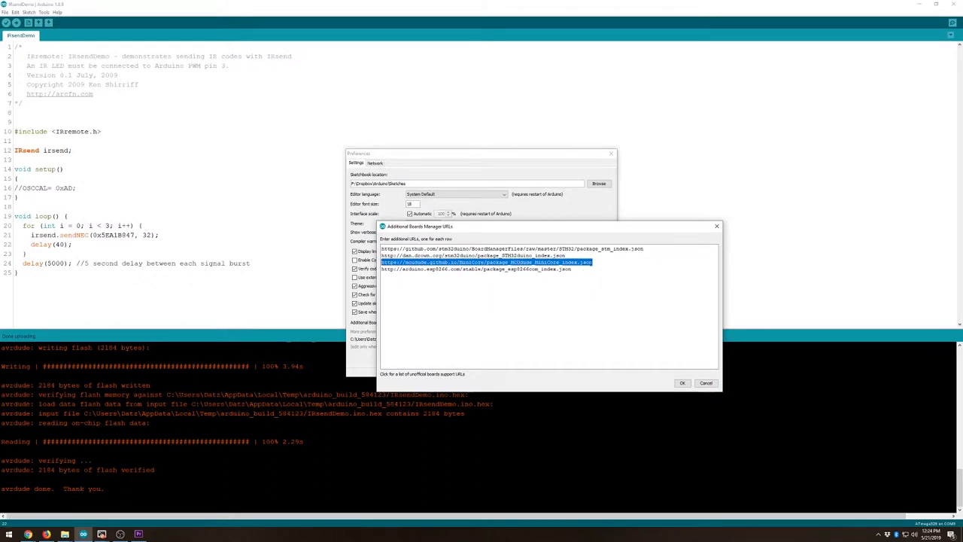
{"action": "key", "text": "Delete"}
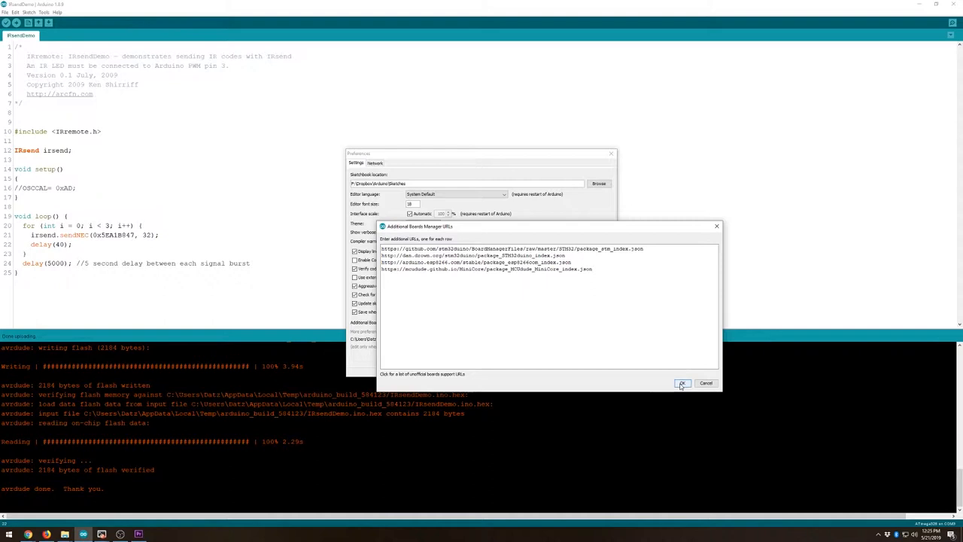
{"action": "left_click", "coordinate": [682, 384]}
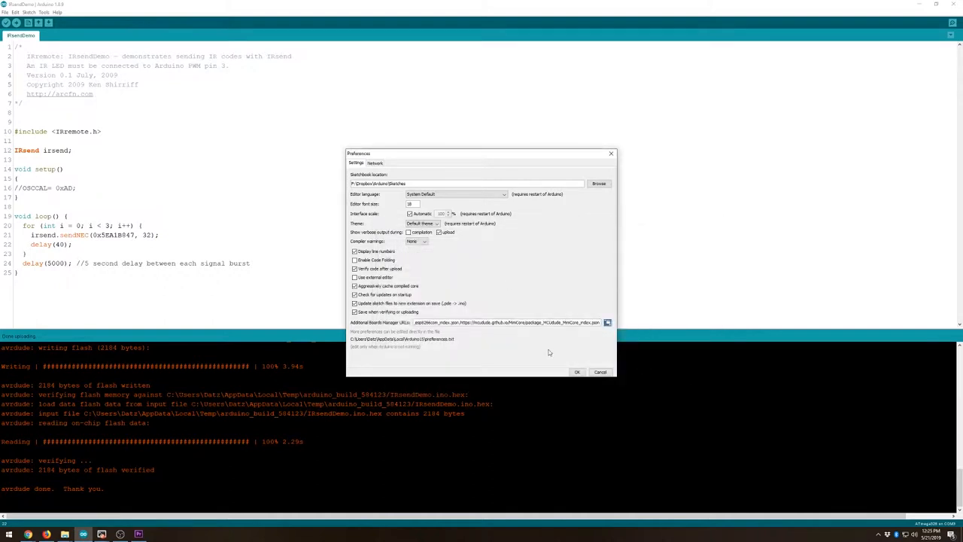
Step: Save preferences, then confirm MiniCore by MCUdude shows installed in Boards Manager and close it
{"action": "left_click", "coordinate": [599, 372]}
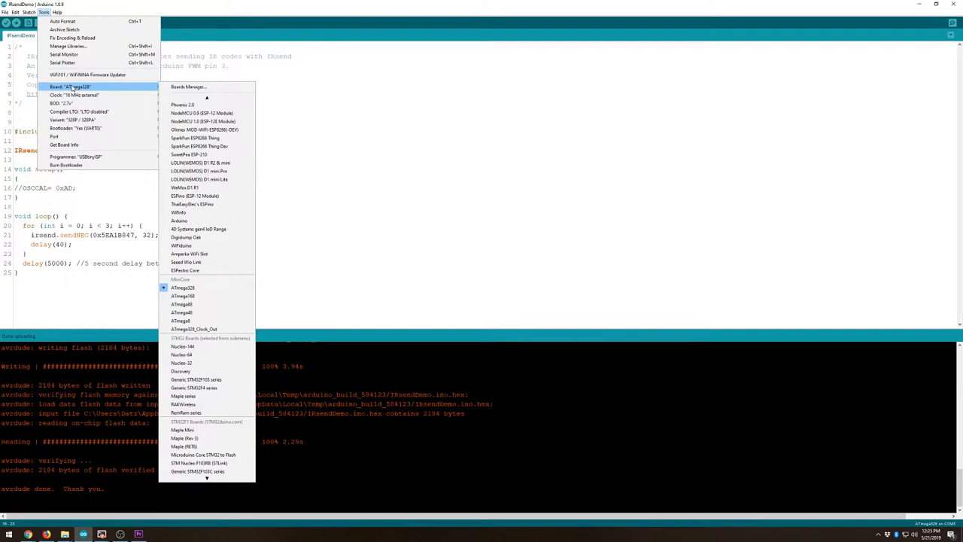
{"action": "mouse_move", "coordinate": [147, 87]}
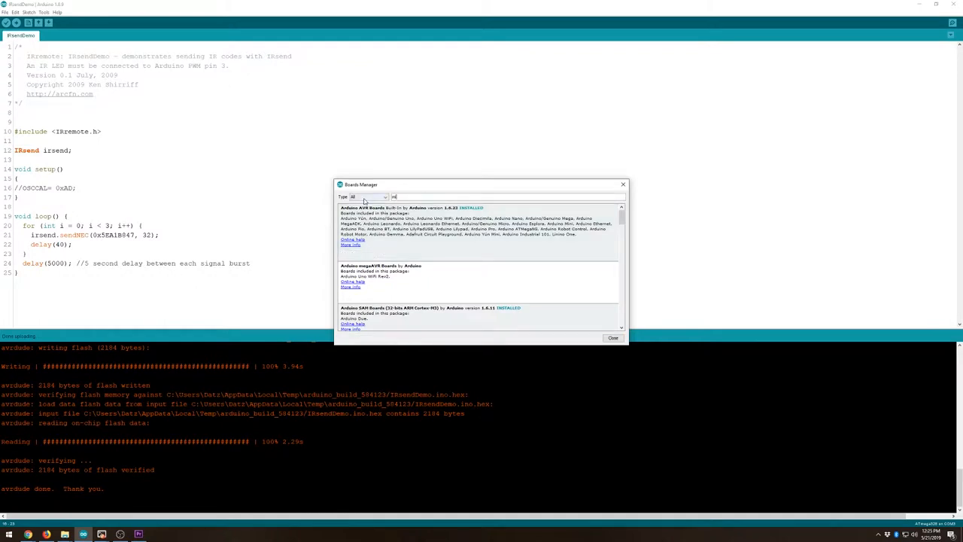
{"action": "type", "text": "minicore"}
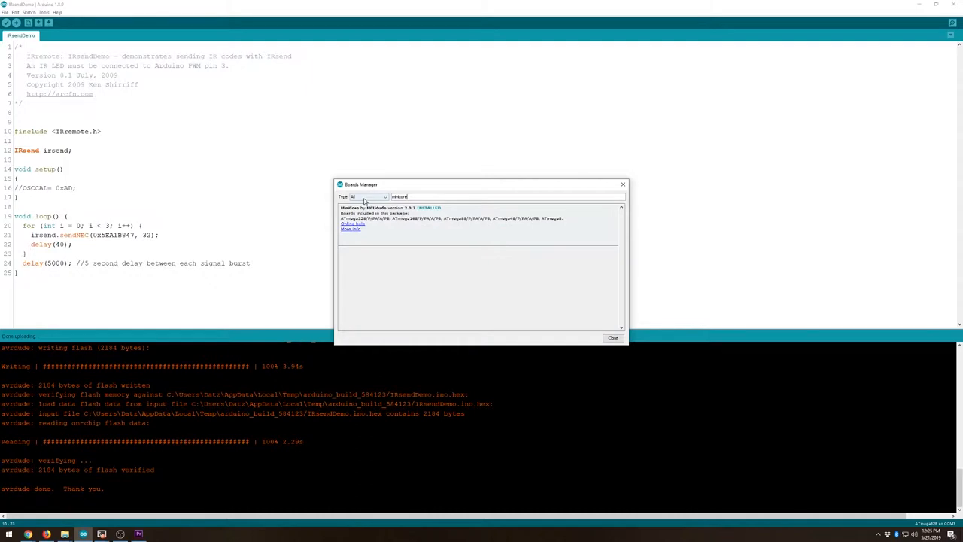
{"action": "left_click", "coordinate": [452, 214]}
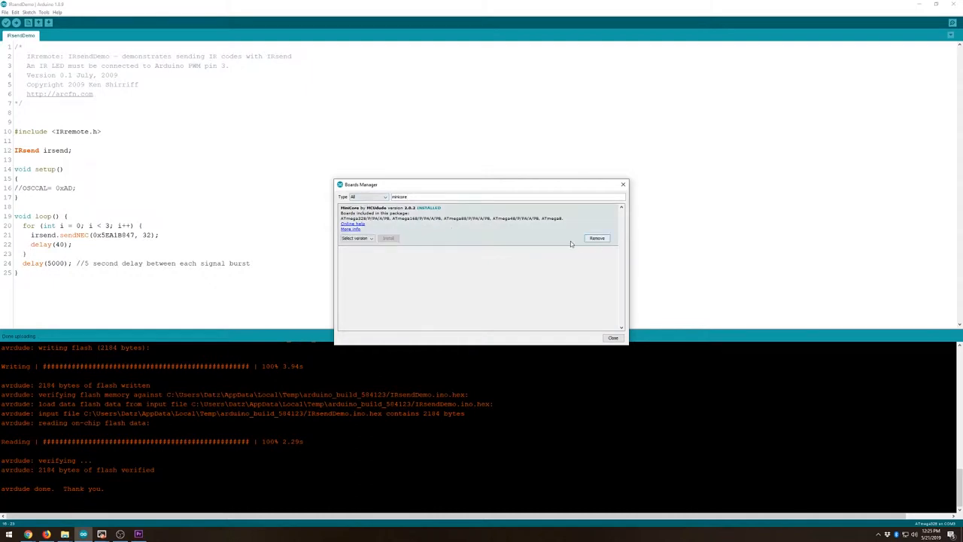
{"action": "mouse_move", "coordinate": [596, 238]}
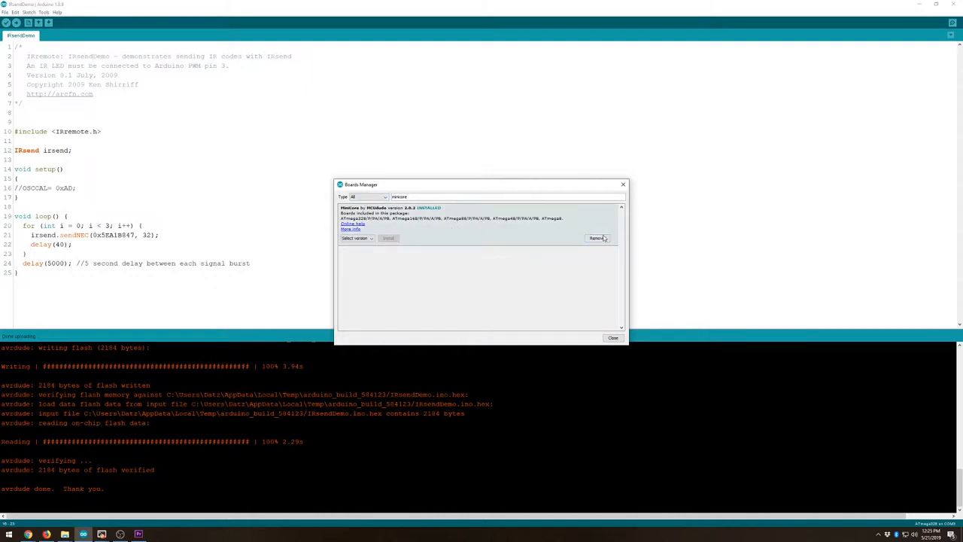
{"action": "mouse_move", "coordinate": [614, 337]}
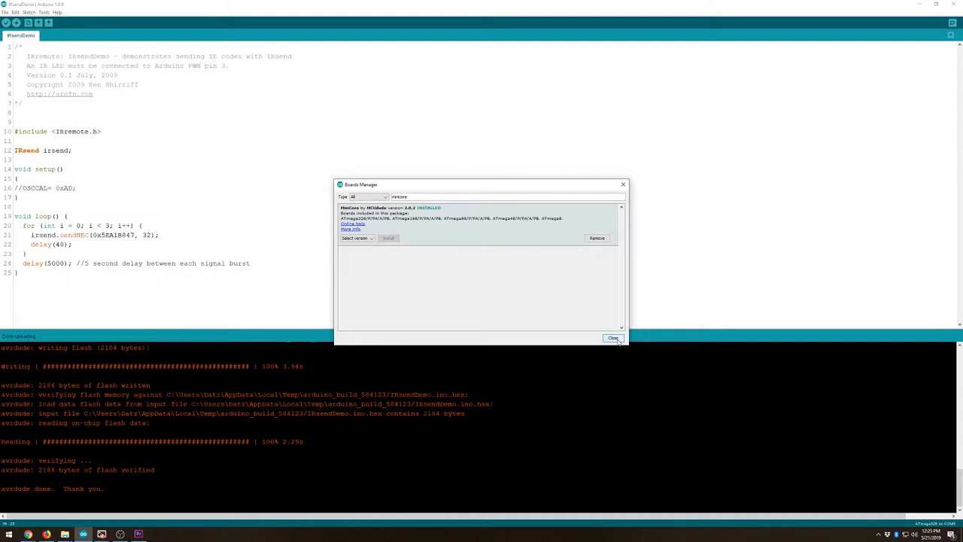
{"action": "left_click", "coordinate": [614, 338]}
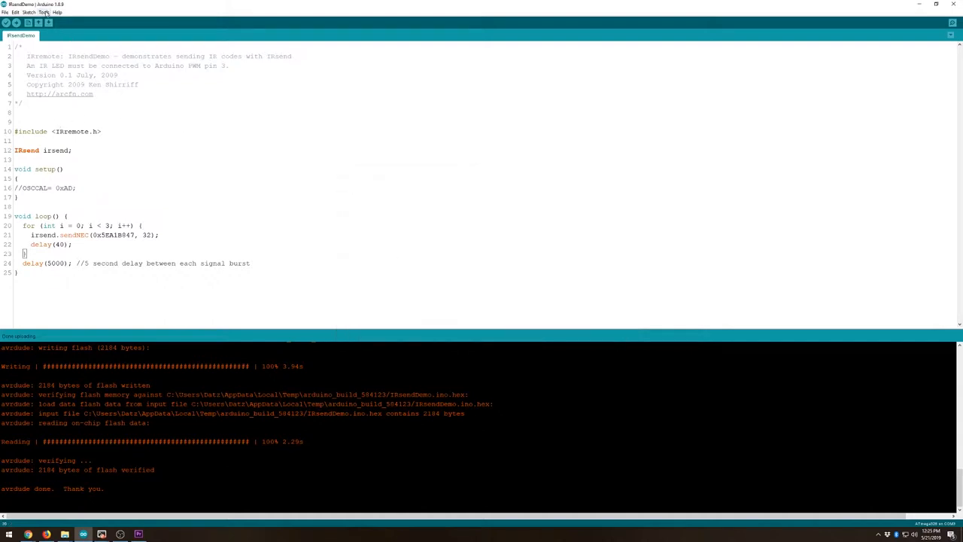
{"action": "left_click", "coordinate": [46, 12]}
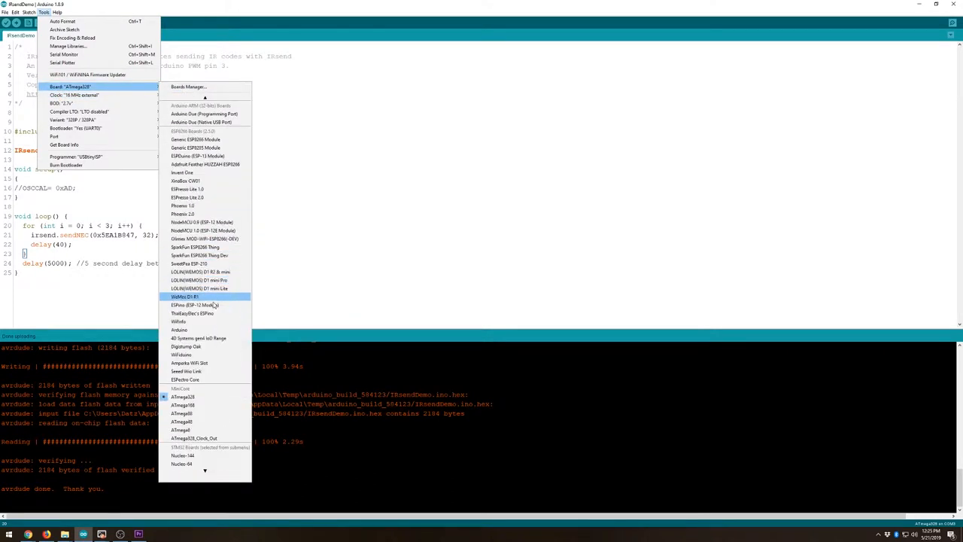
{"action": "scroll", "scroll_direction": "down", "scroll_amount": 3}
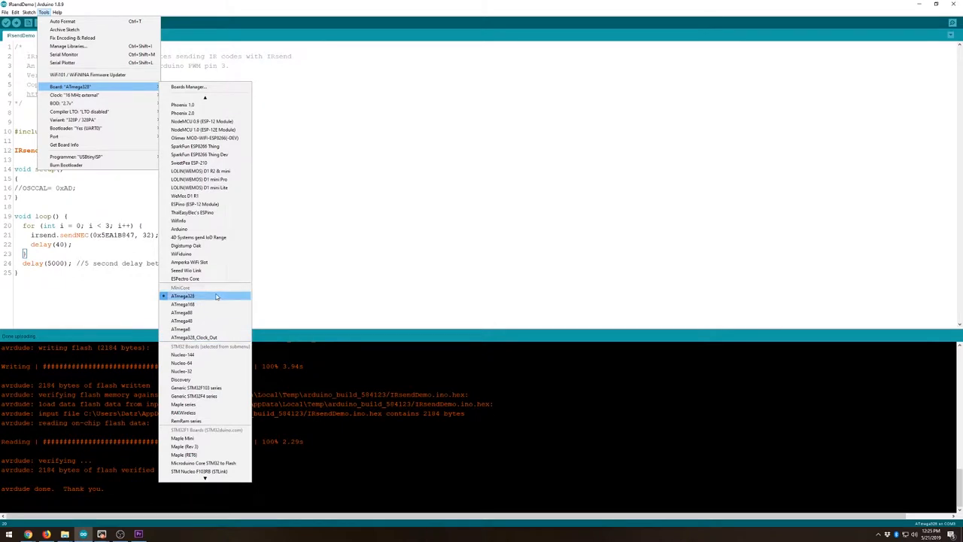
{"action": "mouse_move", "coordinate": [229, 319]}
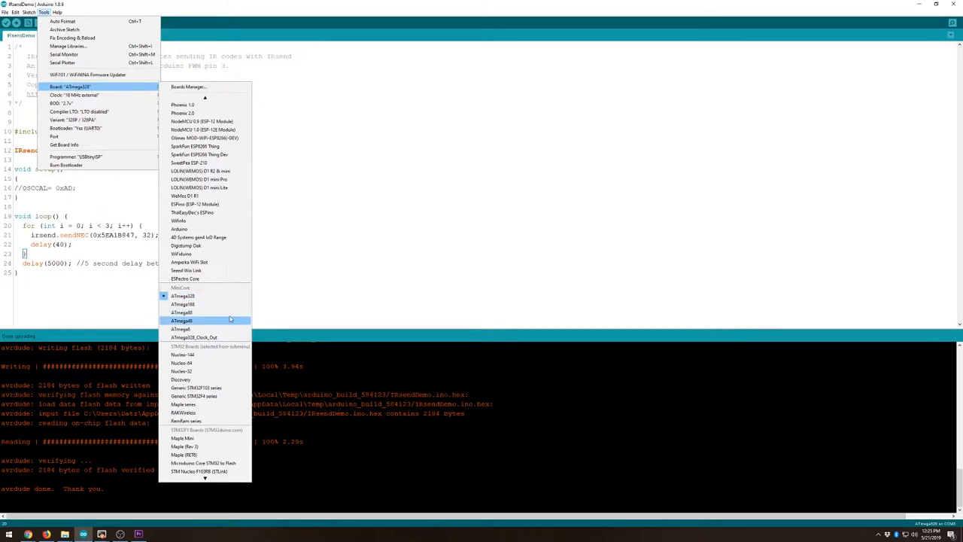
{"action": "mouse_move", "coordinate": [223, 337]}
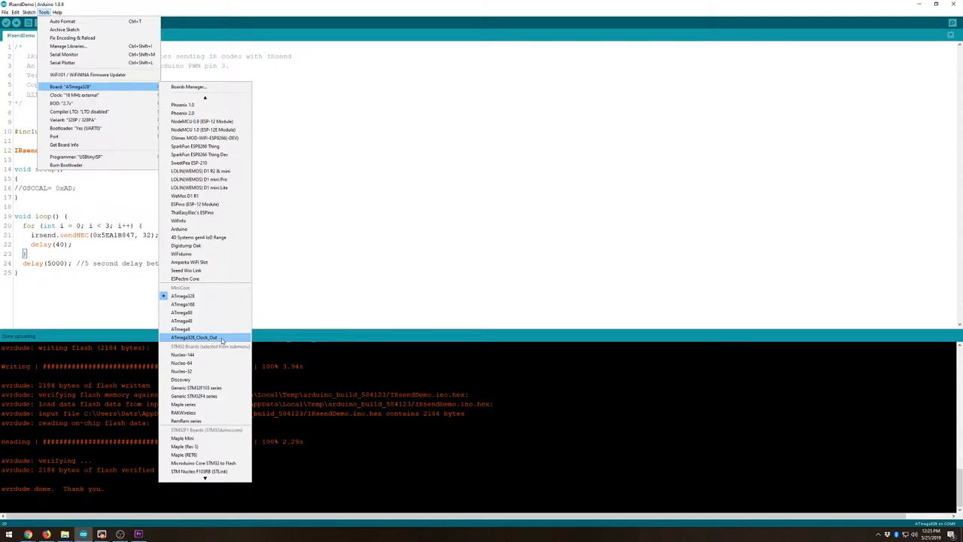
{"action": "mouse_move", "coordinate": [220, 340]}
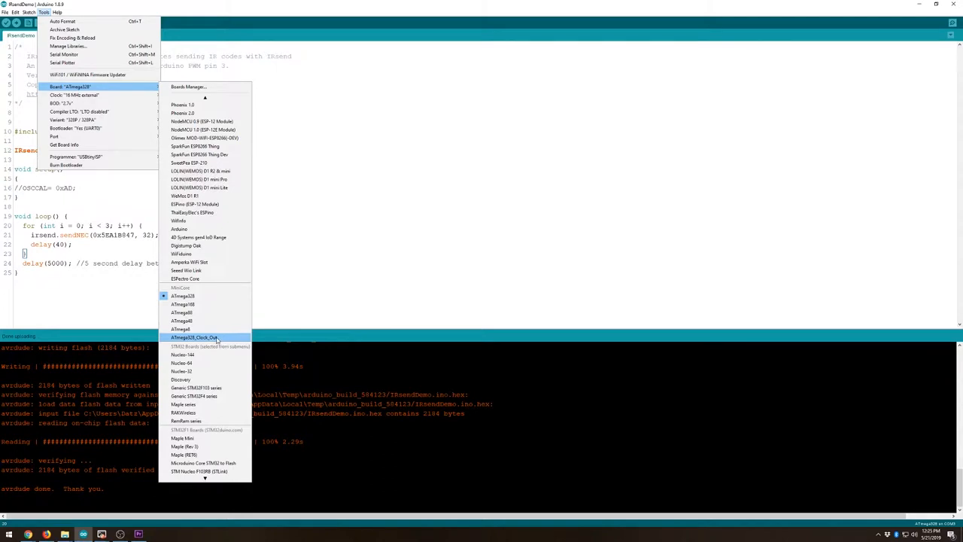
{"action": "mouse_move", "coordinate": [214, 340]}
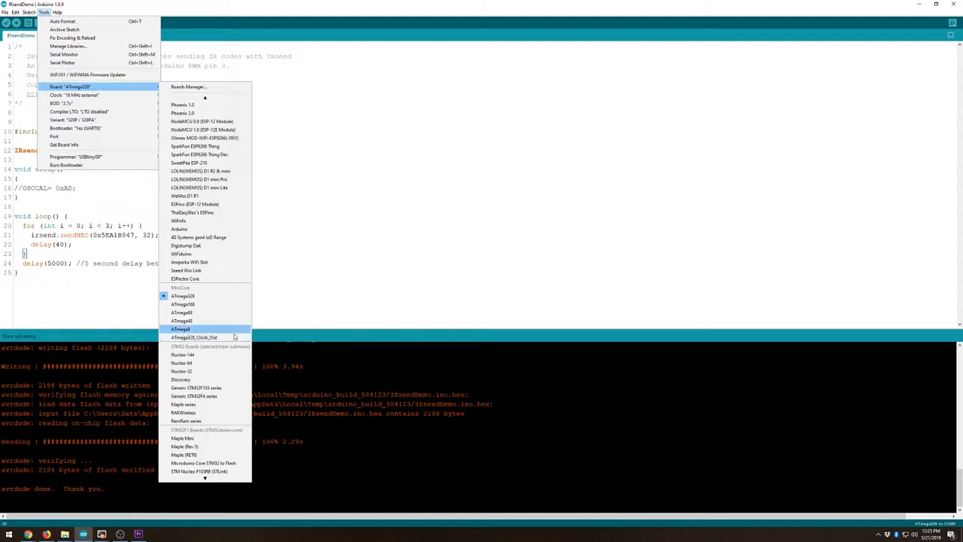
{"action": "mouse_move", "coordinate": [224, 337]}
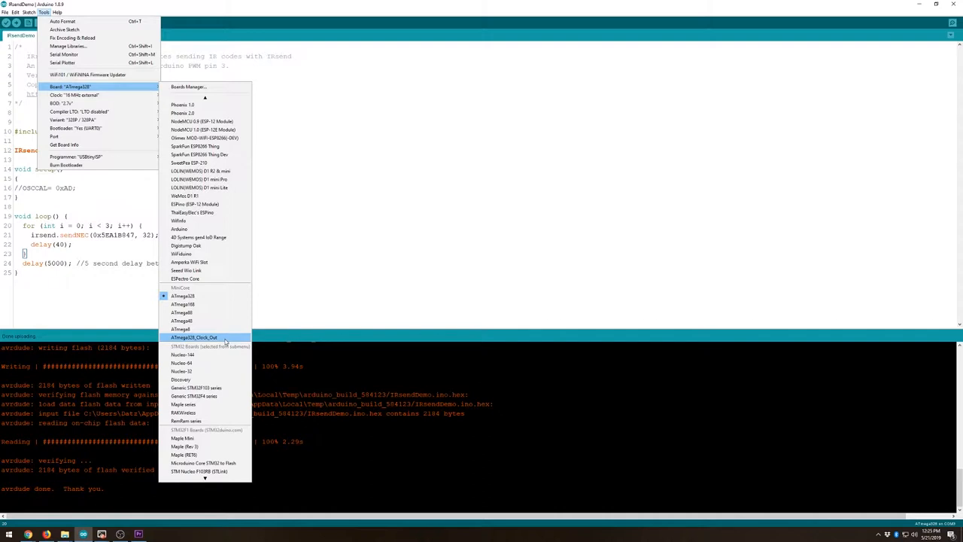
{"action": "mouse_move", "coordinate": [181, 328]}
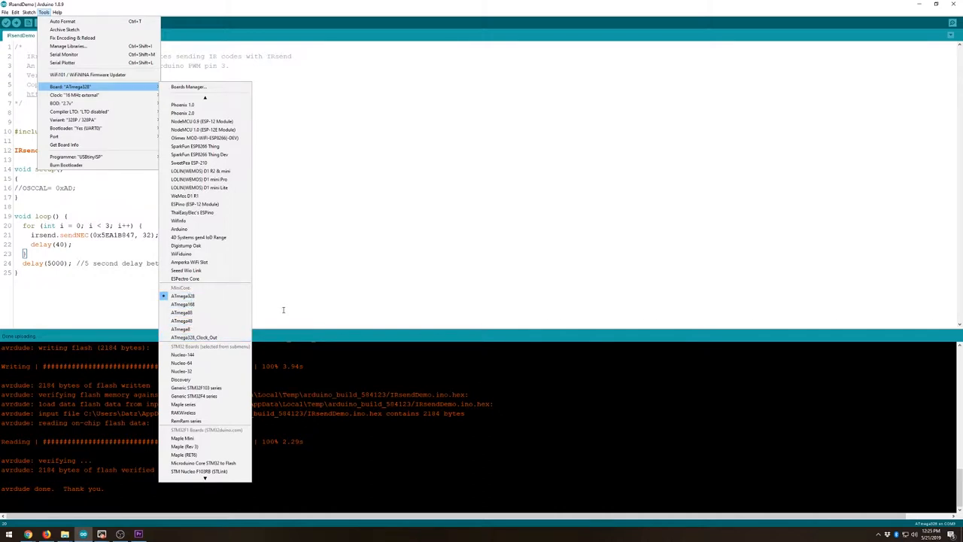
{"action": "left_click", "coordinate": [9, 535]}
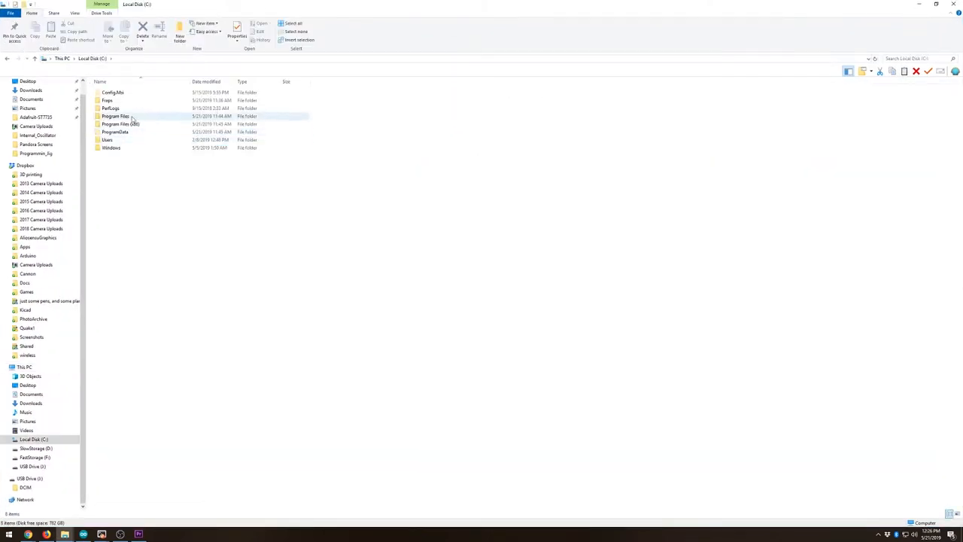
Step: Navigate to AppData\Local\Arduino15\packages\MiniCore\hardware\avr\2.0.2 and open boards.txt in Notepad
{"action": "double_click", "coordinate": [107, 140]}
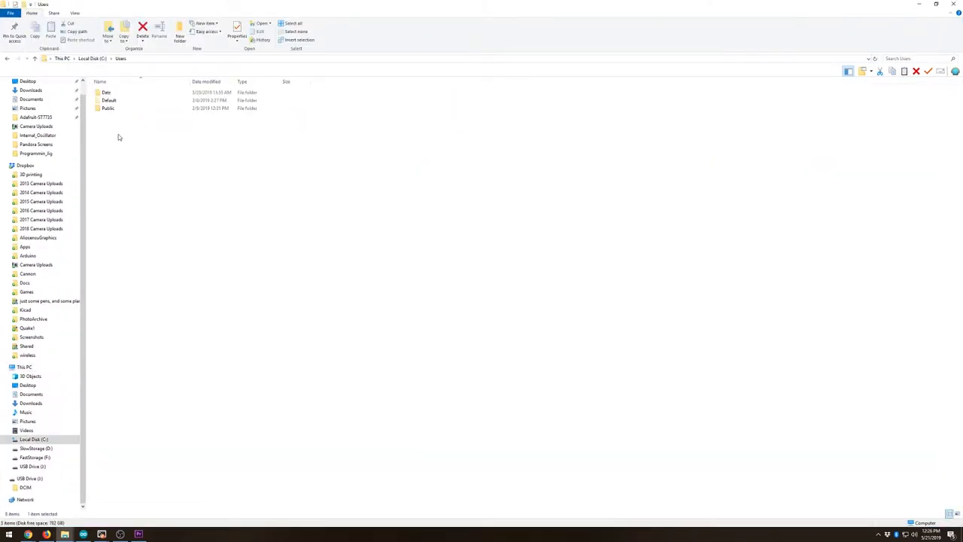
{"action": "left_click", "coordinate": [105, 94]}
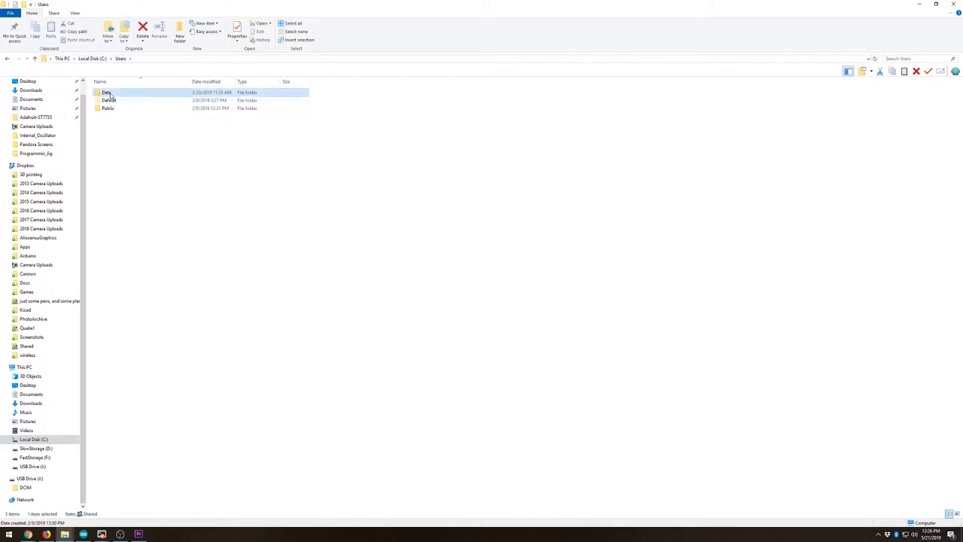
{"action": "double_click", "coordinate": [106, 92]}
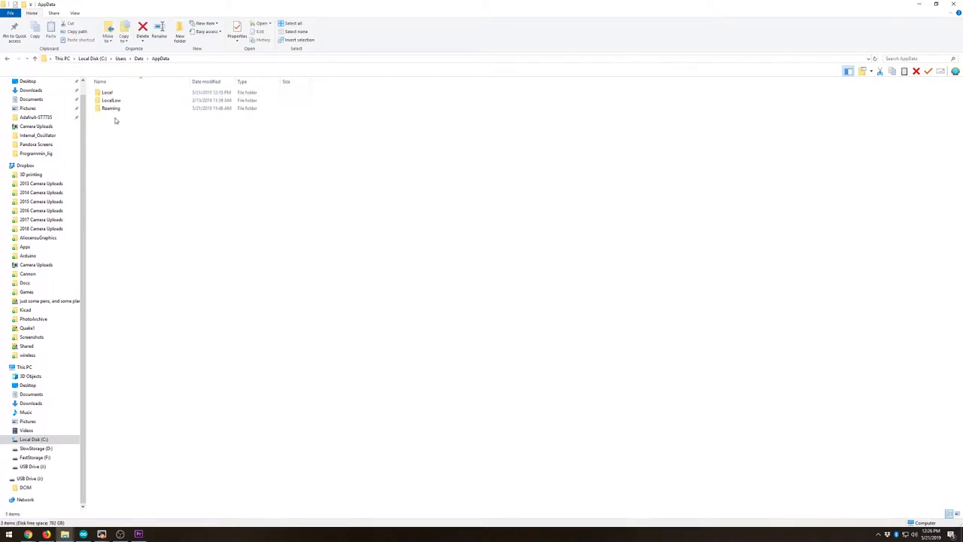
{"action": "double_click", "coordinate": [107, 92]}
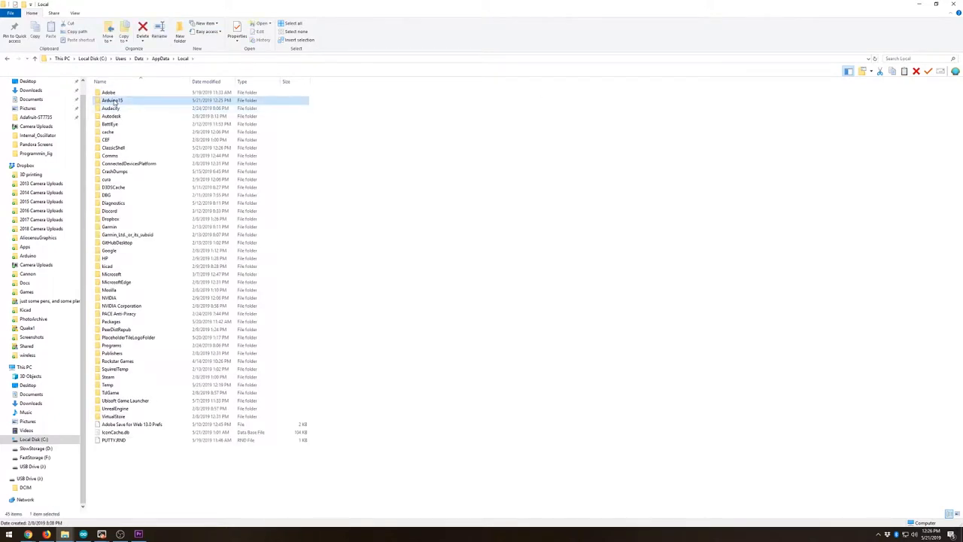
{"action": "double_click", "coordinate": [111, 99]}
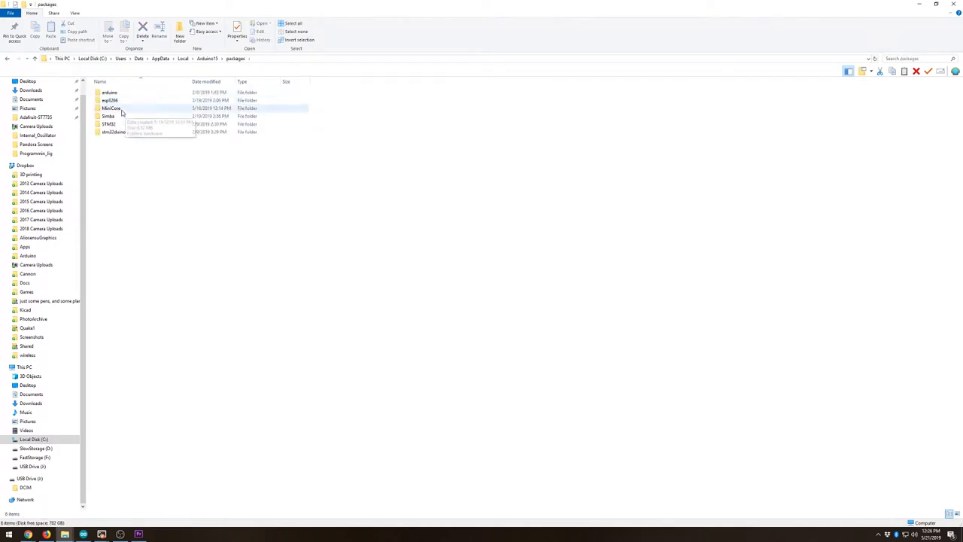
{"action": "left_click", "coordinate": [112, 108]}
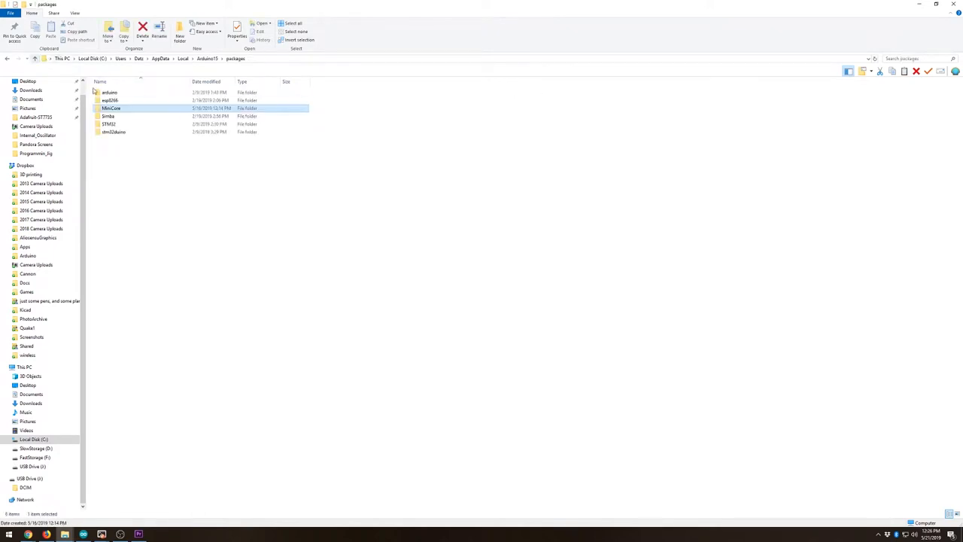
{"action": "double_click", "coordinate": [111, 108]}
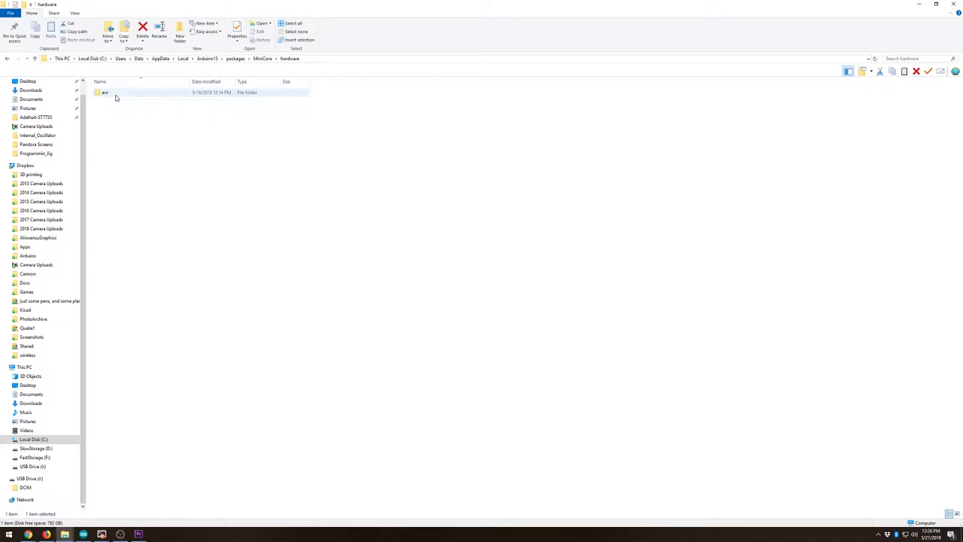
{"action": "double_click", "coordinate": [105, 92]}
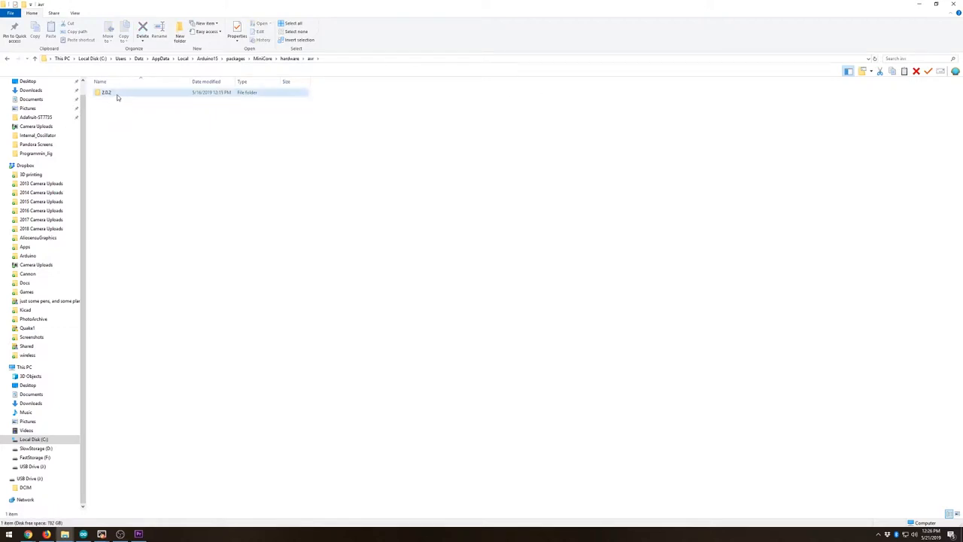
{"action": "double_click", "coordinate": [105, 91]}
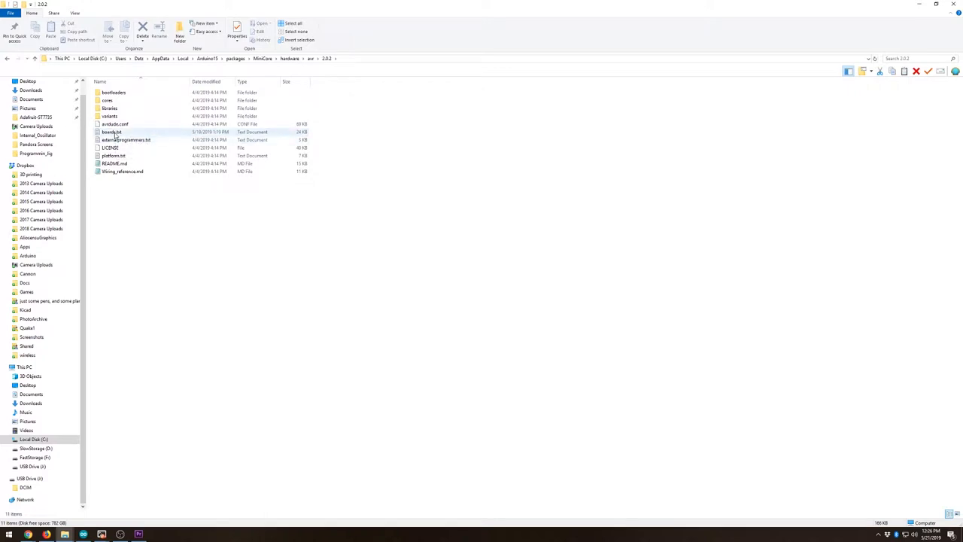
{"action": "double_click", "coordinate": [112, 132]}
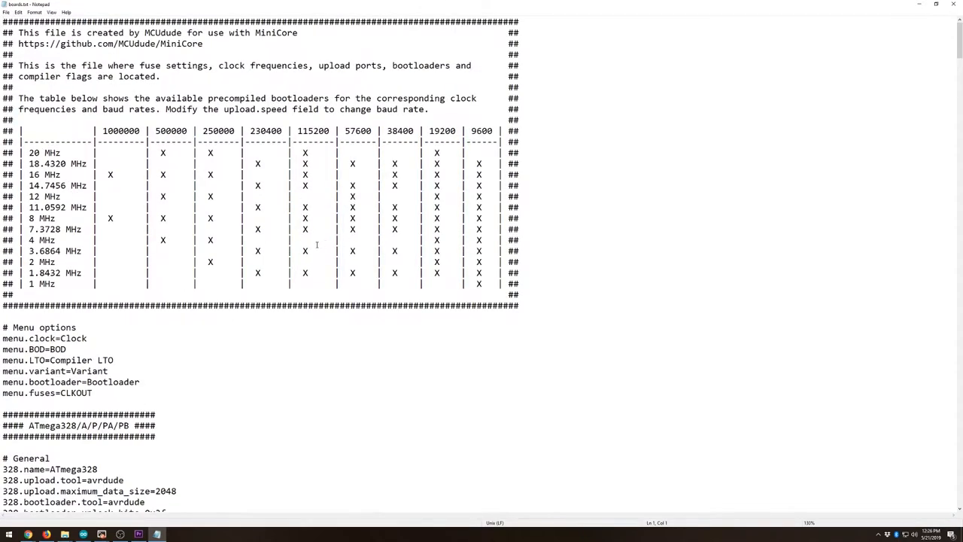
{"action": "scroll", "scroll_direction": "down", "scroll_amount": 3}
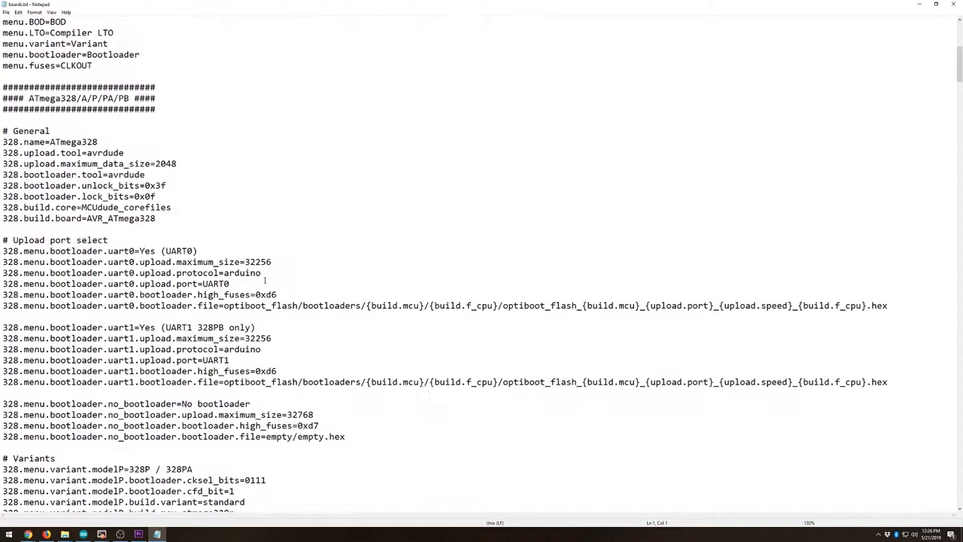
{"action": "scroll", "scroll_direction": "up", "scroll_amount": 3}
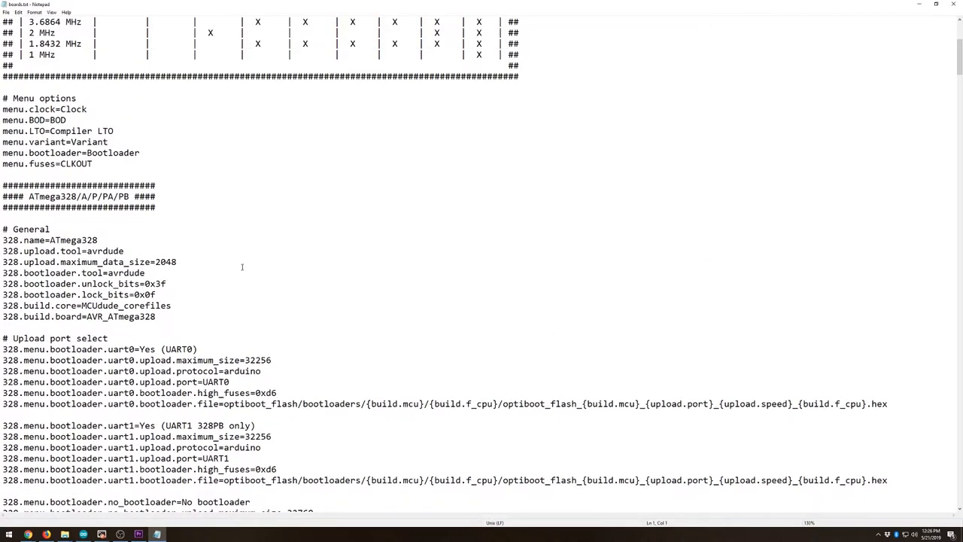
{"action": "mouse_move", "coordinate": [172, 247]}
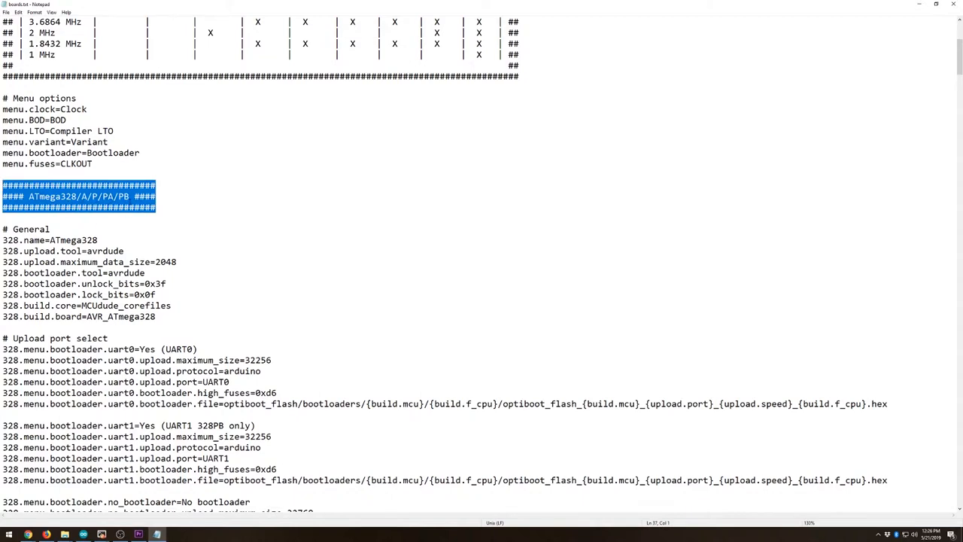
{"action": "left_click", "coordinate": [6, 229]}
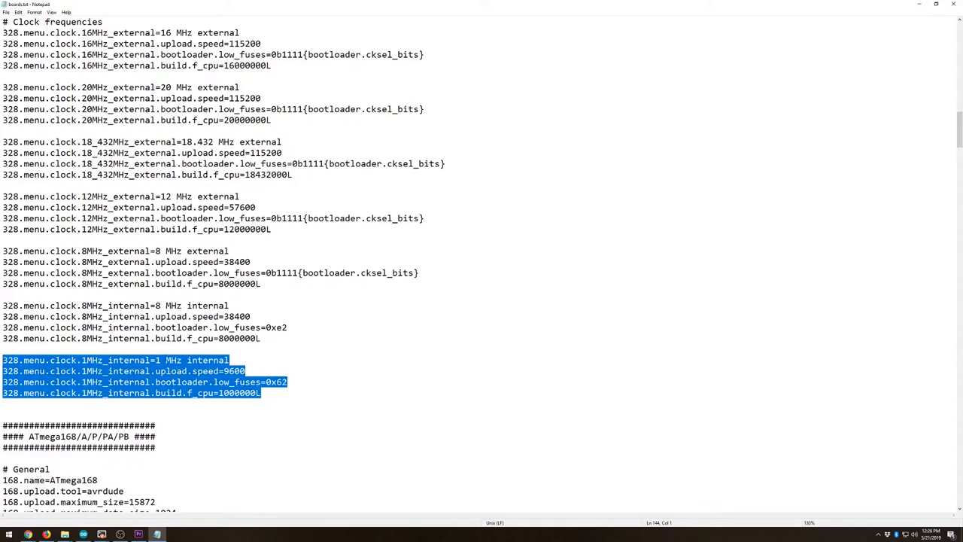
{"action": "left_click", "coordinate": [253, 370]}
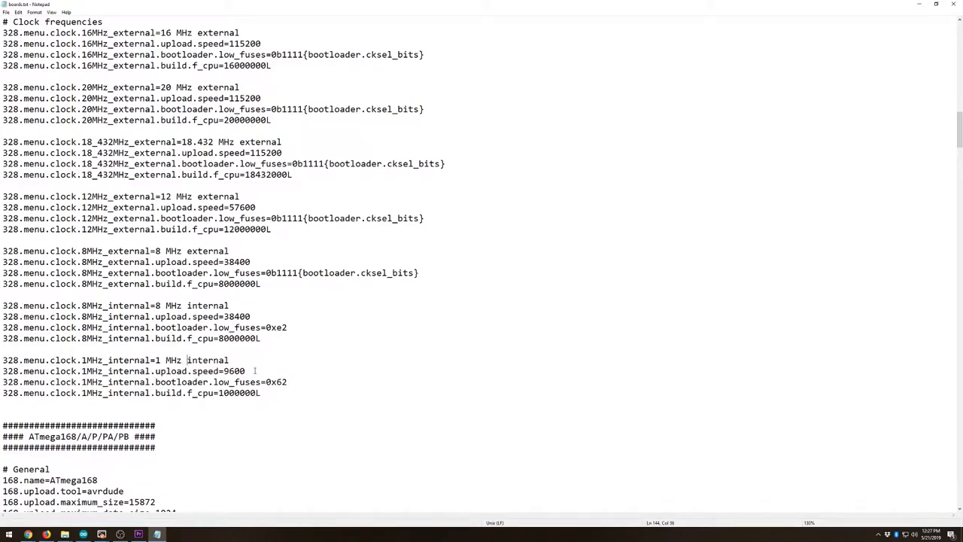
{"action": "double_click", "coordinate": [271, 383]}
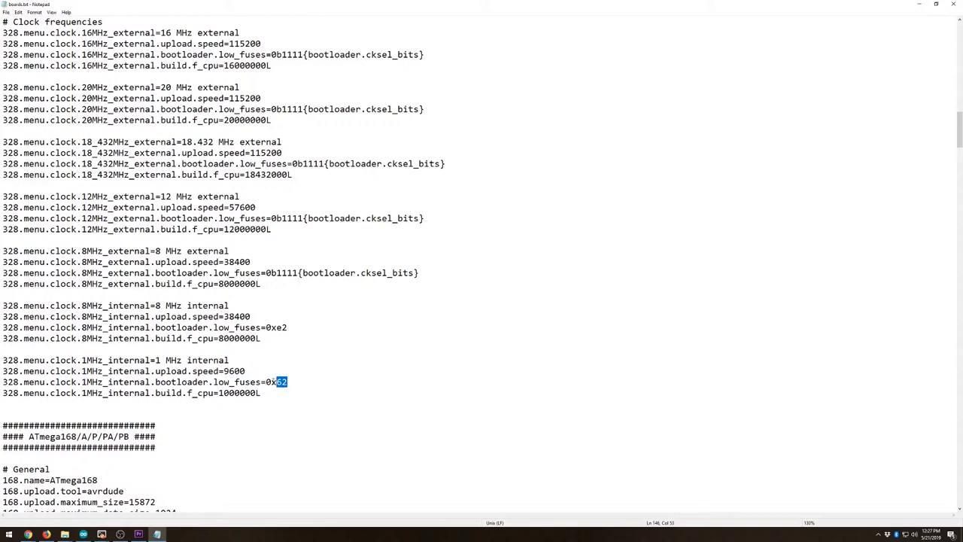
{"action": "mouse_move", "coordinate": [289, 400]}
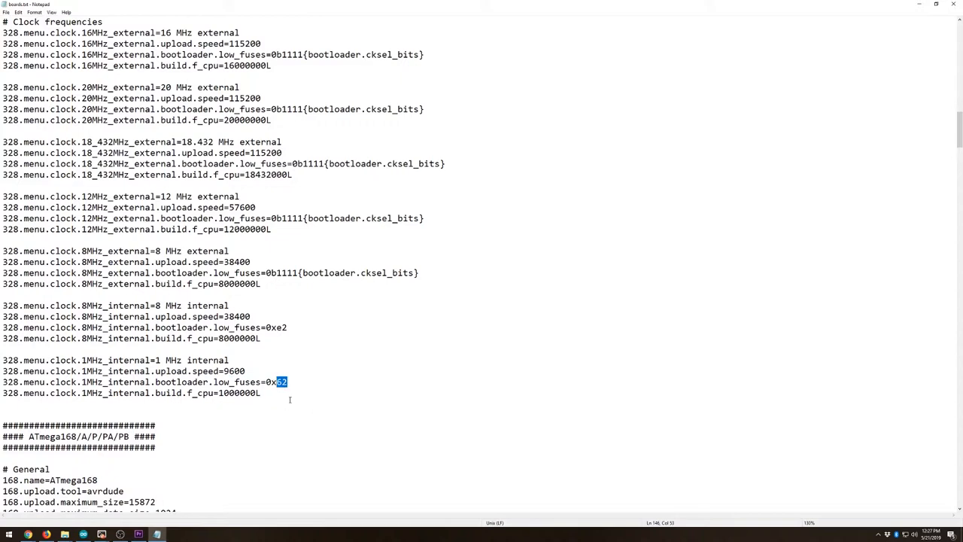
{"action": "mouse_move", "coordinate": [64, 534]}
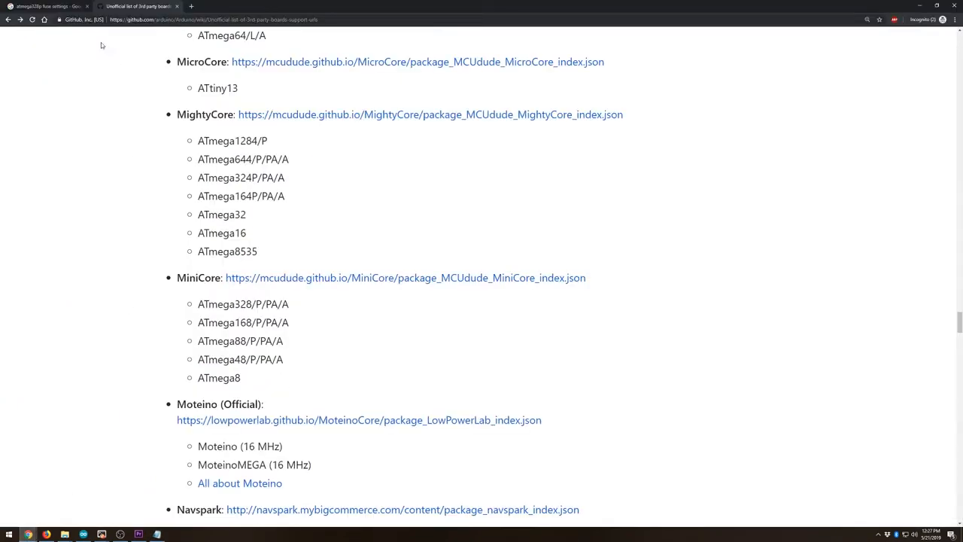
Step: View the All About Circuits ATmega328P Fuse Low Byte table (Table 31-7), then return to boards.txt in Notepad
{"action": "left_click", "coordinate": [46, 6]}
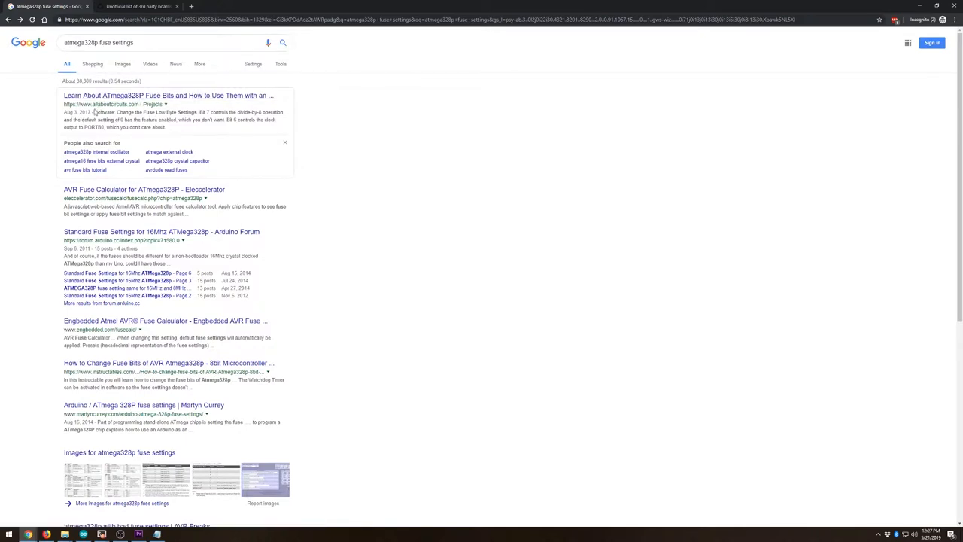
{"action": "mouse_move", "coordinate": [151, 94]}
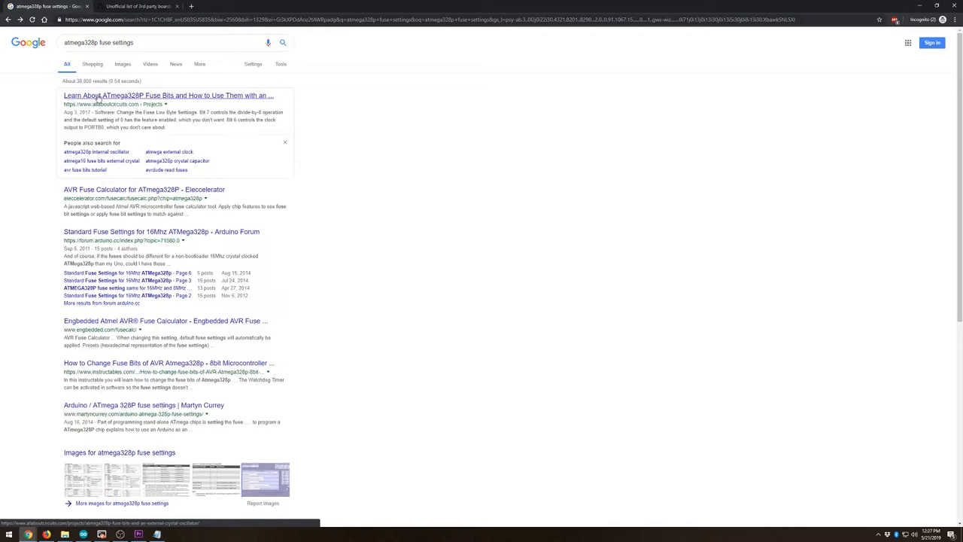
{"action": "left_click", "coordinate": [169, 95]}
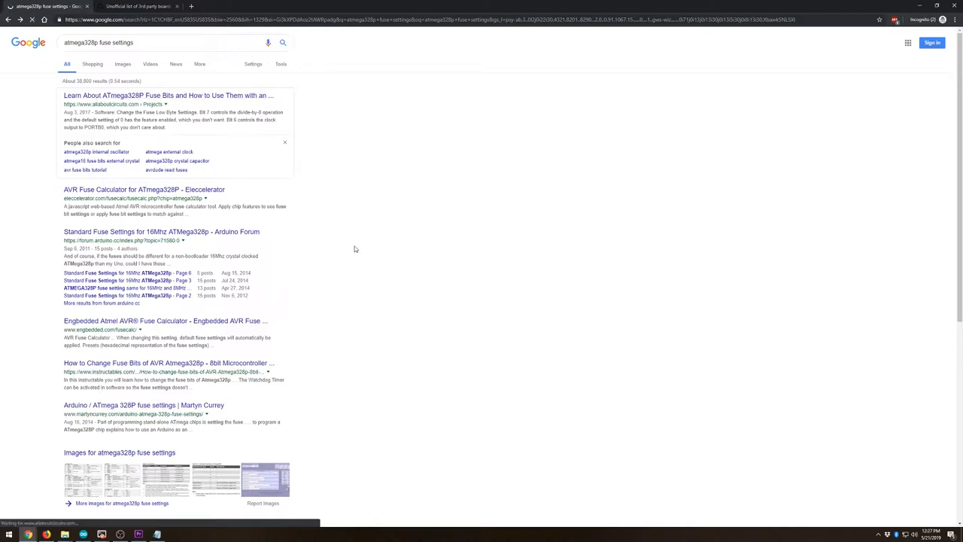
{"action": "left_click", "coordinate": [168, 95]}
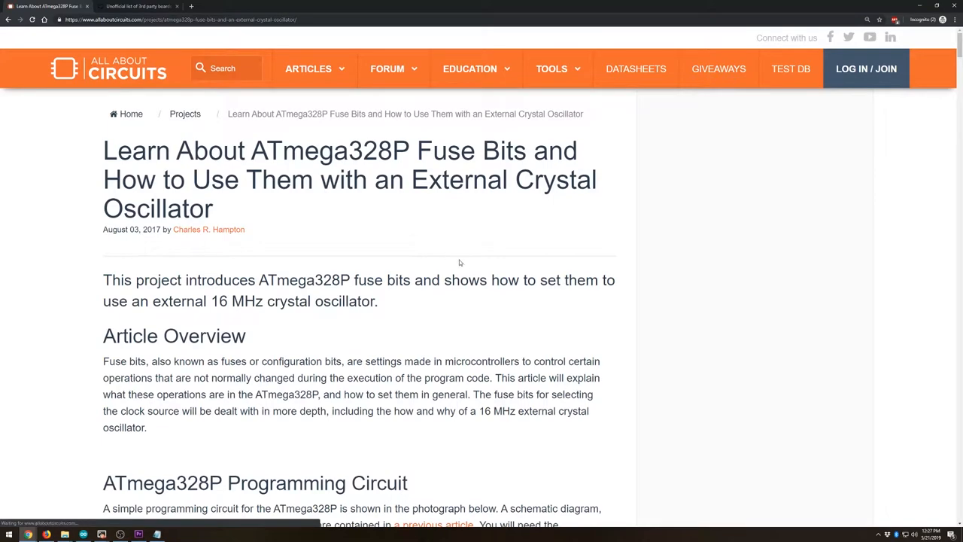
{"action": "scroll", "scroll_direction": "down", "scroll_amount": 3}
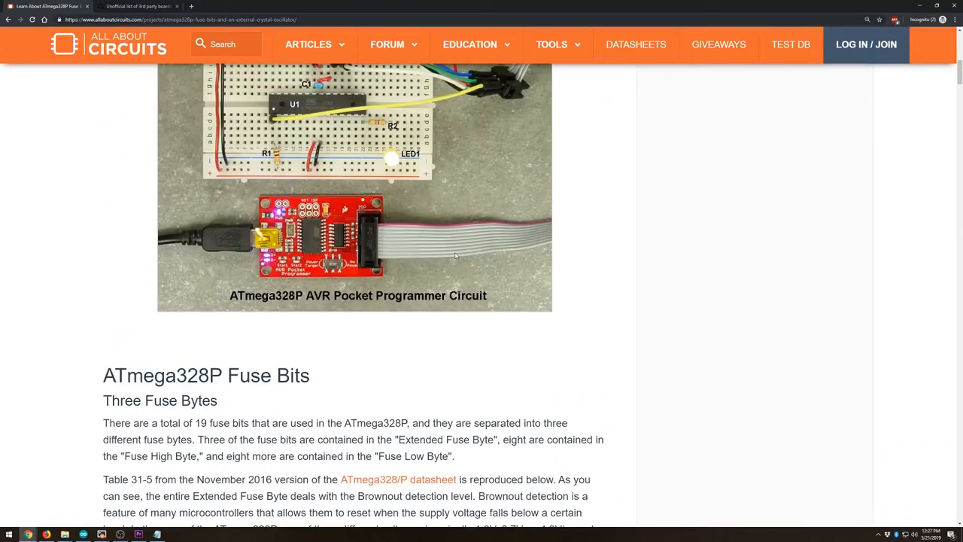
{"action": "scroll", "scroll_direction": "down", "scroll_amount": 3}
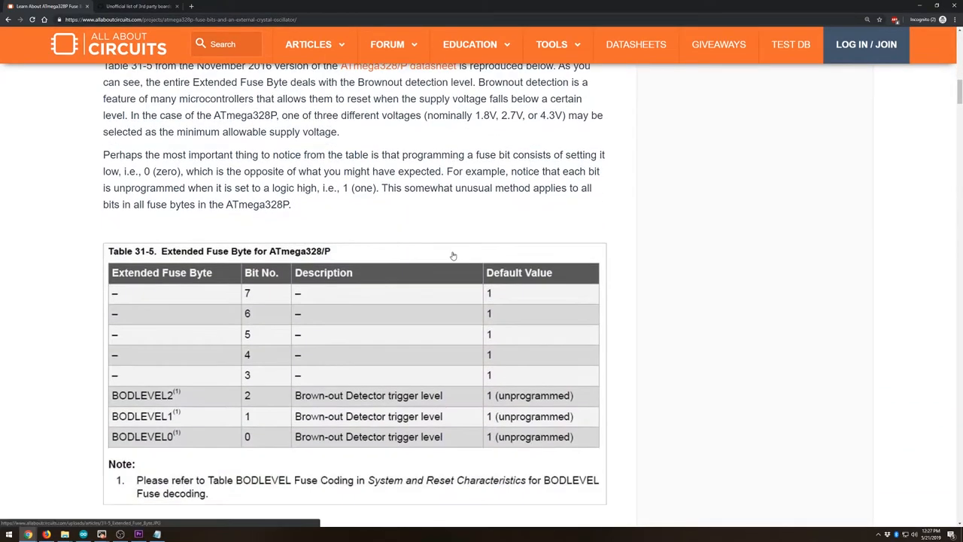
{"action": "scroll", "scroll_direction": "down", "scroll_amount": 3}
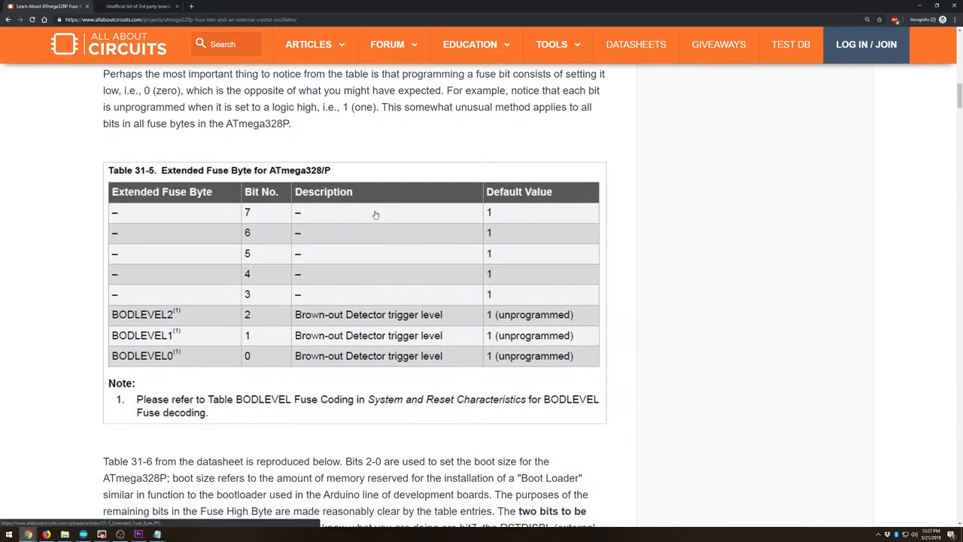
{"action": "scroll", "scroll_direction": "down", "scroll_amount": 3}
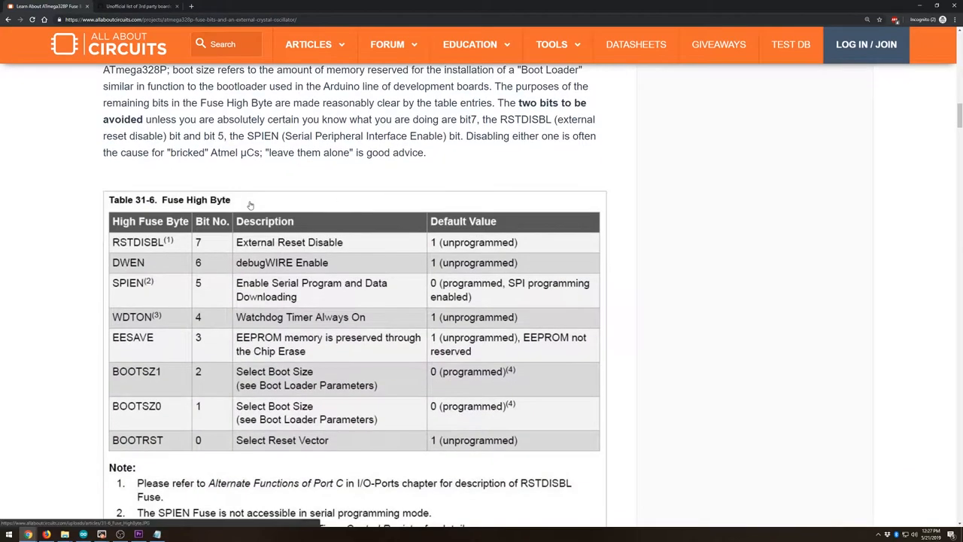
{"action": "scroll", "scroll_direction": "down", "scroll_amount": 3}
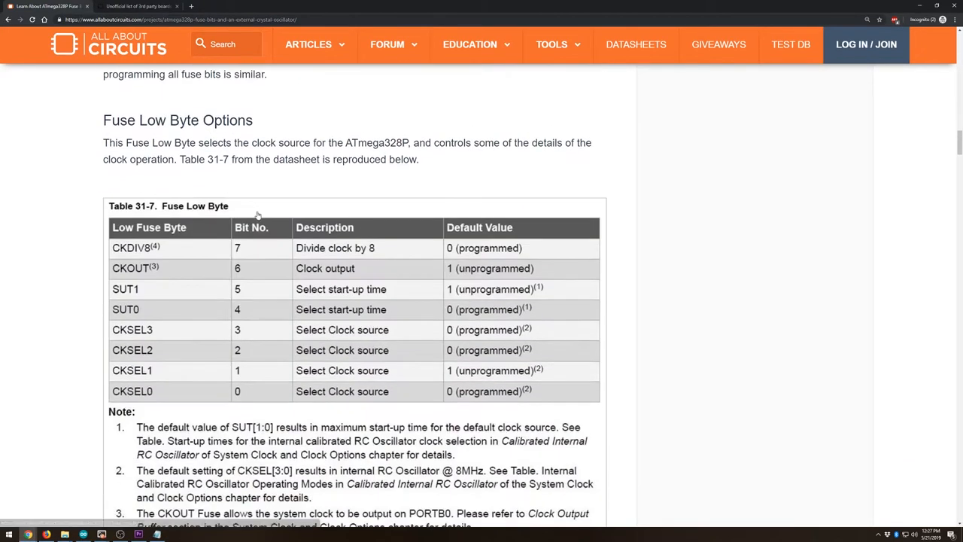
{"action": "scroll", "scroll_direction": "down", "scroll_amount": 3}
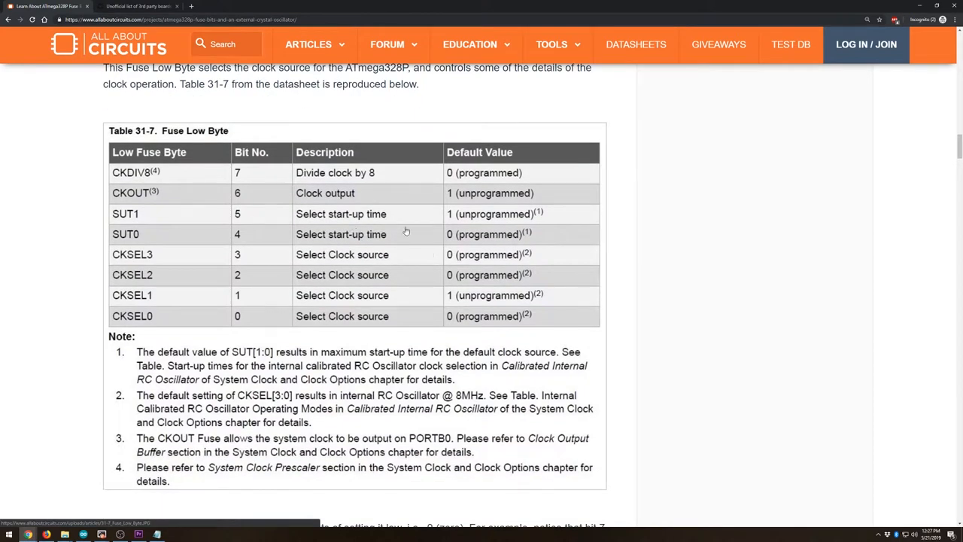
{"action": "mouse_move", "coordinate": [119, 197]}
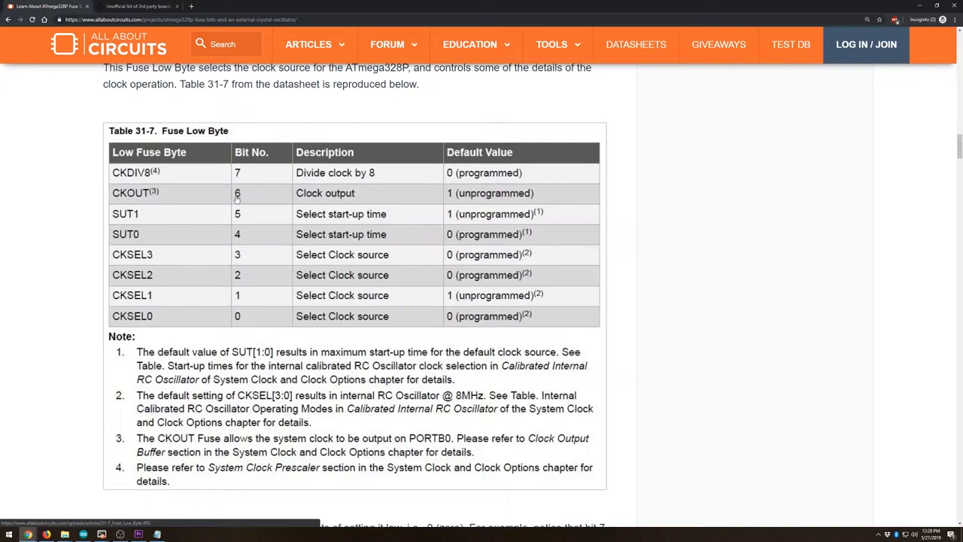
{"action": "mouse_move", "coordinate": [413, 196]}
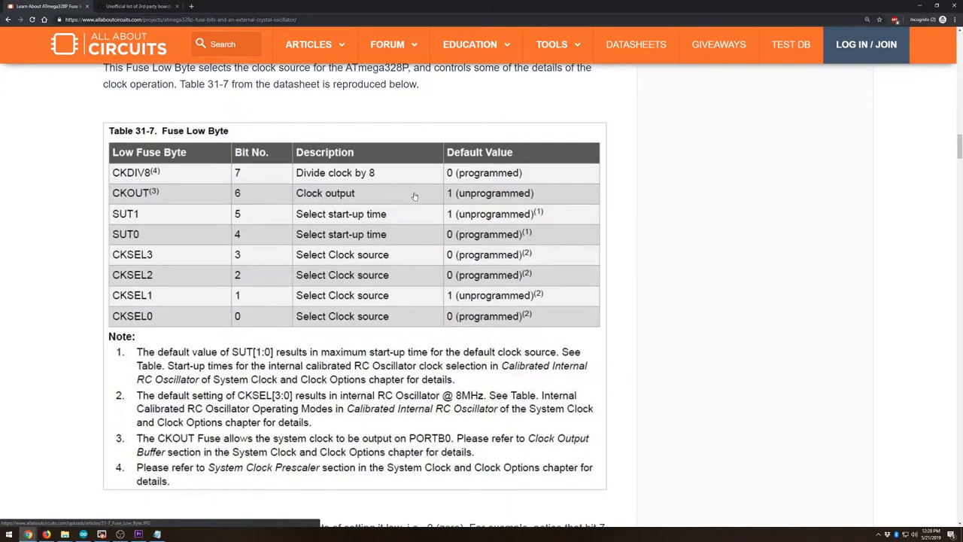
{"action": "mouse_move", "coordinate": [510, 197]}
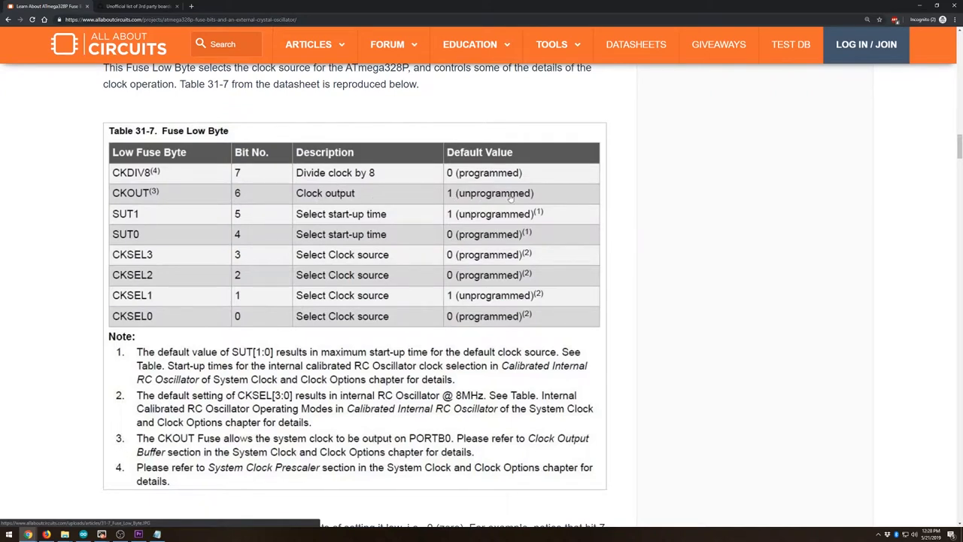
{"action": "mouse_move", "coordinate": [505, 173]}
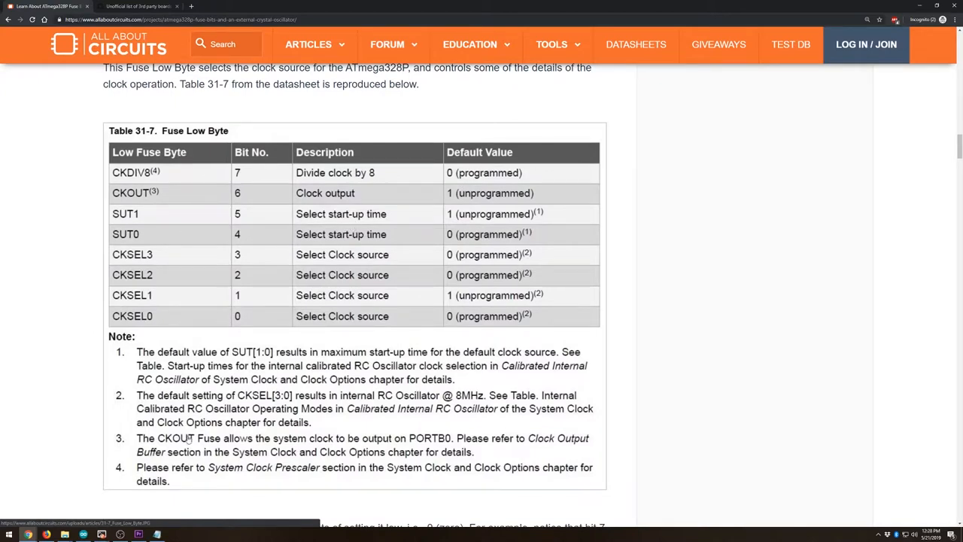
{"action": "left_click", "coordinate": [157, 536]}
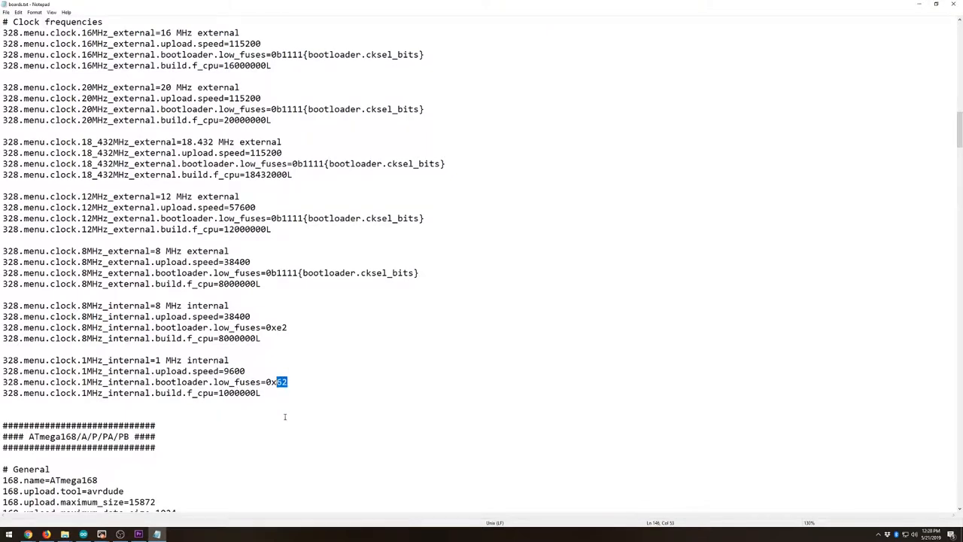
Step: Note the 1MHz_internal low_fuses value 0x62 in boards.txt and bring the converter pages alongside
{"action": "right_click", "coordinate": [280, 382]}
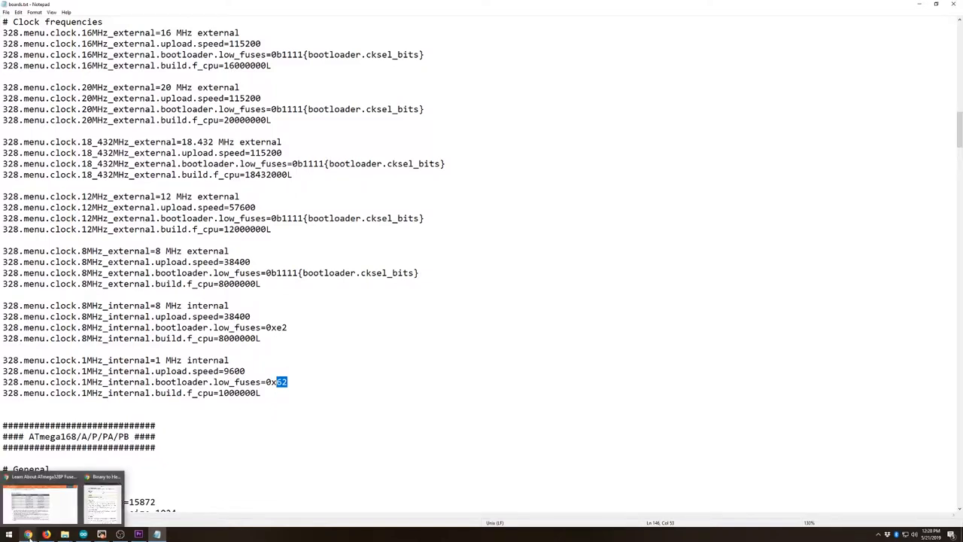
{"action": "mouse_move", "coordinate": [68, 527]}
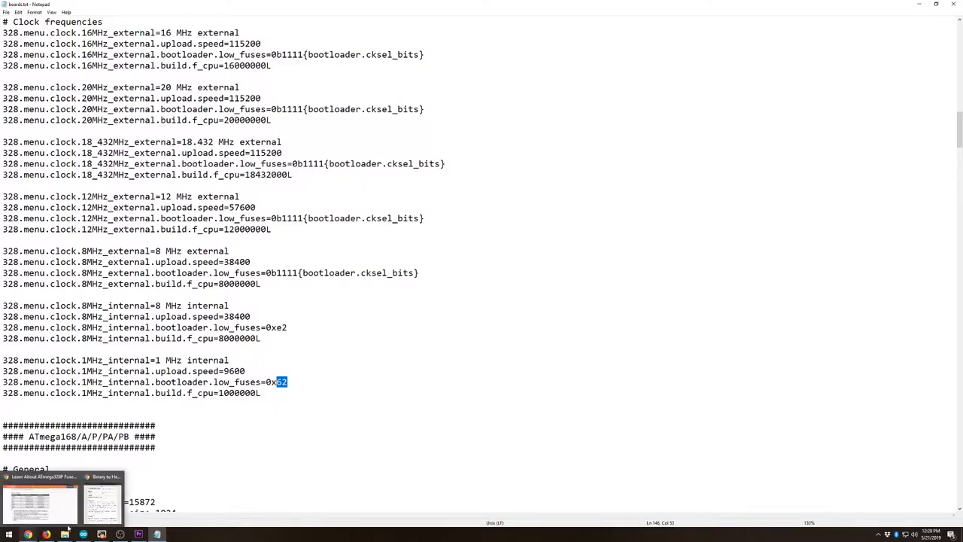
{"action": "left_click", "coordinate": [103, 499]}
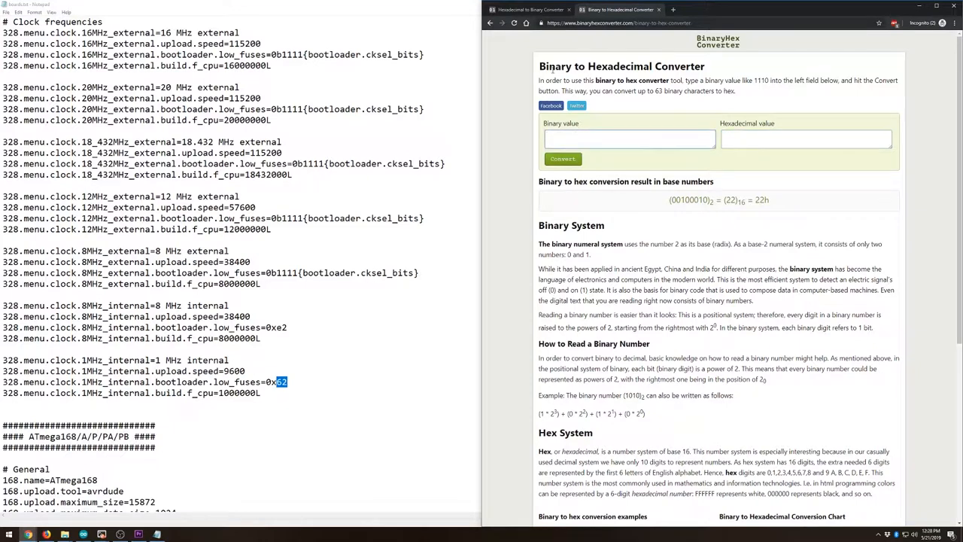
Step: Convert hex 62 to binary 0110 0010 in the Hex to Binary converter
{"action": "left_click", "coordinate": [530, 9]}
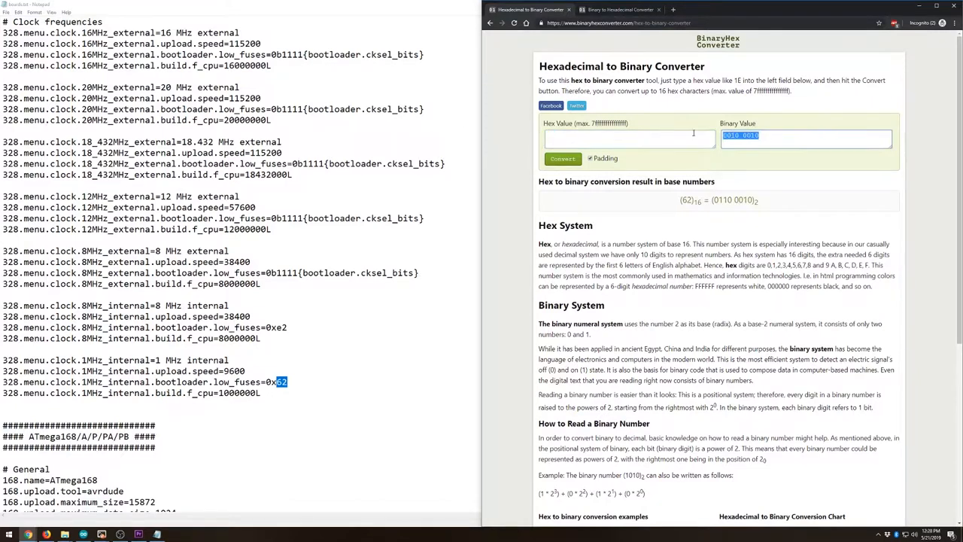
{"action": "left_click", "coordinate": [629, 139]}
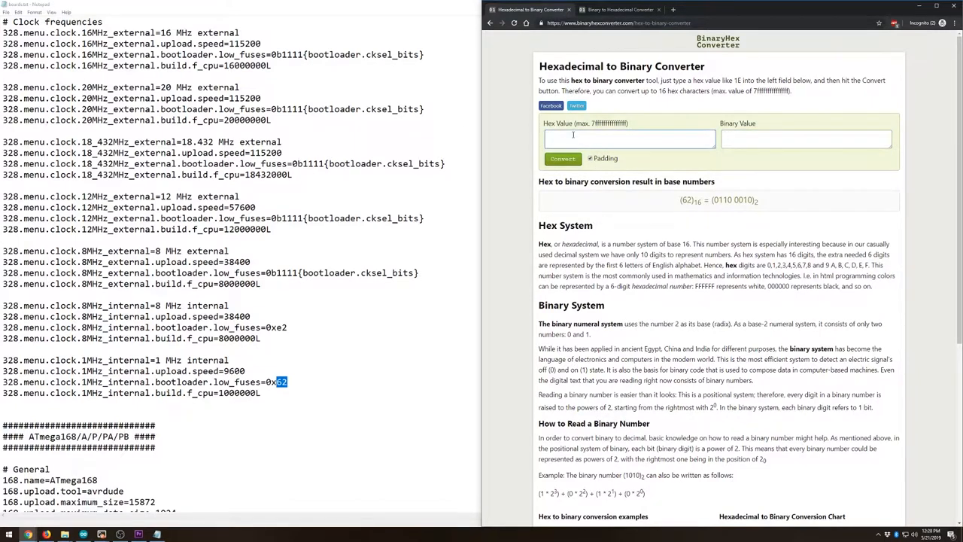
{"action": "mouse_move", "coordinate": [590, 142]}
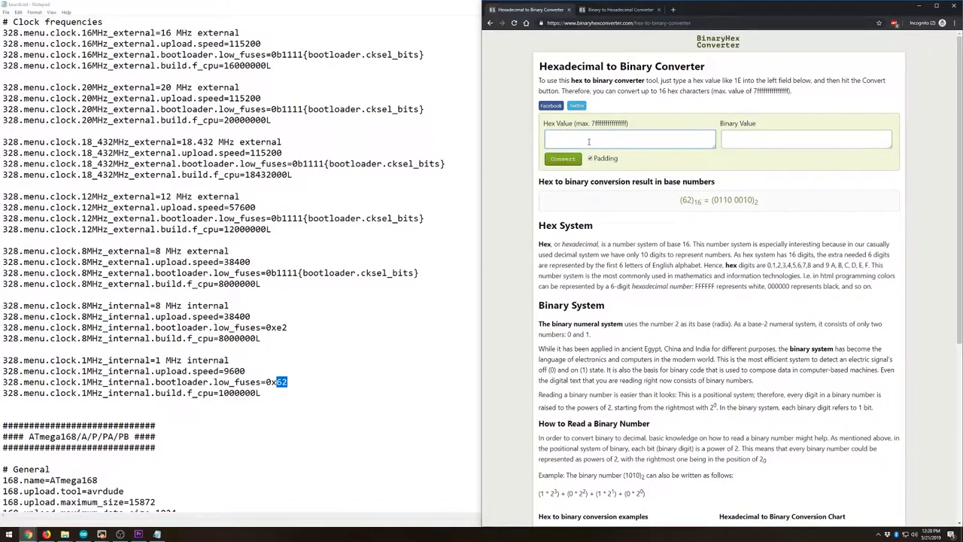
{"action": "type", "text": "62"}
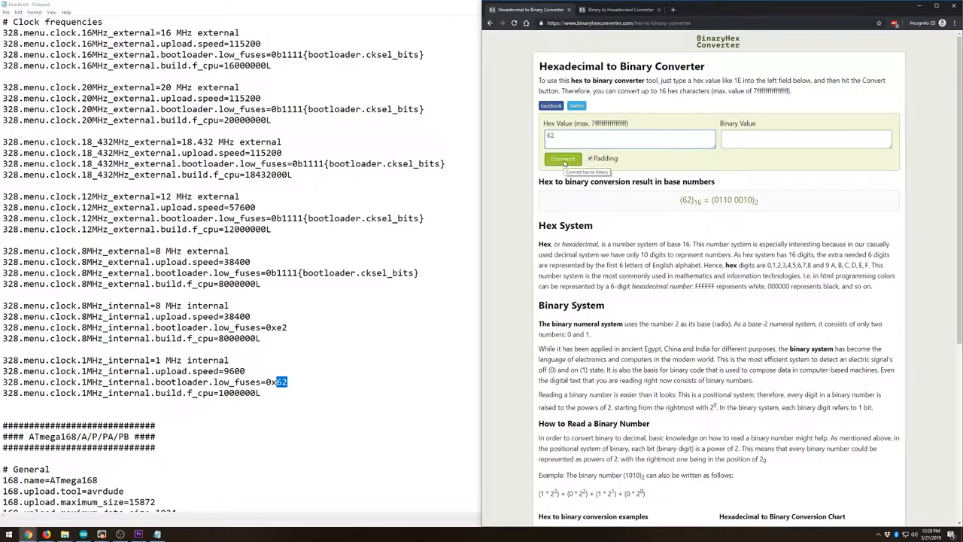
{"action": "left_click", "coordinate": [563, 160]}
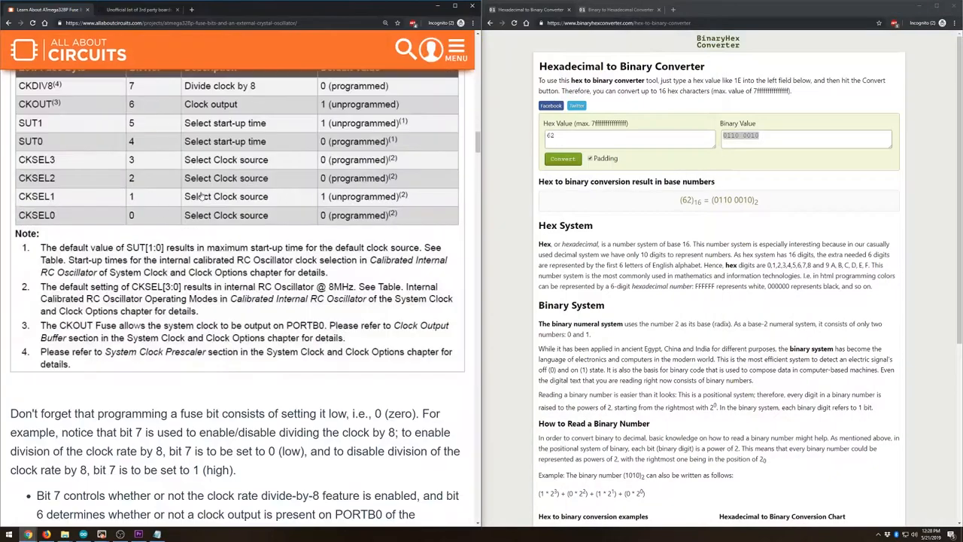
{"action": "scroll", "scroll_direction": "up", "scroll_amount": 3}
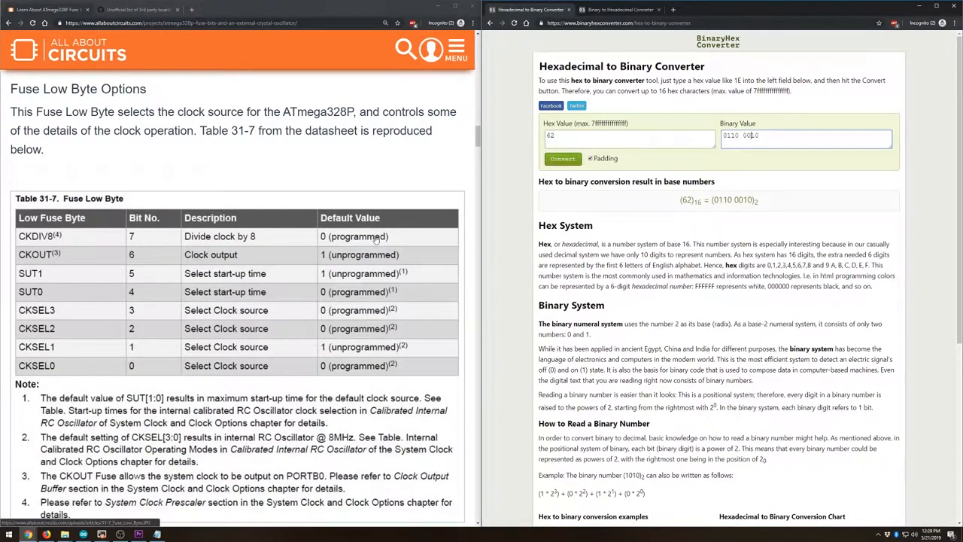
{"action": "mouse_move", "coordinate": [413, 262]}
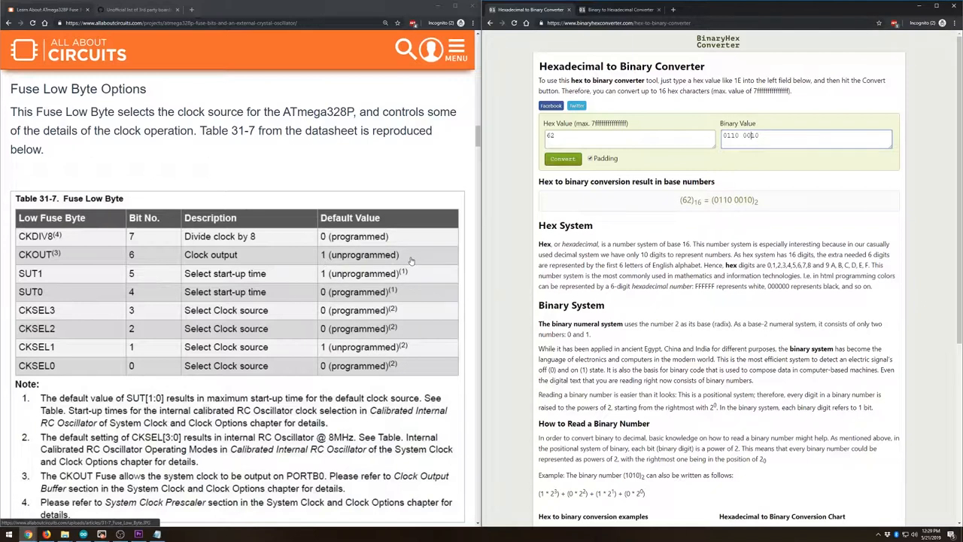
{"action": "mouse_move", "coordinate": [400, 280]}
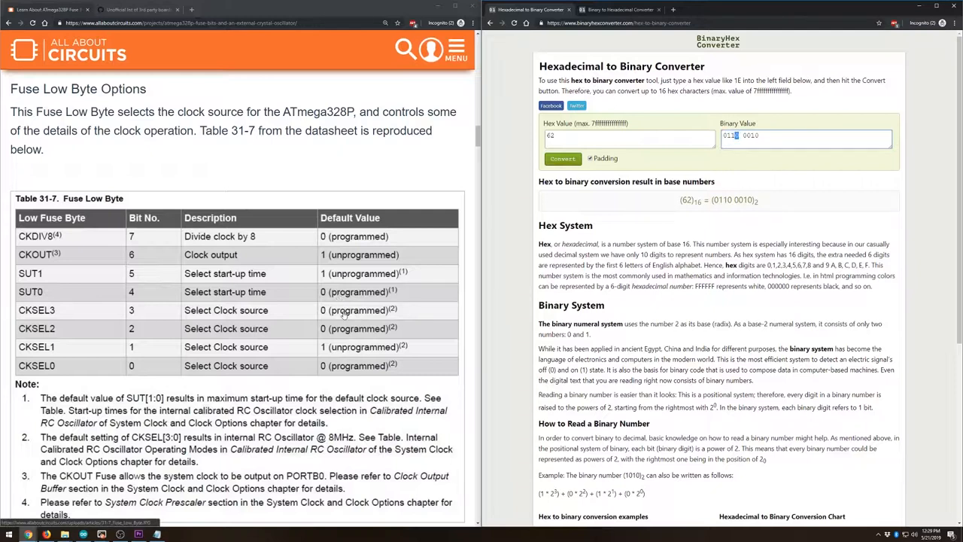
{"action": "mouse_move", "coordinate": [354, 353]}
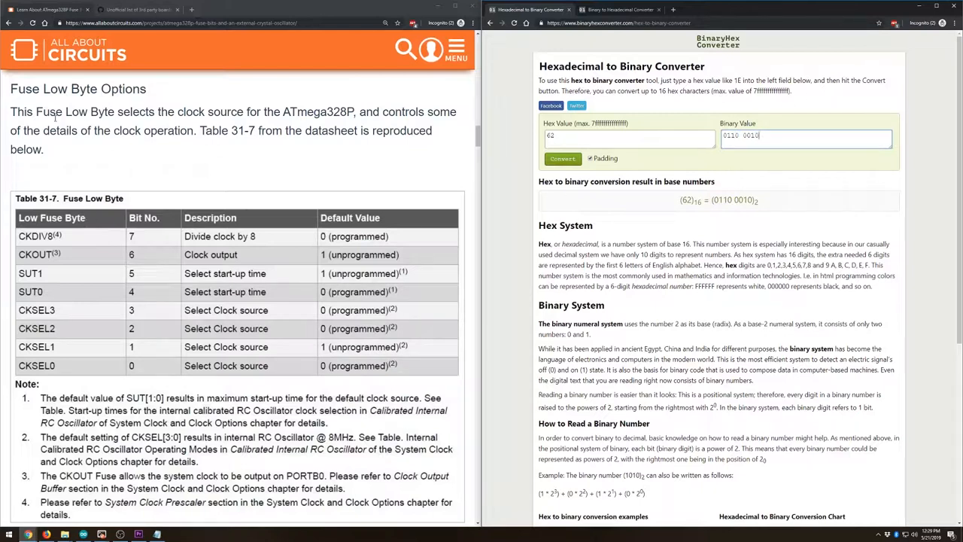
{"action": "mouse_move", "coordinate": [262, 144]}
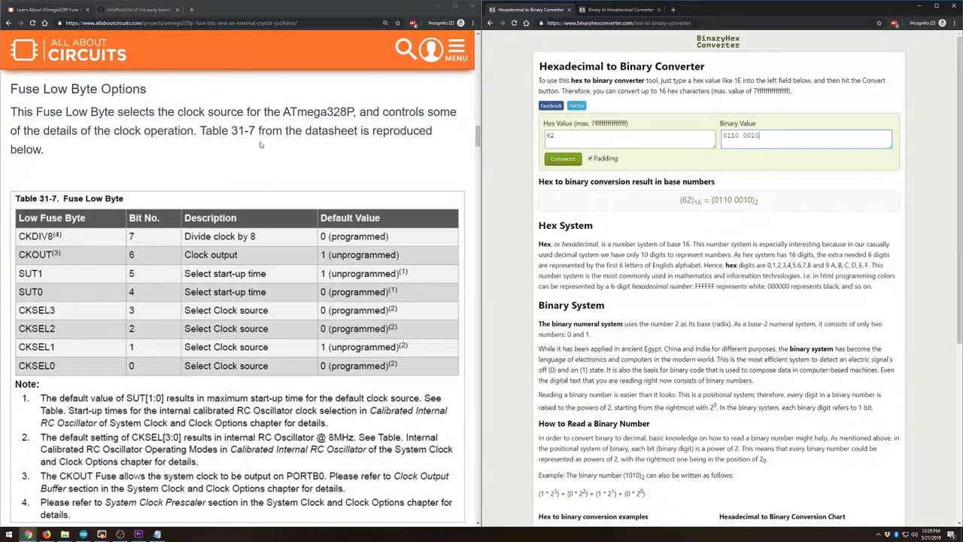
{"action": "scroll", "scroll_direction": "down", "scroll_amount": 3}
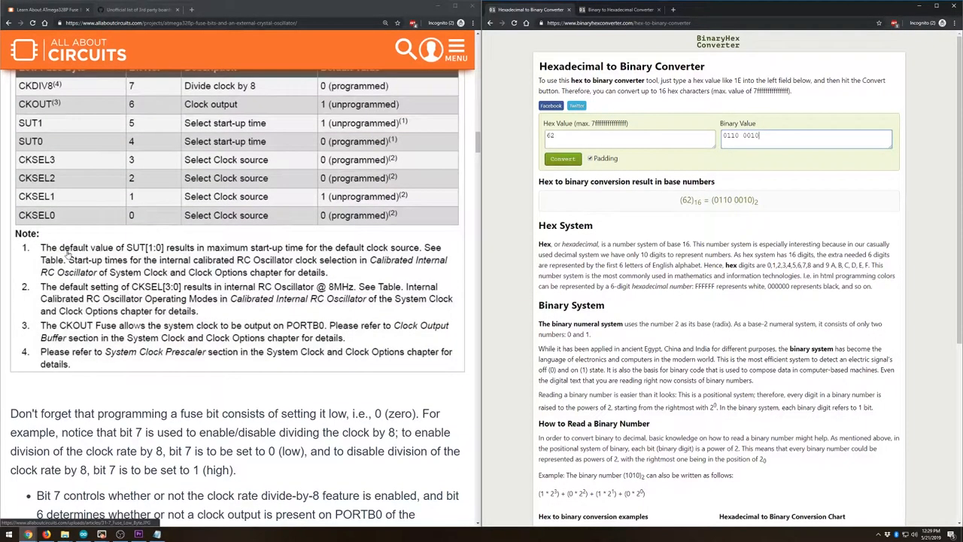
{"action": "scroll", "scroll_direction": "down", "scroll_amount": 3}
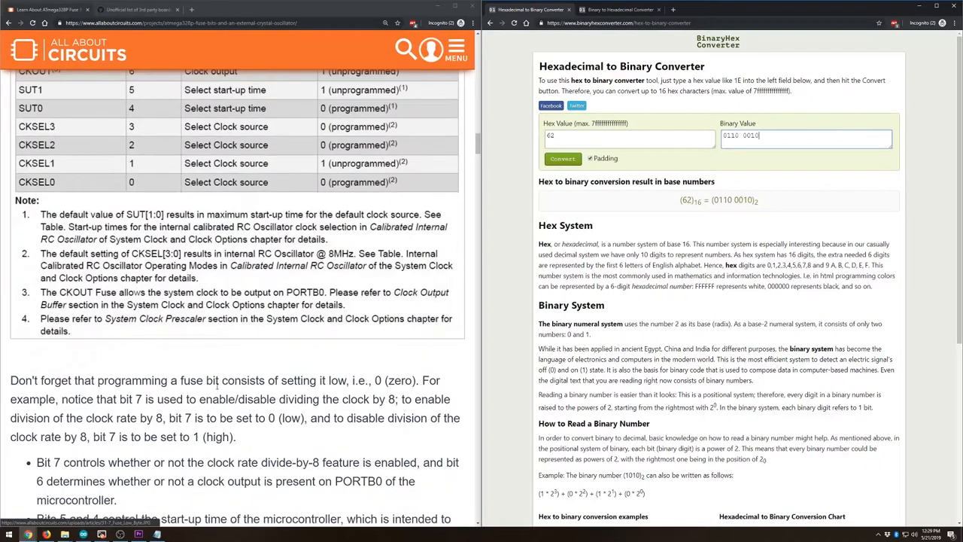
{"action": "scroll", "scroll_direction": "up", "scroll_amount": 3}
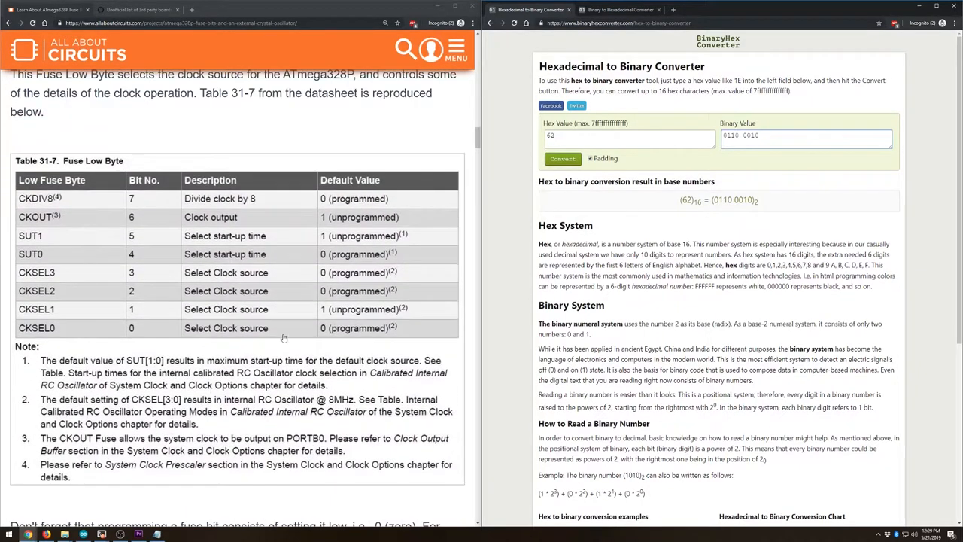
{"action": "mouse_move", "coordinate": [316, 263]}
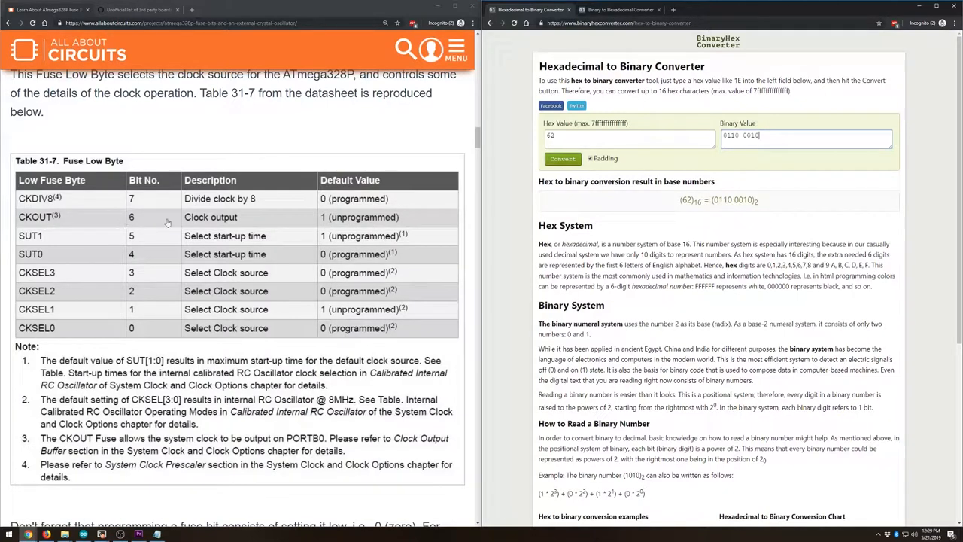
{"action": "left_click", "coordinate": [730, 135]}
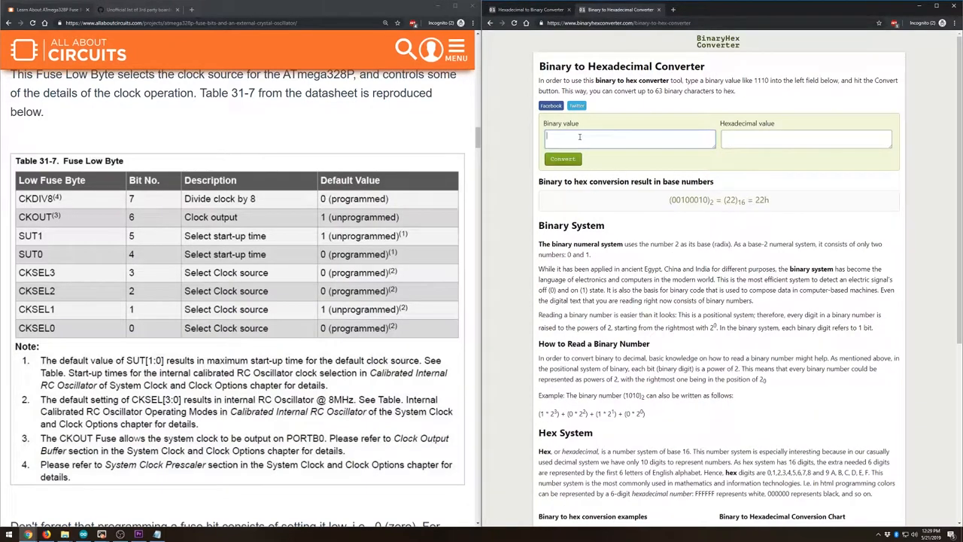
Step: Return to the Binary to Hex converter, then bring boards.txt in Notepad back to the front
{"action": "left_click", "coordinate": [563, 160]}
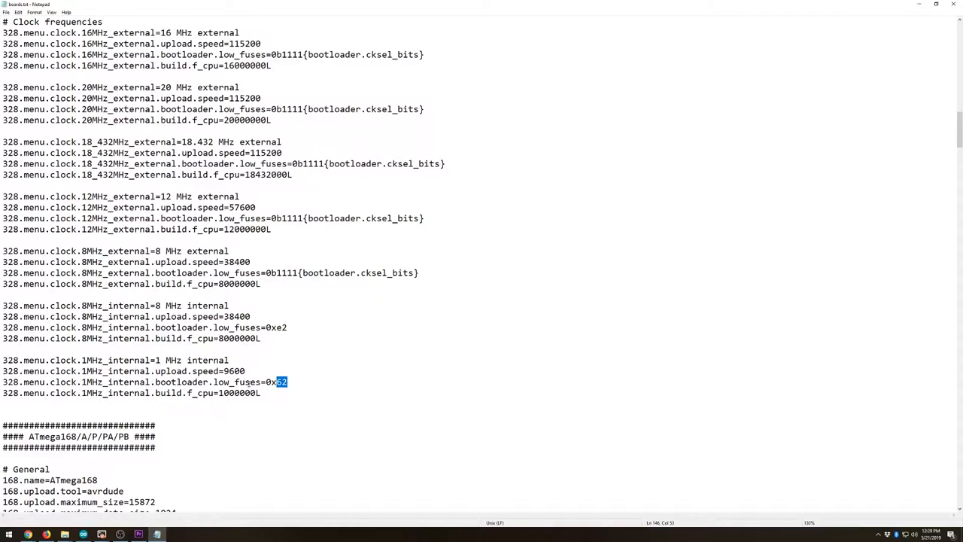
Step: Review the CLKOUT section of boards.txt, checking the board name ATmega328_Clock_Out
{"action": "scroll", "scroll_direction": "up", "scroll_amount": 3}
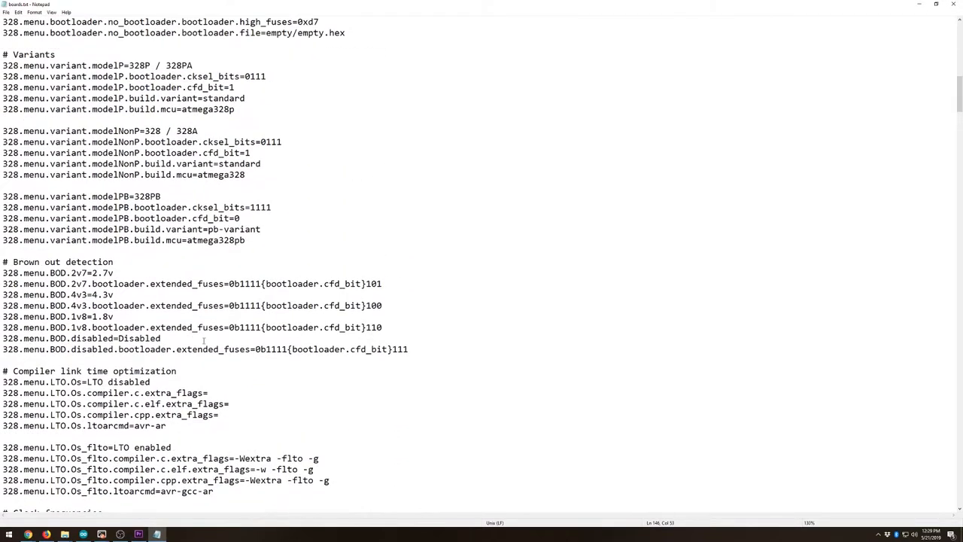
{"action": "scroll", "scroll_direction": "up", "scroll_amount": 3}
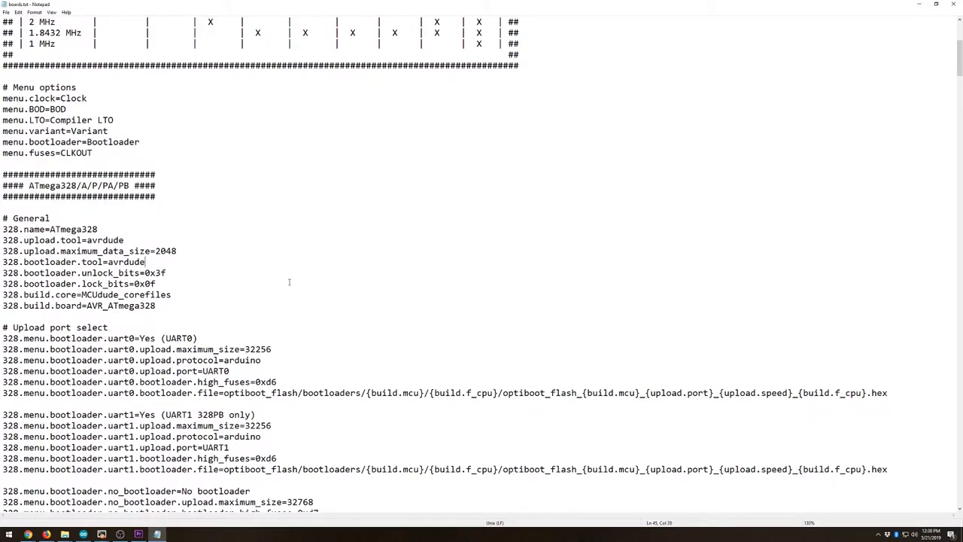
{"action": "scroll", "scroll_direction": "down", "scroll_amount": 3}
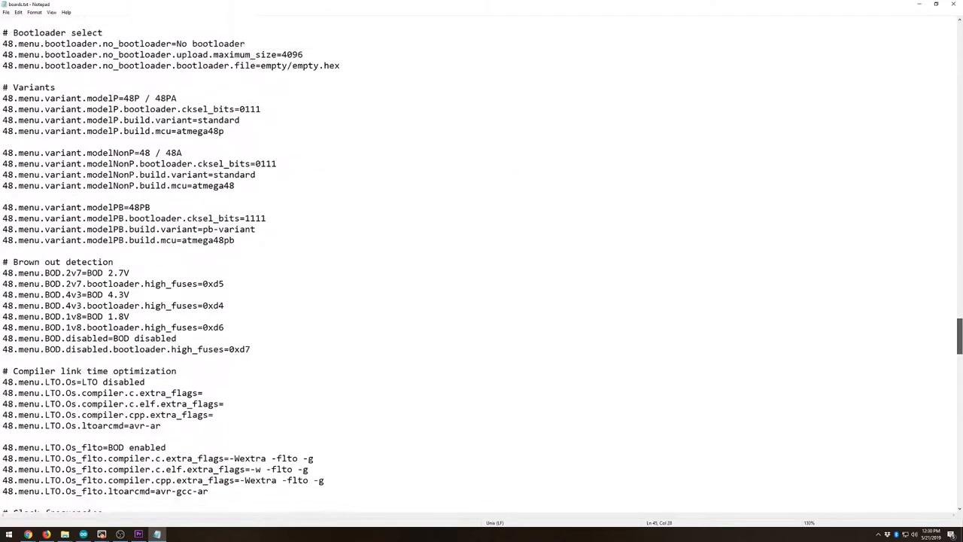
{"action": "scroll", "scroll_direction": "down", "scroll_amount": 3}
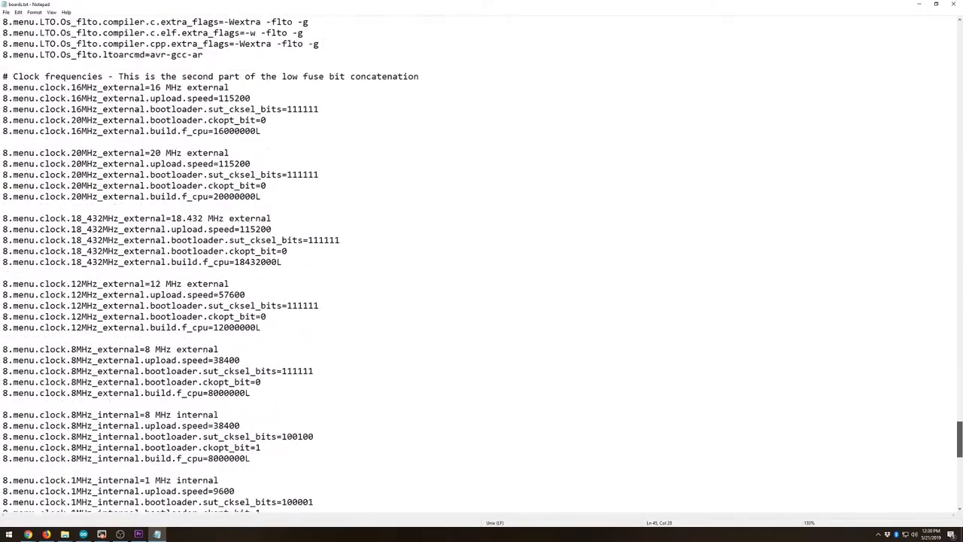
{"action": "scroll", "scroll_direction": "down", "scroll_amount": 3}
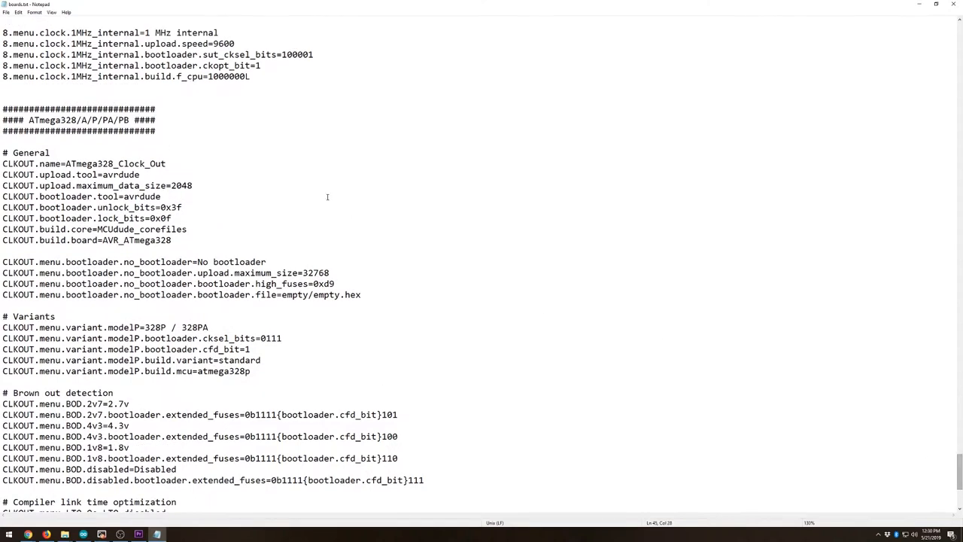
{"action": "mouse_move", "coordinate": [34, 162]}
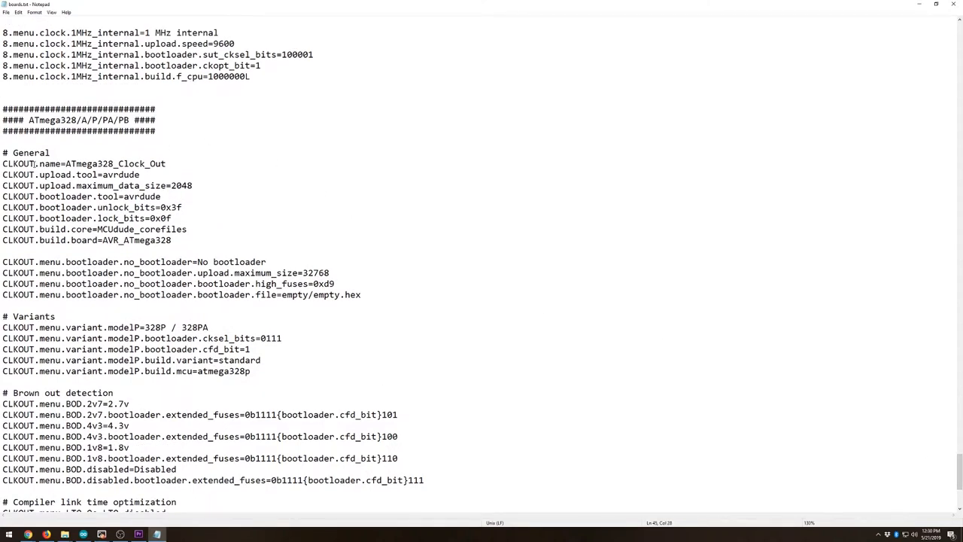
{"action": "double_click", "coordinate": [18, 163]}
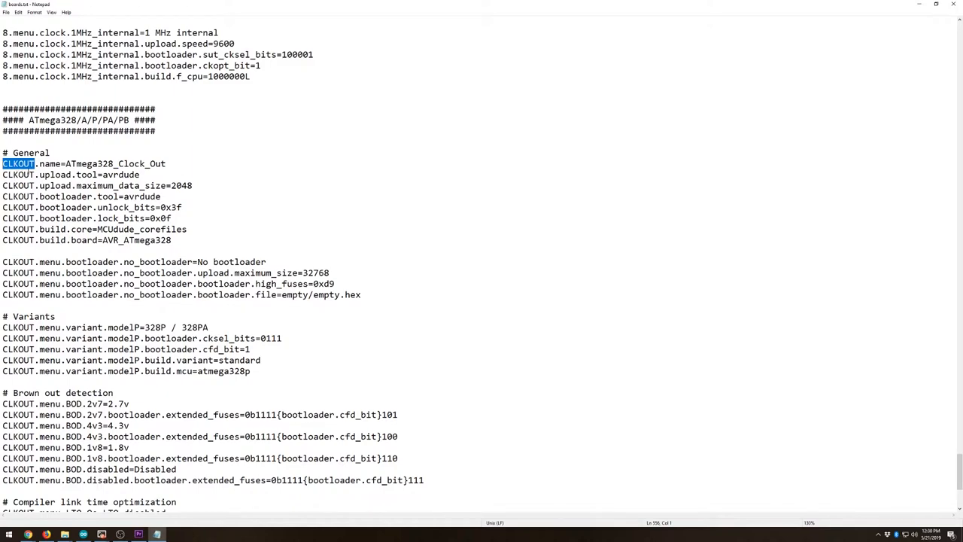
{"action": "scroll", "scroll_direction": "down", "scroll_amount": 3}
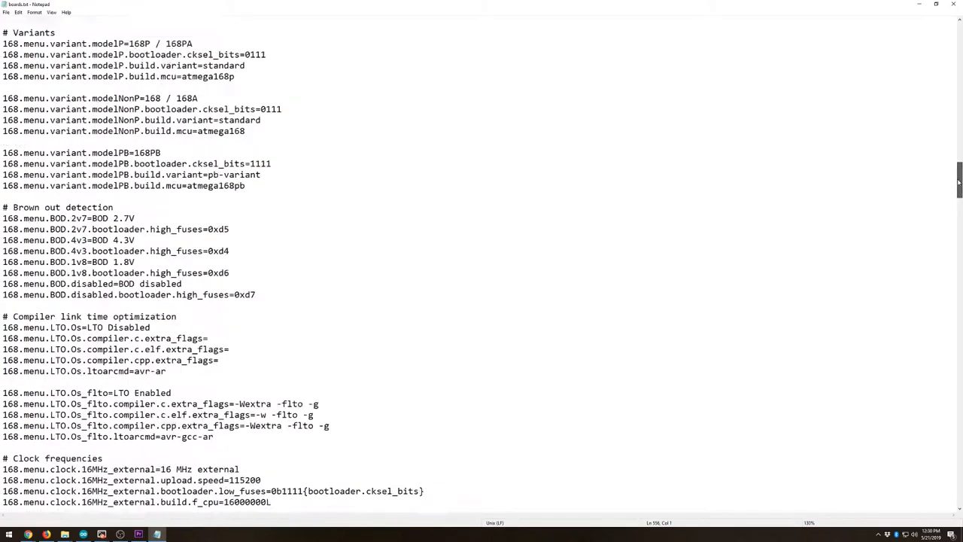
{"action": "scroll", "scroll_direction": "up", "scroll_amount": 3}
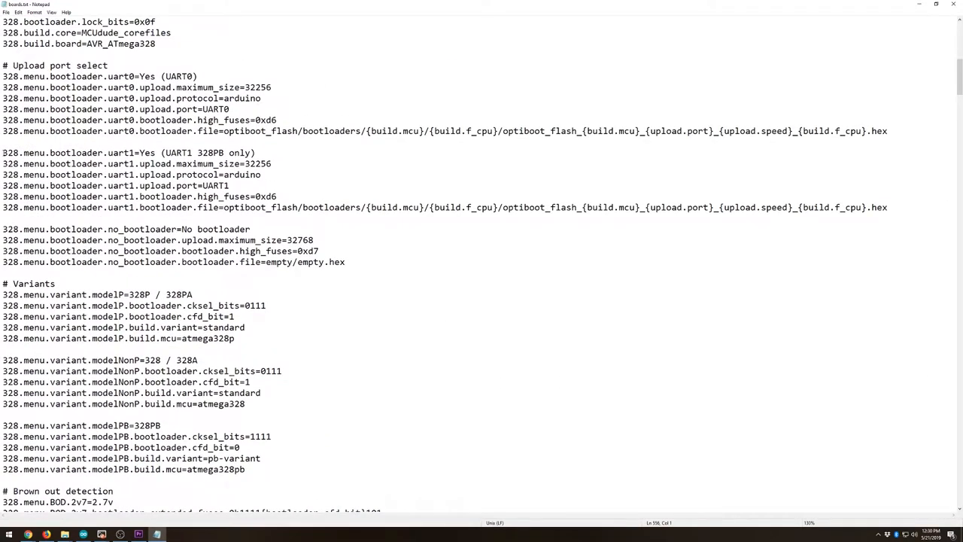
{"action": "double_click", "coordinate": [10, 154]}
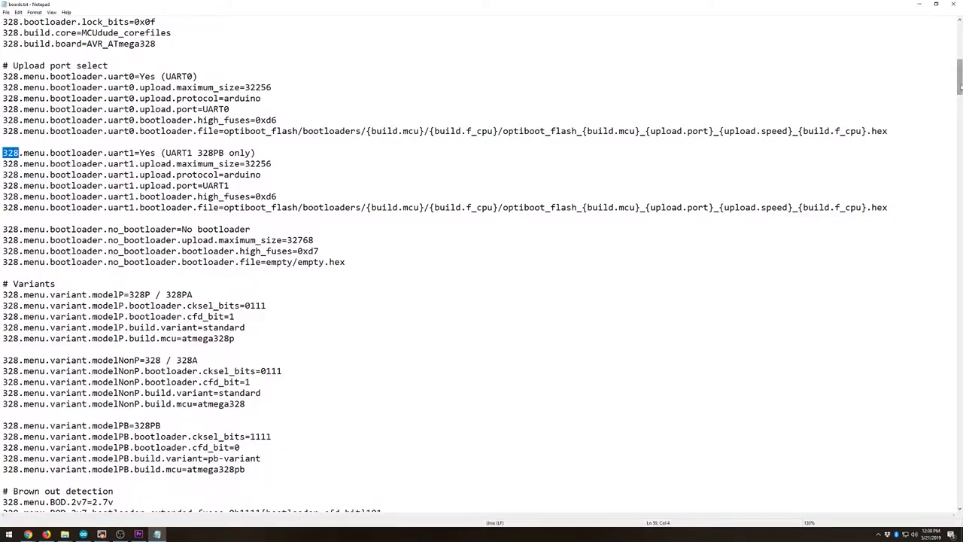
{"action": "scroll", "scroll_direction": "down", "scroll_amount": 3}
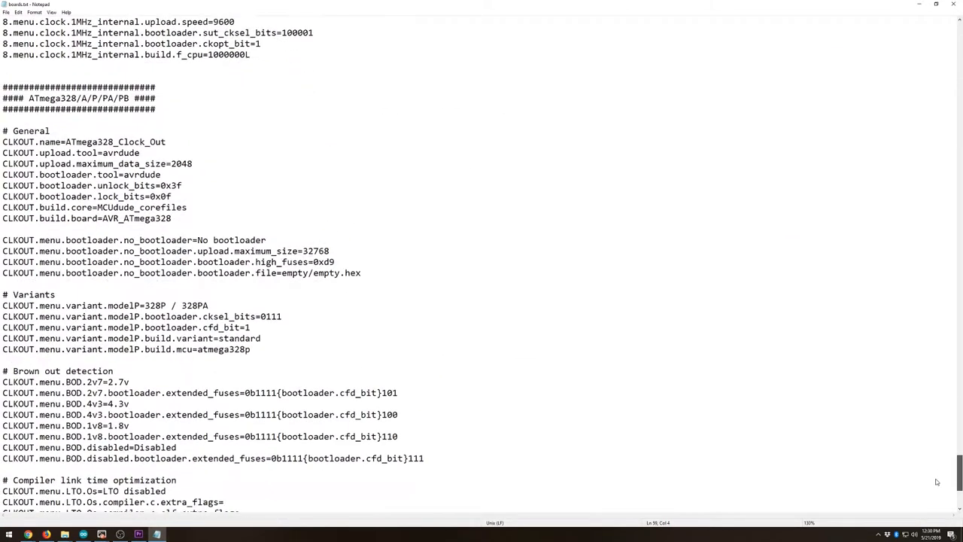
{"action": "scroll", "scroll_direction": "down", "scroll_amount": 3}
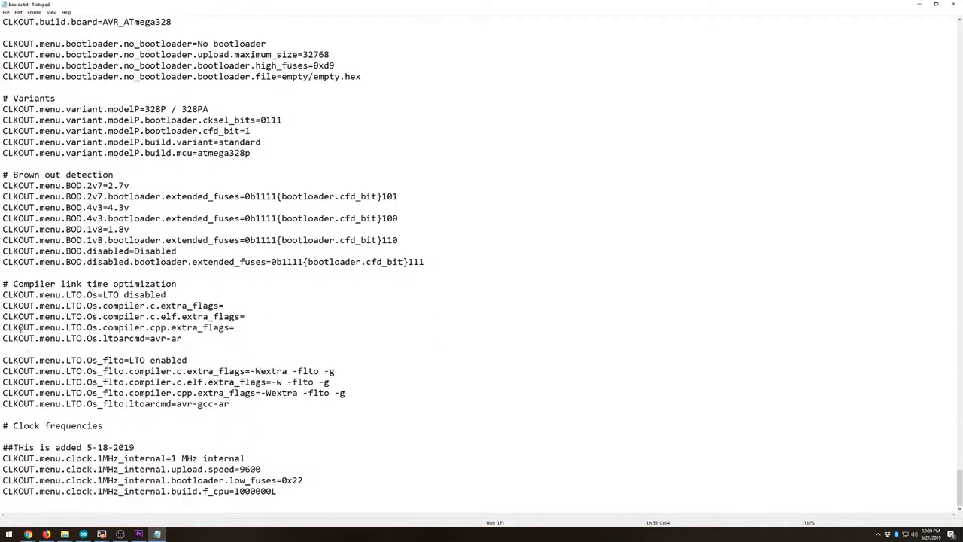
{"action": "scroll", "scroll_direction": "up", "scroll_amount": 3}
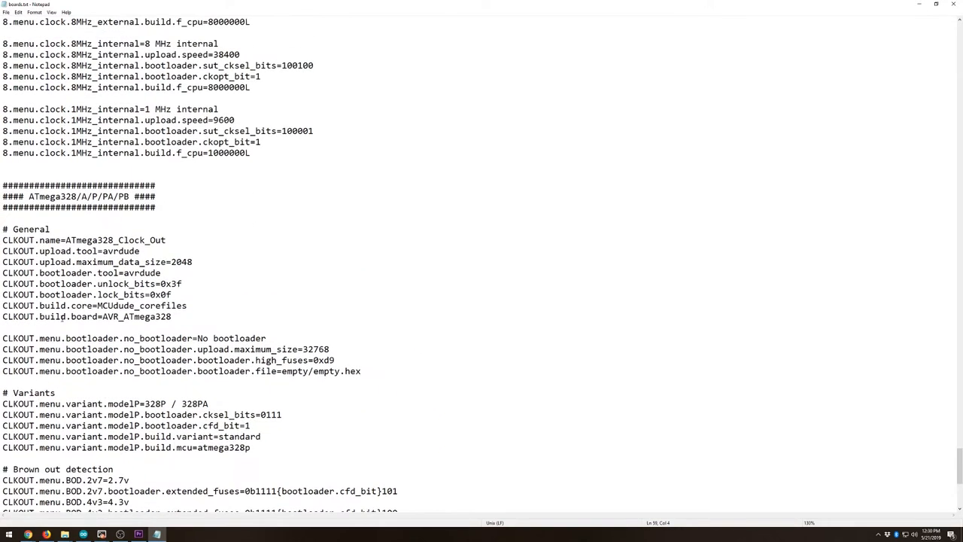
{"action": "scroll", "scroll_direction": "down", "scroll_amount": 3}
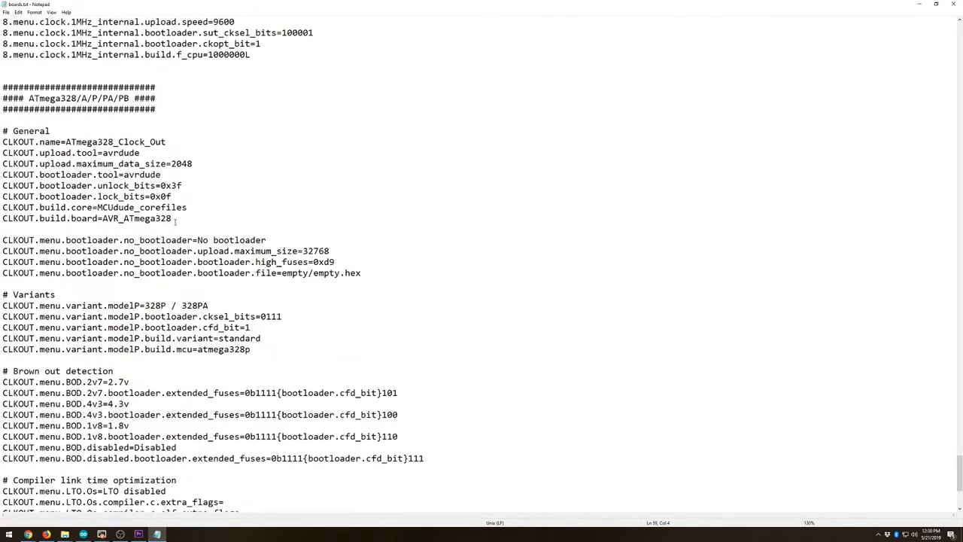
{"action": "double_click", "coordinate": [135, 141]}
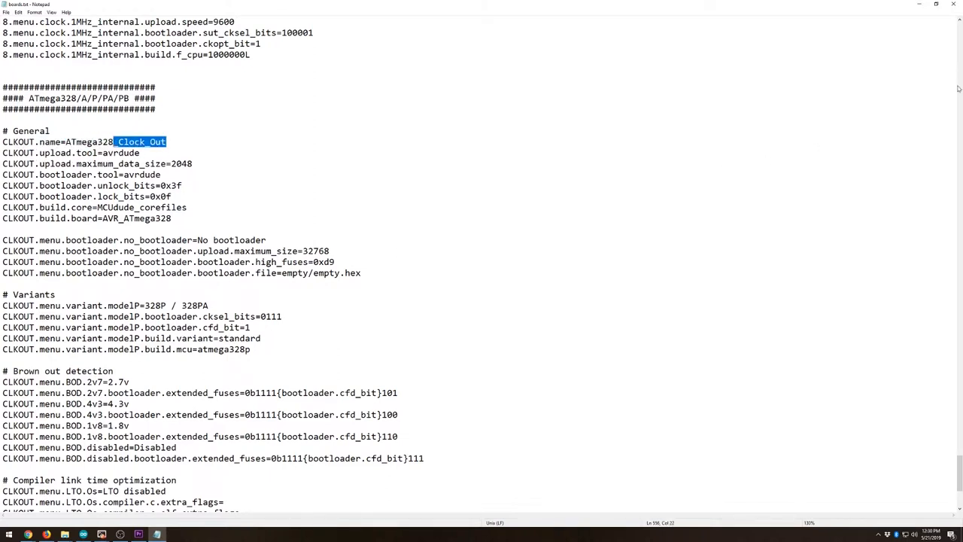
Step: Check the added 1MHz_internal clock block and its low_fuses value 0x22
{"action": "scroll", "scroll_direction": "down", "scroll_amount": 3}
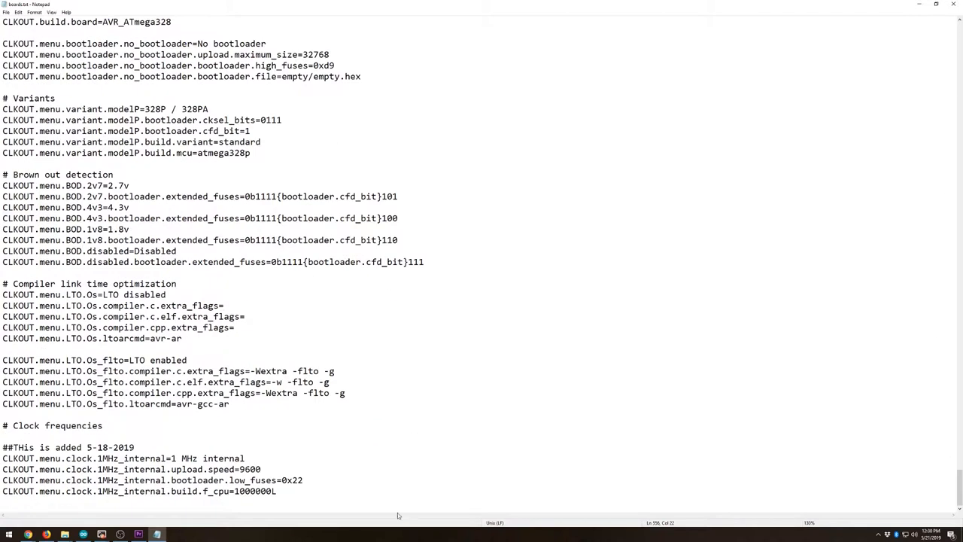
{"action": "left_click_drag", "start_coordinate": [3, 447], "coordinate": [277, 491]}
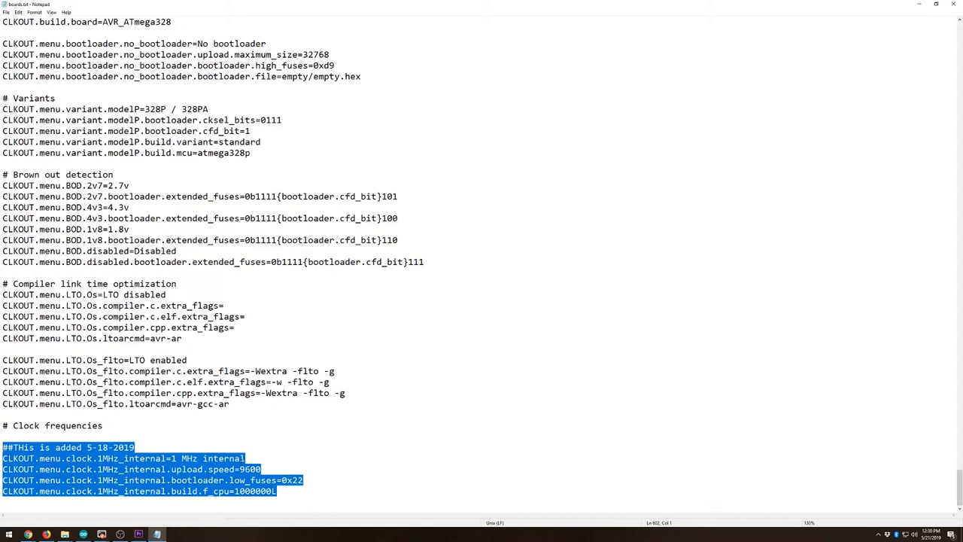
{"action": "double_click", "coordinate": [292, 480]}
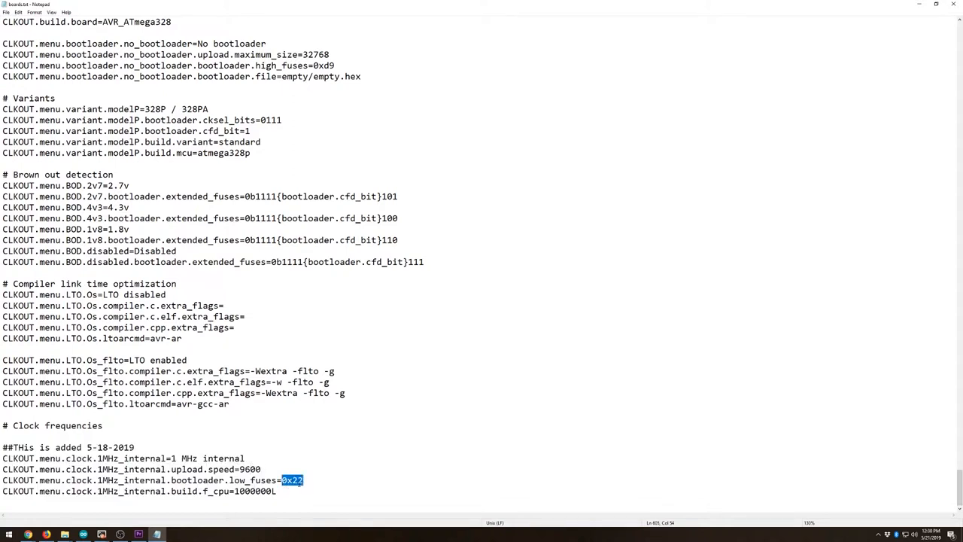
{"action": "left_click", "coordinate": [304, 480]}
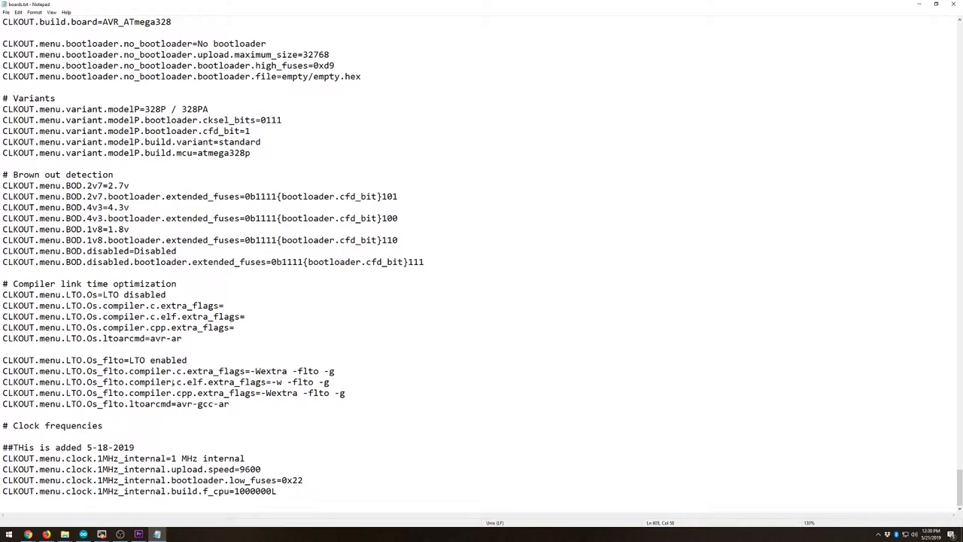
{"action": "left_click", "coordinate": [6, 12]}
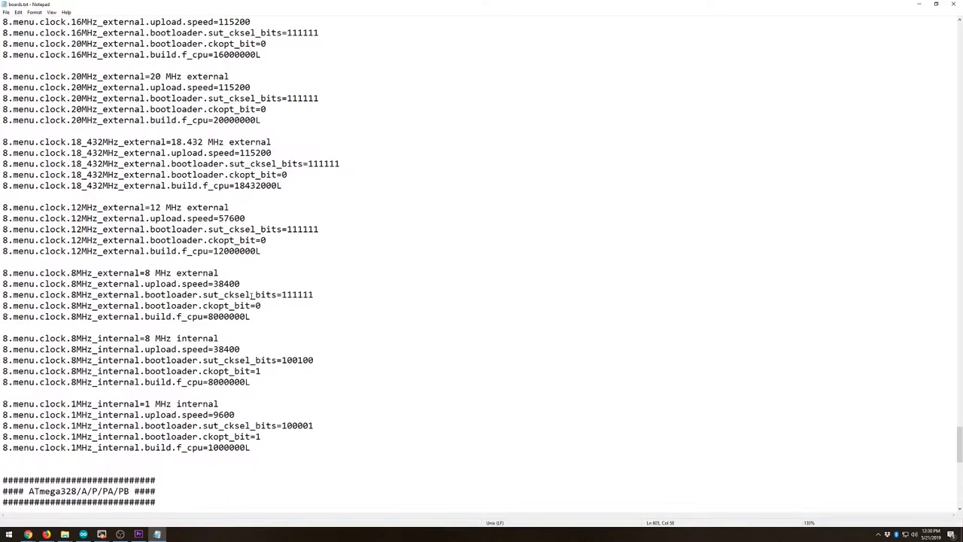
{"action": "scroll", "scroll_direction": "down", "scroll_amount": 3}
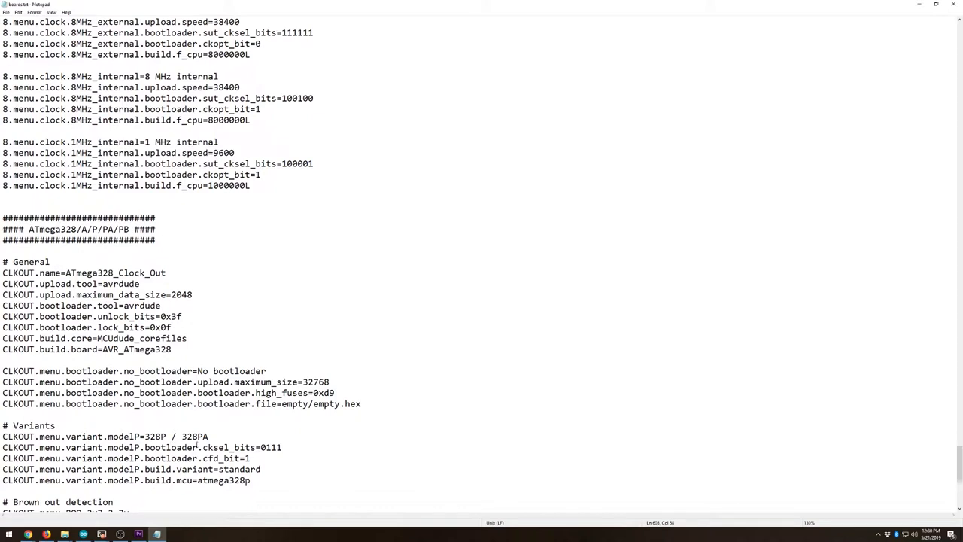
{"action": "scroll", "scroll_direction": "up", "scroll_amount": 3}
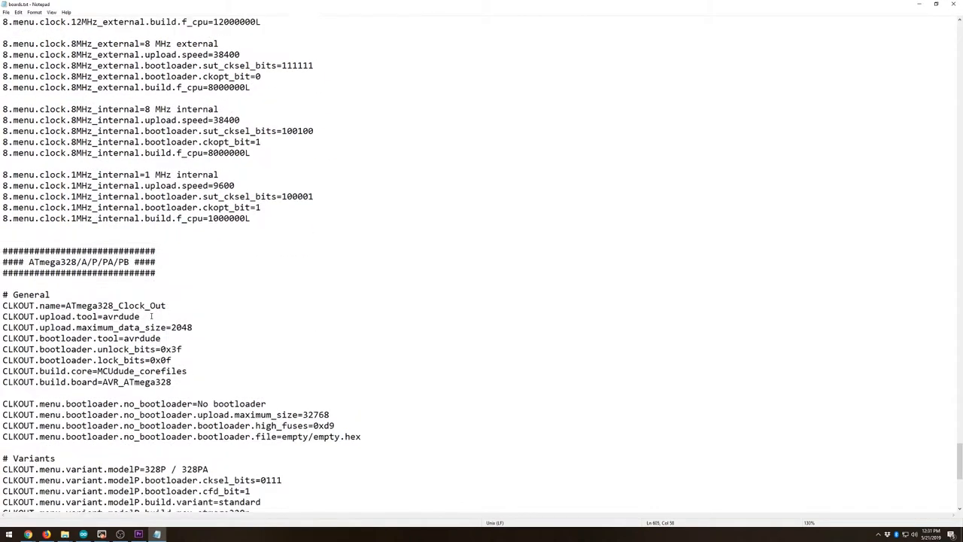
{"action": "scroll", "scroll_direction": "up", "scroll_amount": 3}
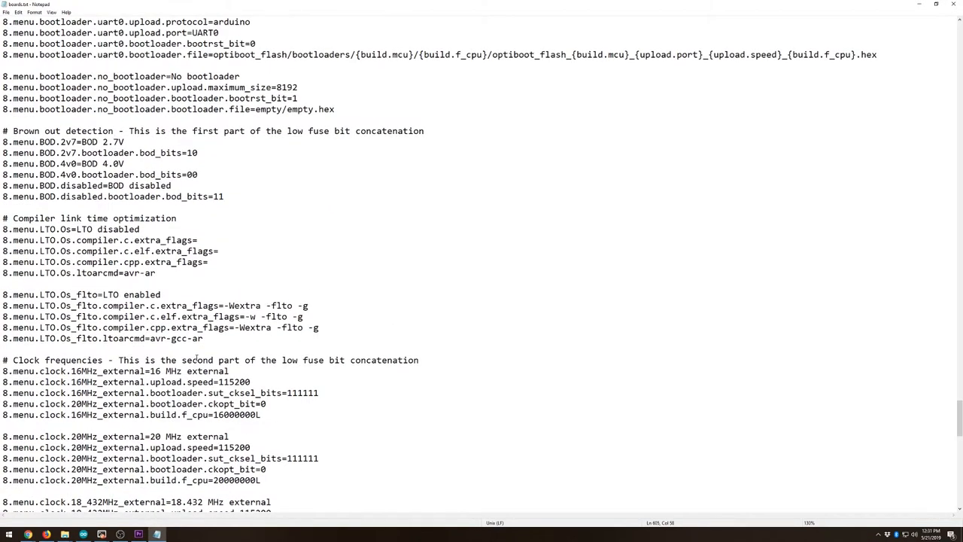
{"action": "scroll", "scroll_direction": "up", "scroll_amount": 3}
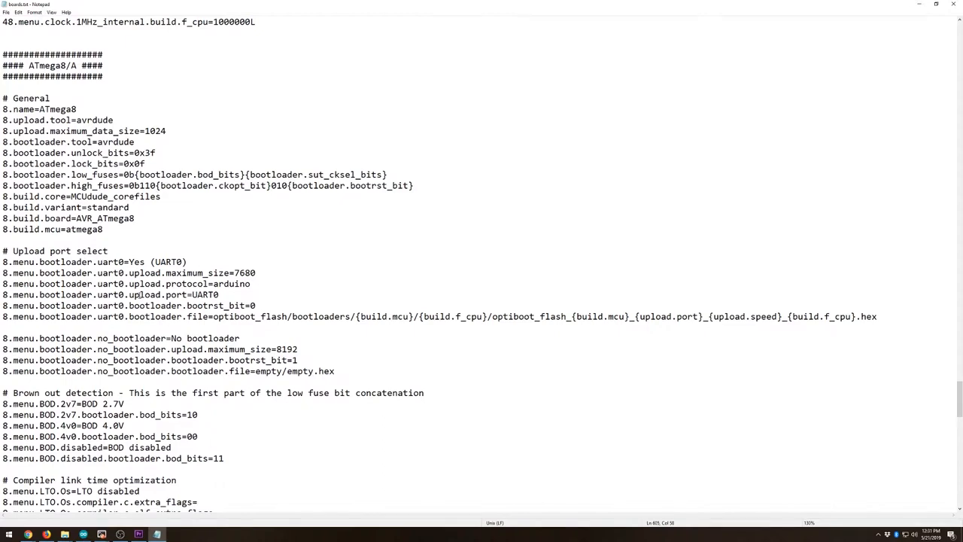
{"action": "scroll", "scroll_direction": "up", "scroll_amount": 3}
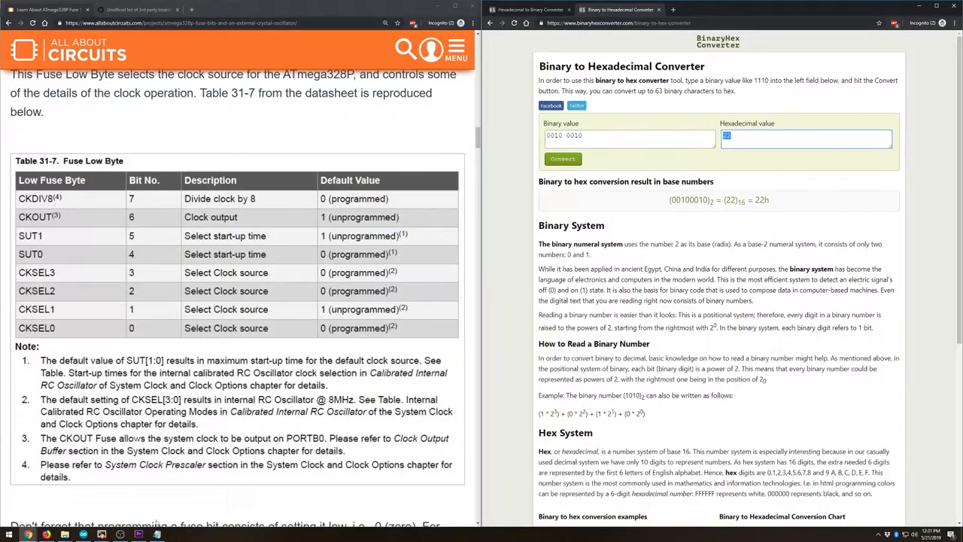
Step: Switch to Arduino IDE and close the Boards Manager, leaving the IRsendDemo sketch showing
{"action": "left_click", "coordinate": [102, 534]}
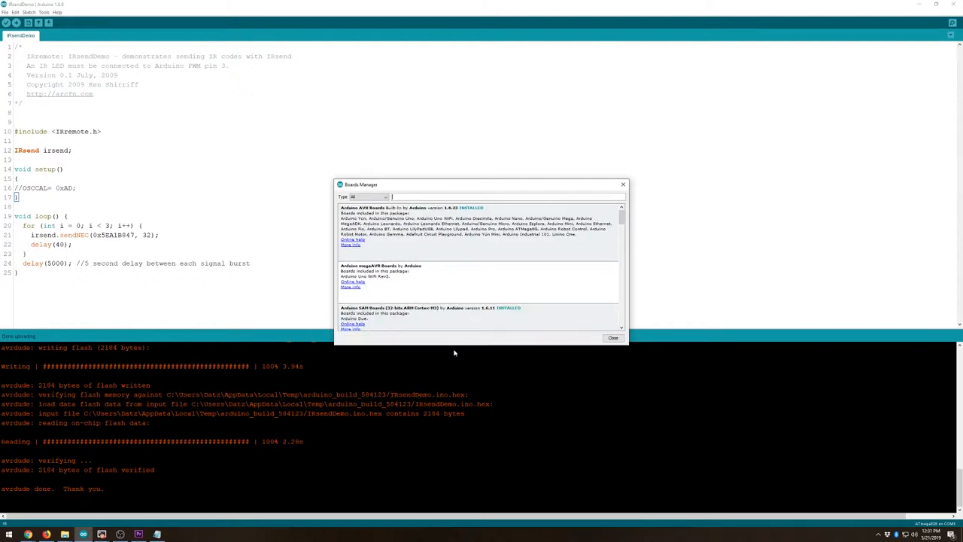
{"action": "mouse_move", "coordinate": [614, 337]}
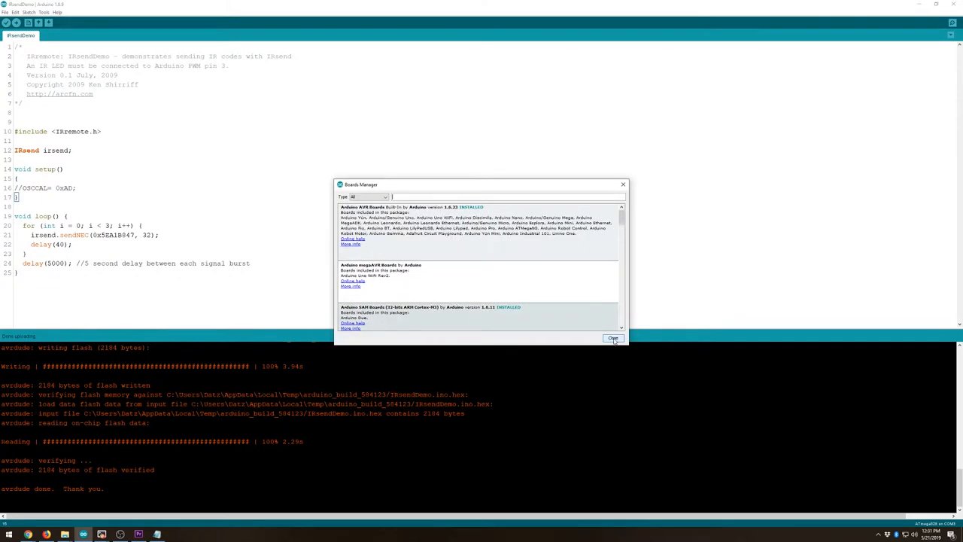
{"action": "left_click", "coordinate": [615, 337]}
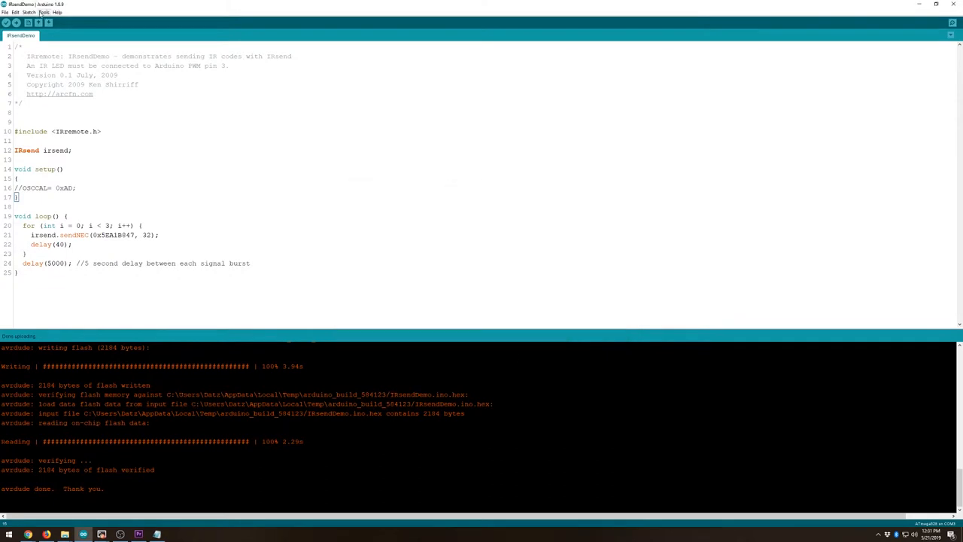
Step: Select ATmega328_Clock_Out under MiniCore as the board and locate Burn Bootloader in Tools
{"action": "left_click", "coordinate": [44, 12]}
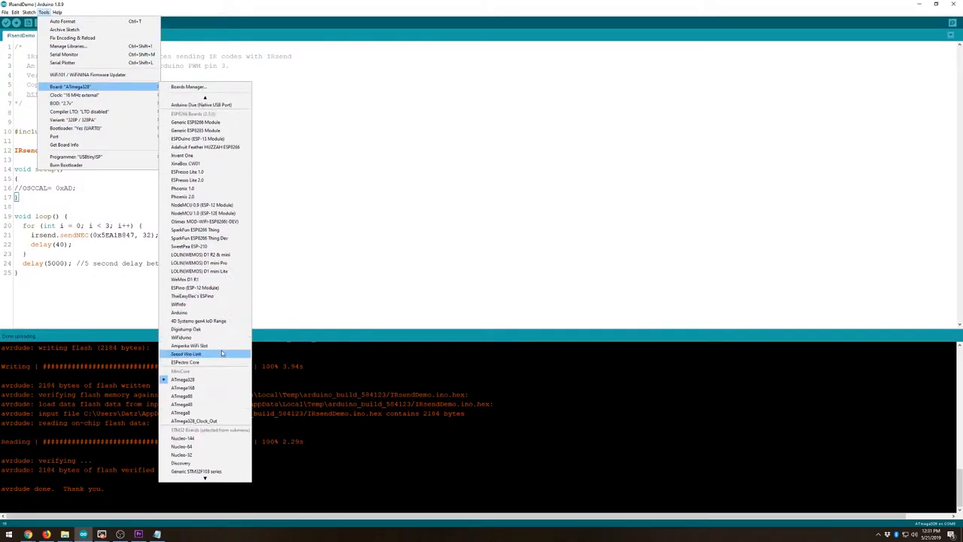
{"action": "left_click", "coordinate": [98, 108]}
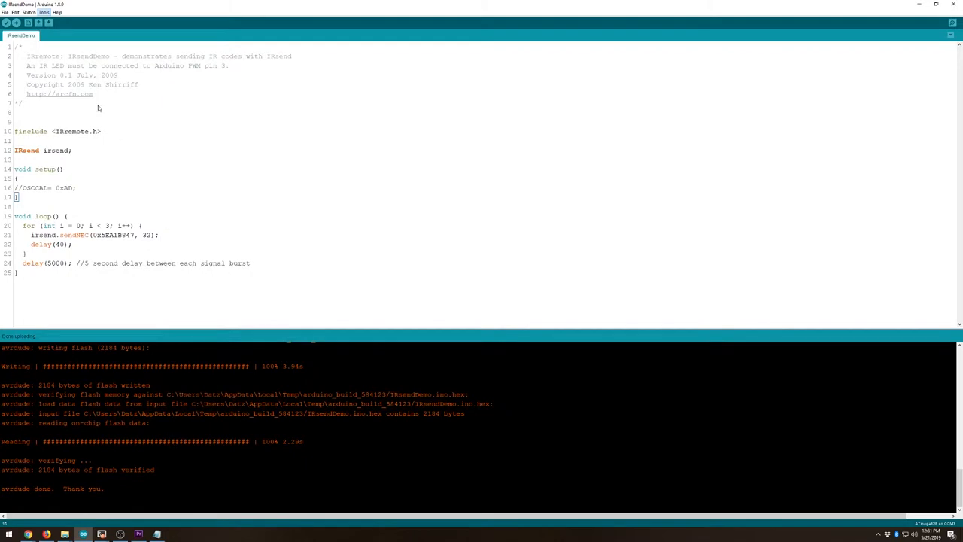
{"action": "left_click", "coordinate": [44, 12]}
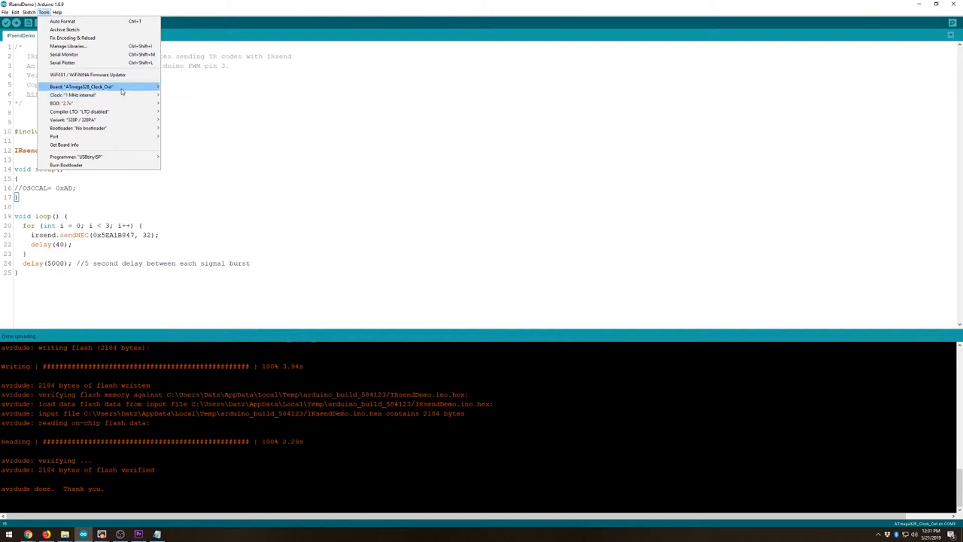
{"action": "mouse_move", "coordinate": [73, 95]}
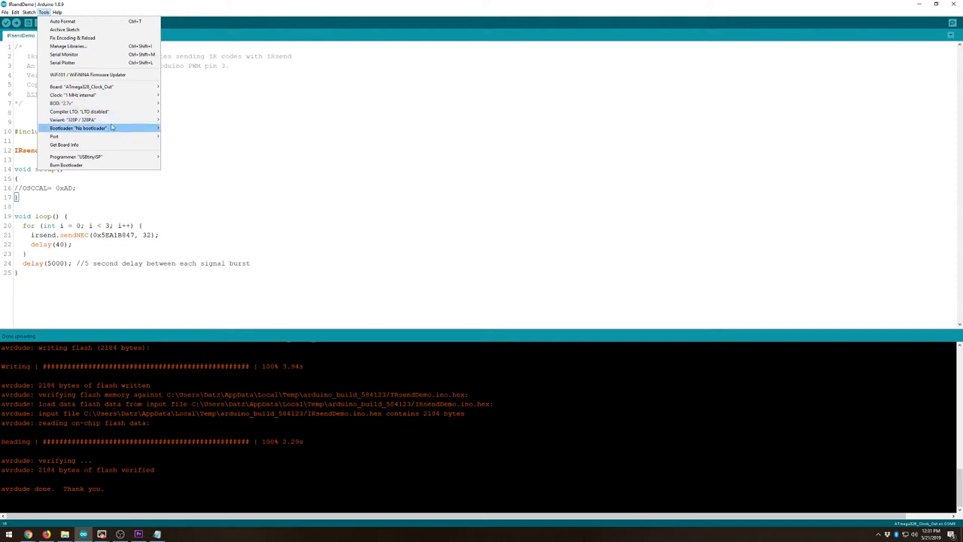
{"action": "mouse_move", "coordinate": [62, 102]}
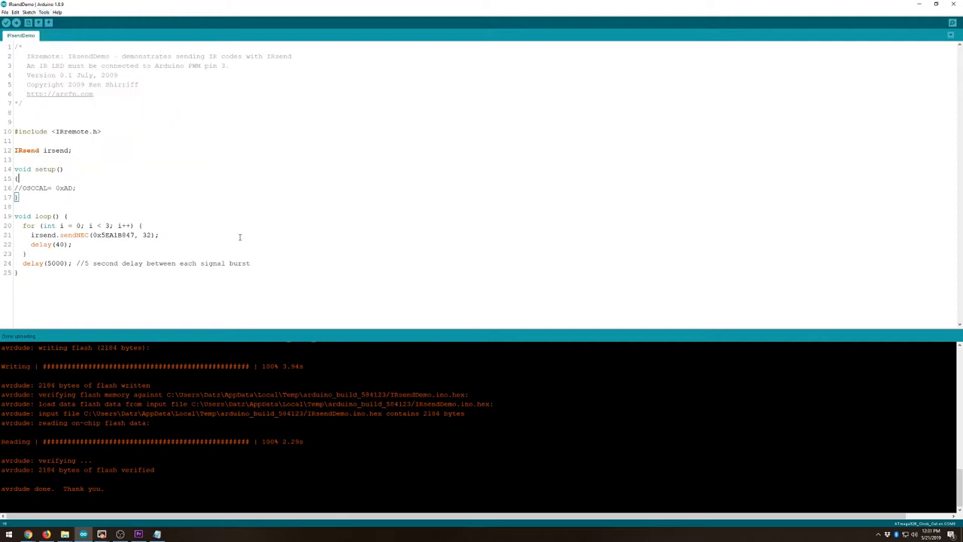
{"action": "mouse_move", "coordinate": [142, 305]}
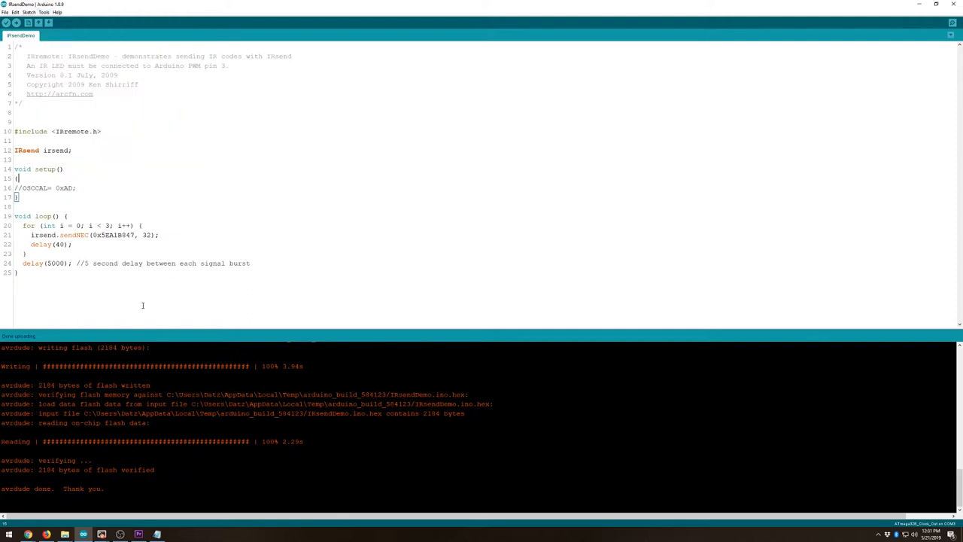
{"action": "left_click", "coordinate": [44, 12]}
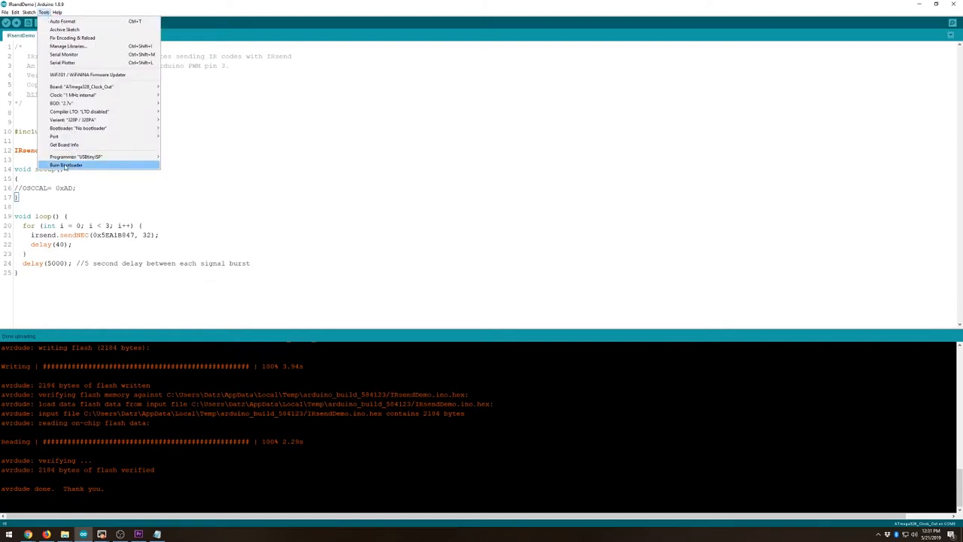
{"action": "mouse_move", "coordinate": [90, 167]}
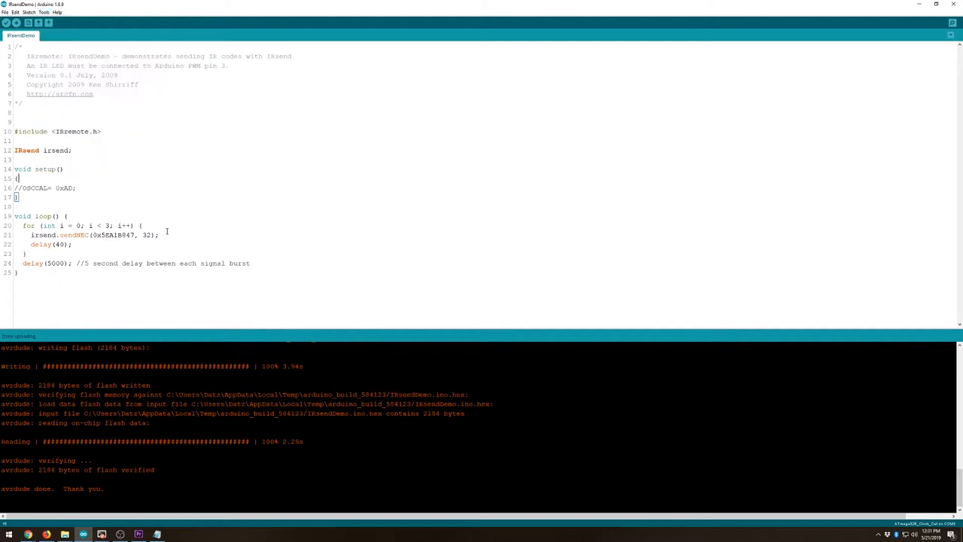
{"action": "mouse_move", "coordinate": [886, 450]}
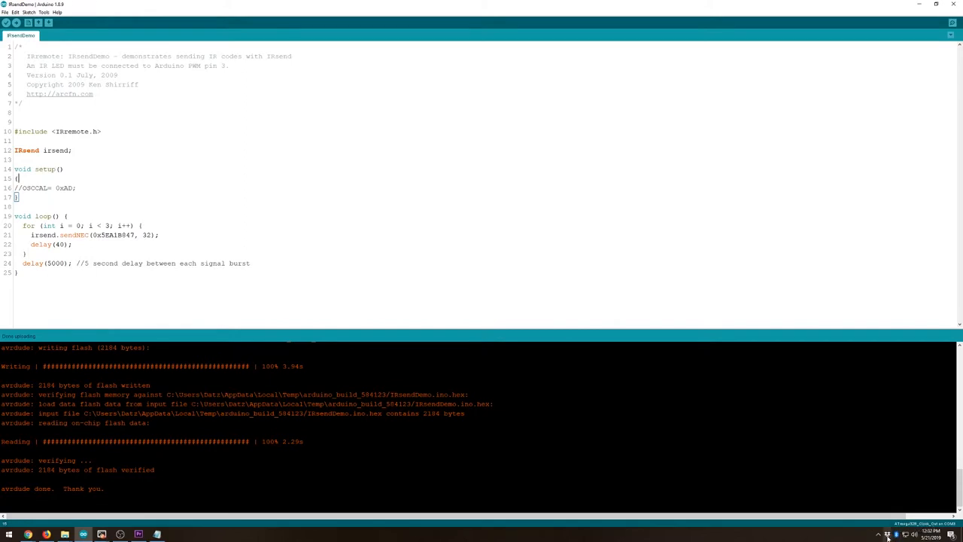
Step: Bring up the ATmega328 pinout diagram in Photos
{"action": "left_click", "coordinate": [896, 534]}
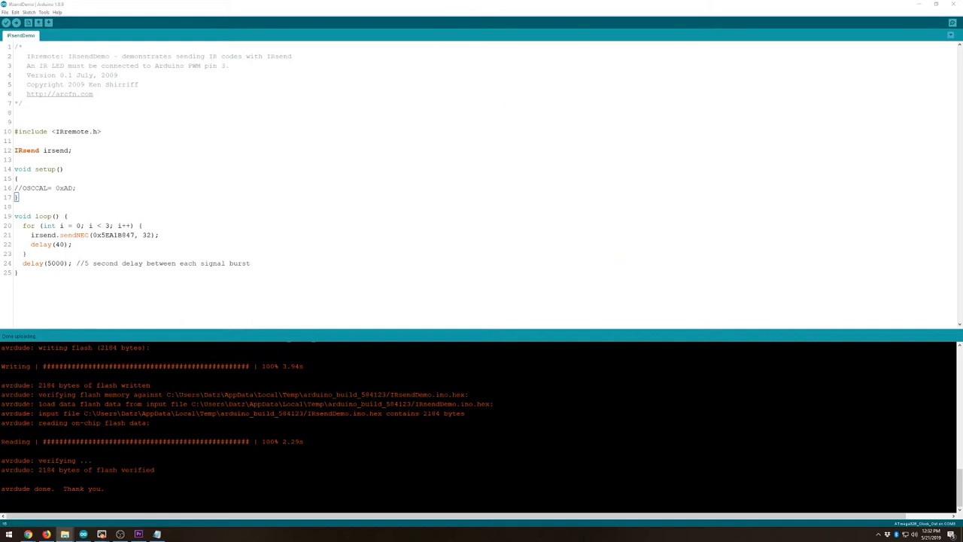
{"action": "left_click", "coordinate": [175, 535]}
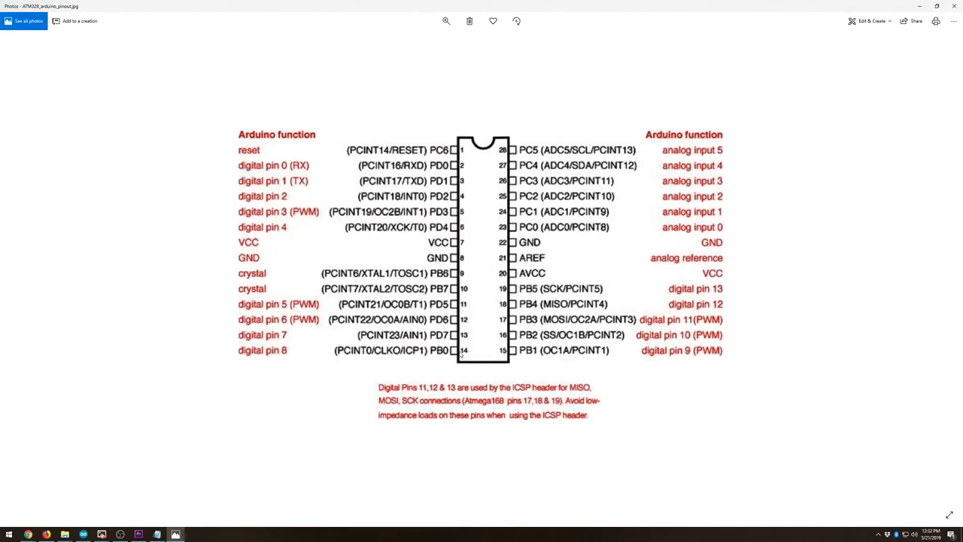
{"action": "mouse_move", "coordinate": [354, 343]}
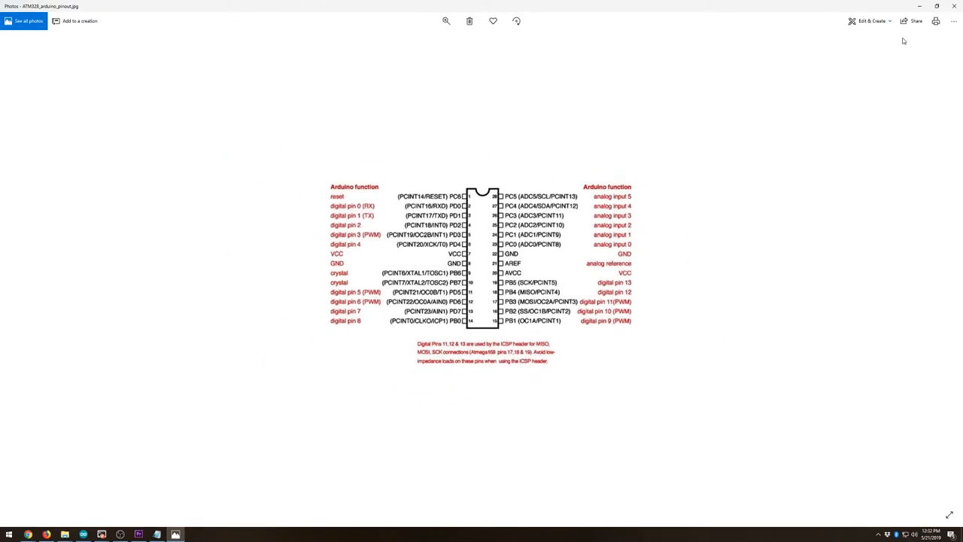
{"action": "mouse_move", "coordinate": [554, 259]}
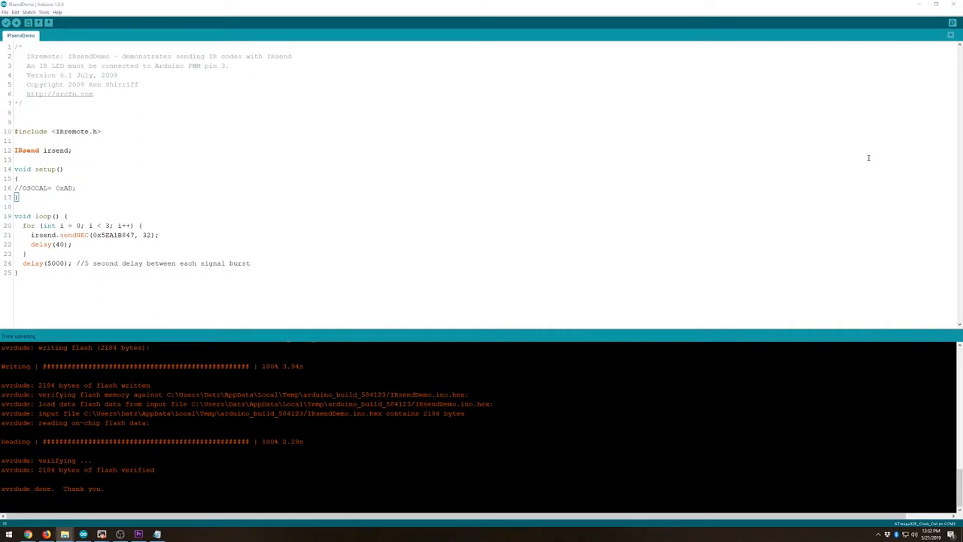
{"action": "mouse_move", "coordinate": [409, 257]}
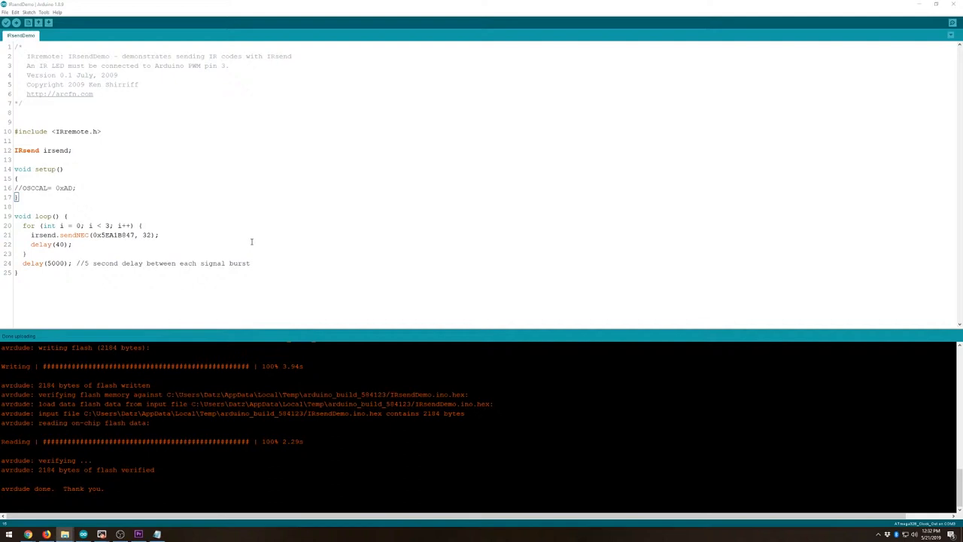
{"action": "mouse_move", "coordinate": [178, 256]}
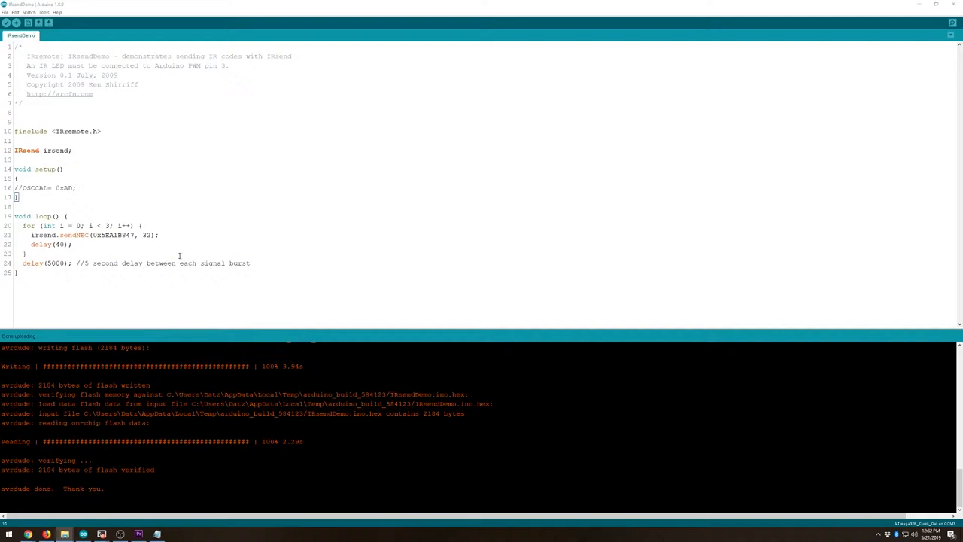
{"action": "mouse_move", "coordinate": [183, 252]}
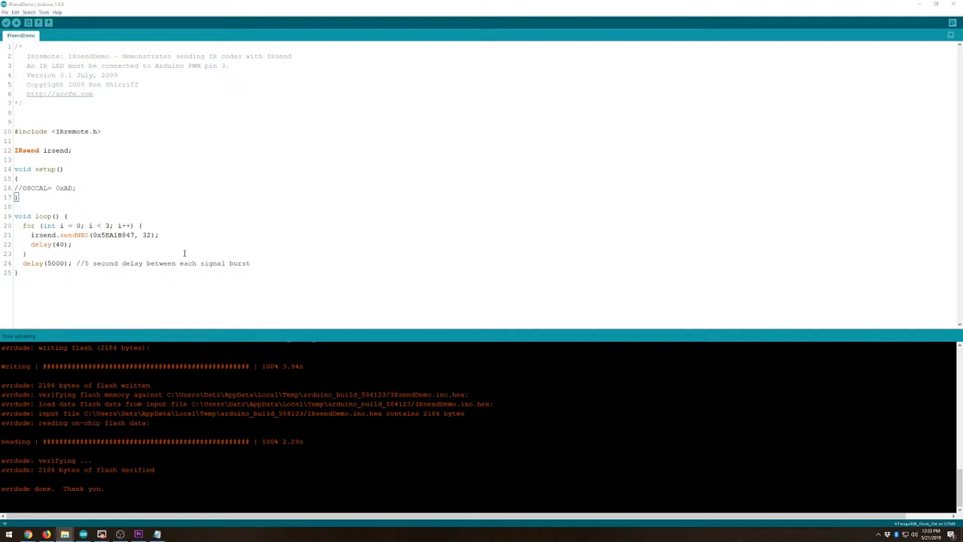